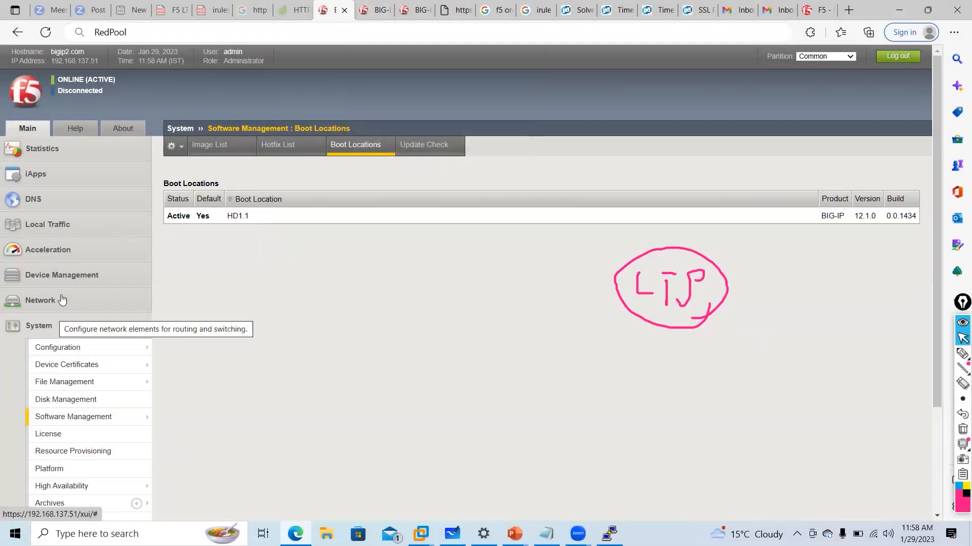
Bring up the Local Traffic Policies list from the main navigation.
{"action": "left_click", "coordinate": [48, 225]}
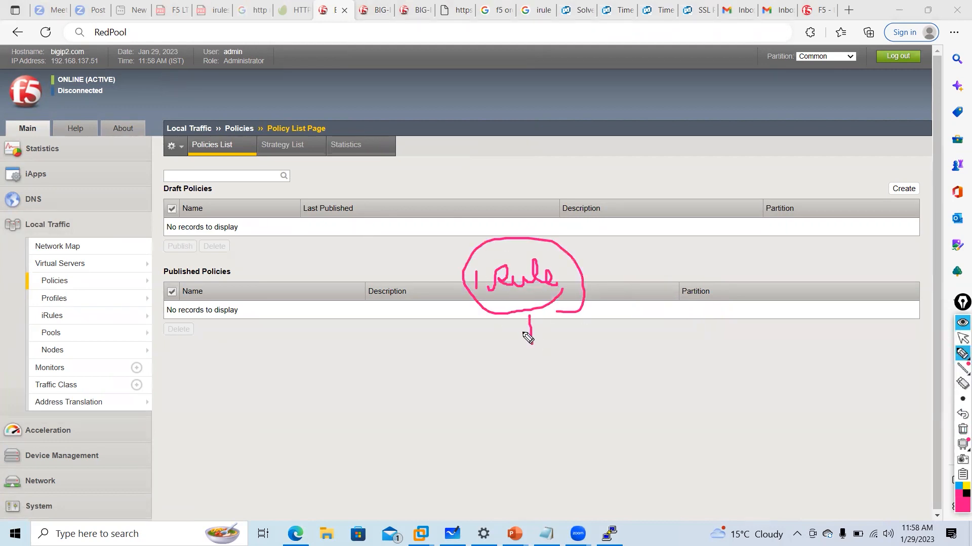
{"action": "left_click_drag", "start_coordinate": [528, 325], "coordinate": [564, 347]}
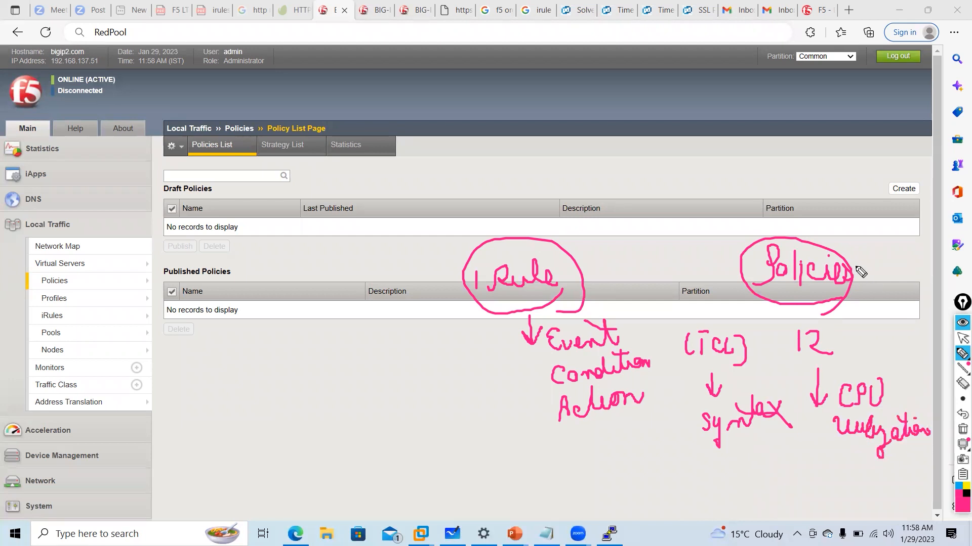
{"action": "left_click_drag", "start_coordinate": [858, 272], "coordinate": [877, 254]}
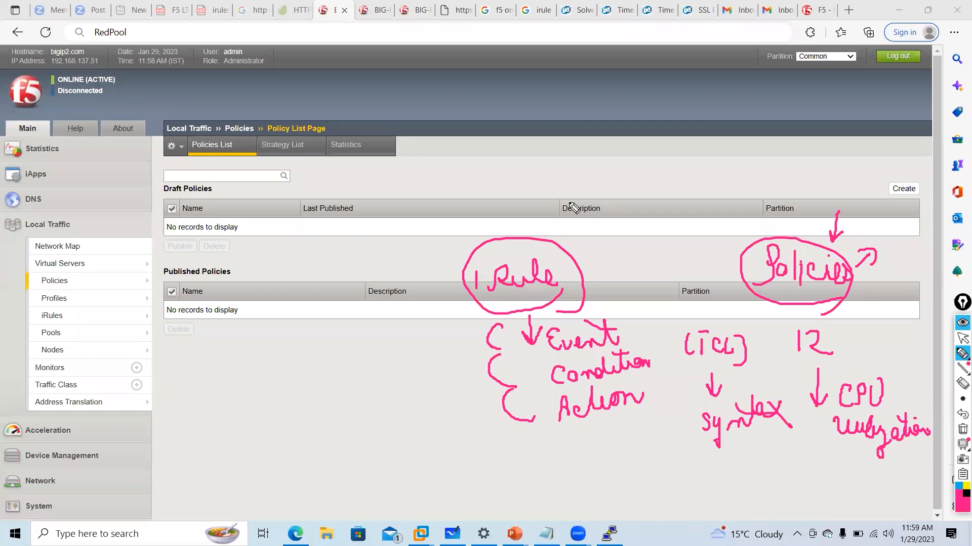
{"action": "left_click_drag", "start_coordinate": [649, 209], "coordinate": [665, 287]}
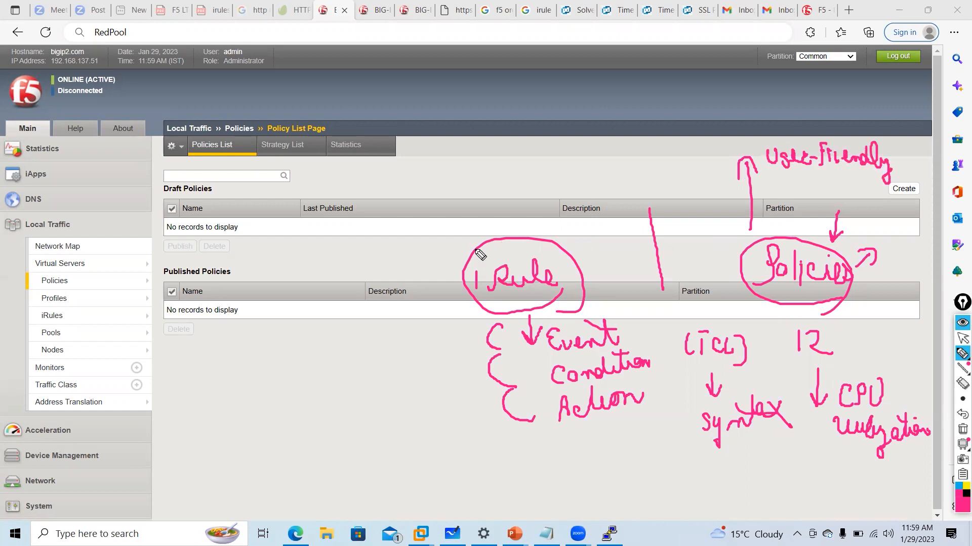
{"action": "left_click_drag", "start_coordinate": [471, 222], "coordinate": [521, 183]}
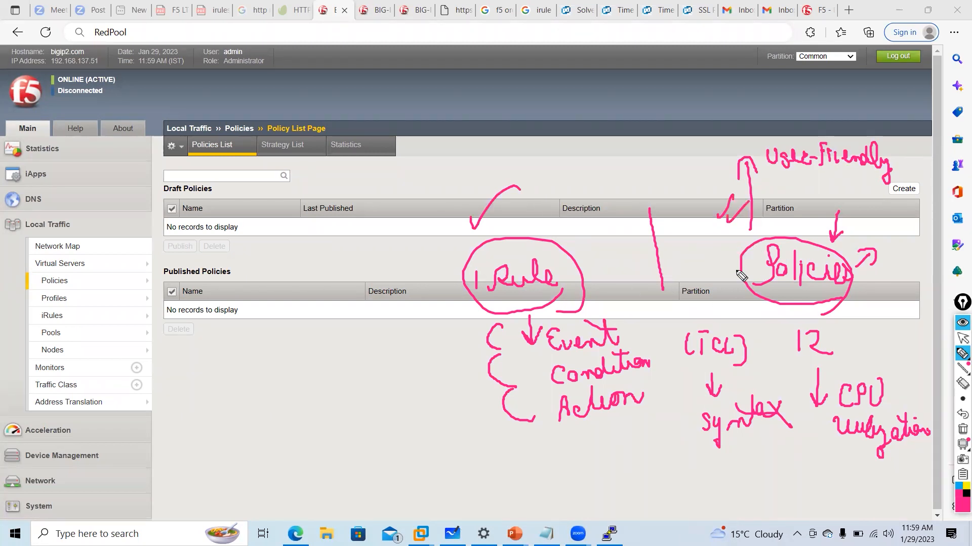
{"action": "left_click_drag", "start_coordinate": [695, 242], "coordinate": [616, 230]}
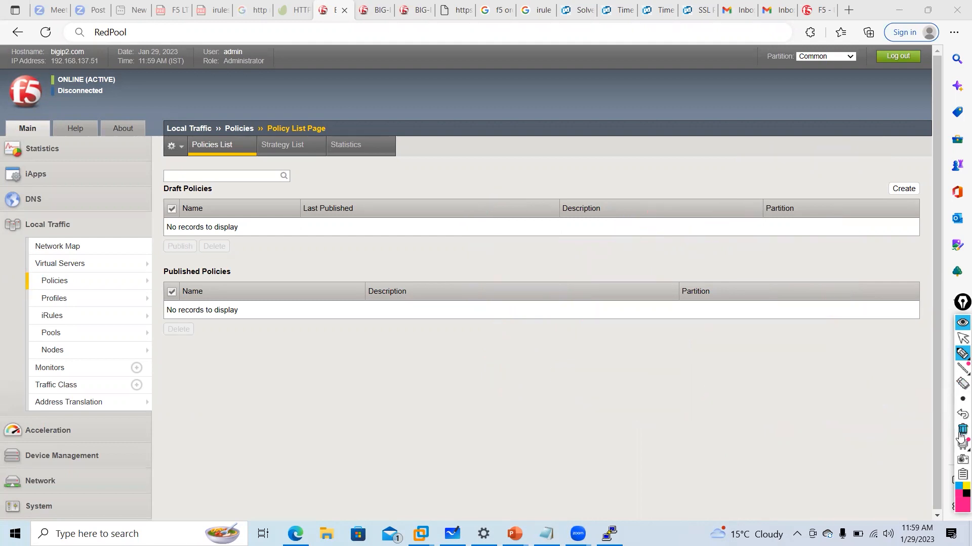
{"action": "mouse_move", "coordinate": [961, 336]}
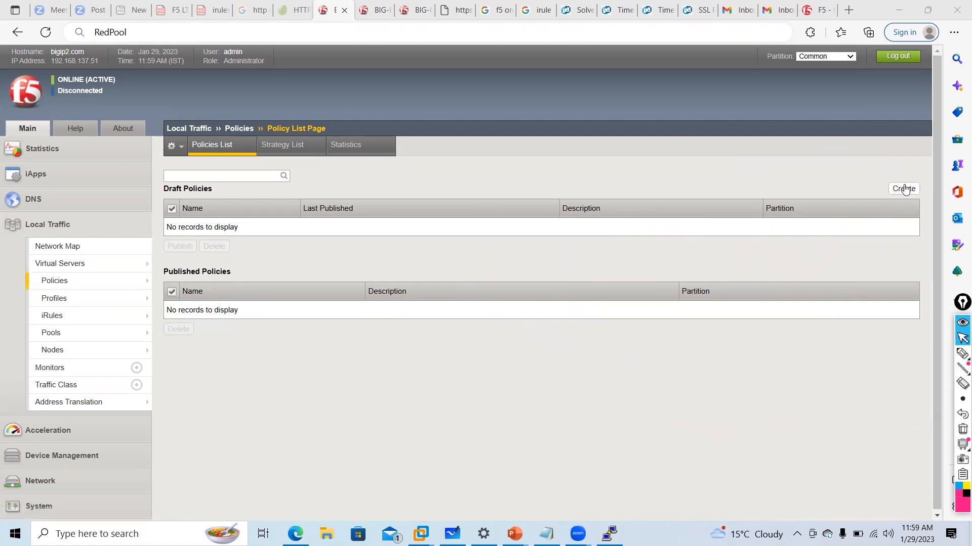
Create a new draft policy with Policy Name HTTPTOHTTPS.
{"action": "left_click", "coordinate": [902, 189]}
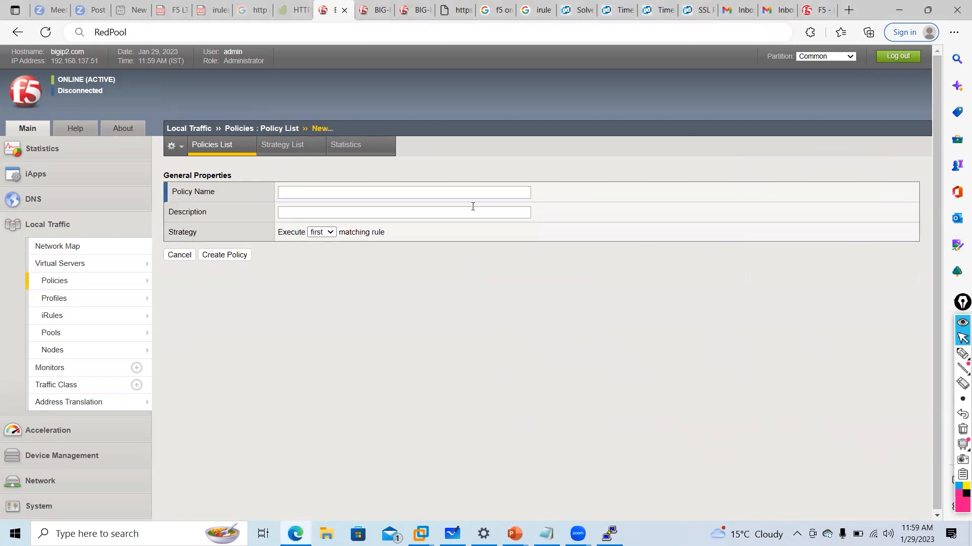
{"action": "left_click", "coordinate": [404, 192]}
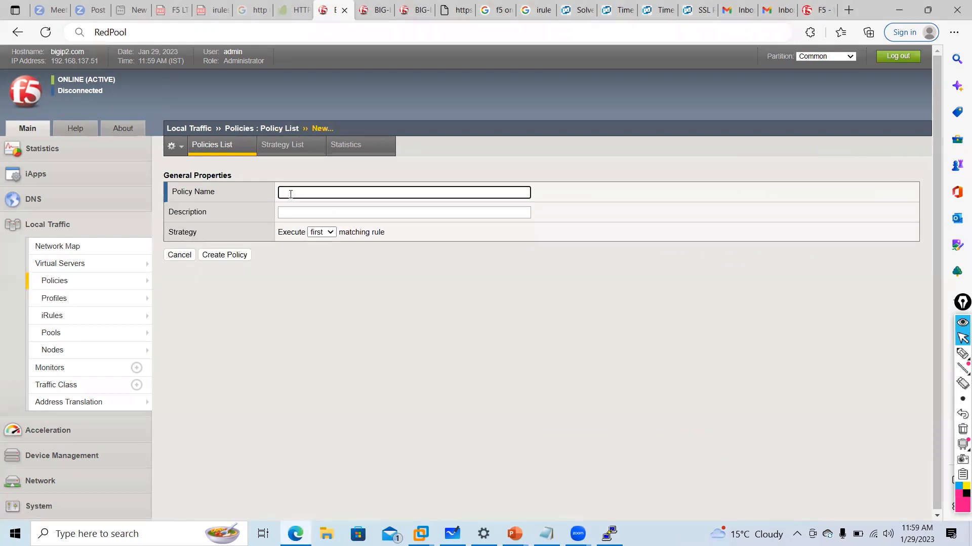
{"action": "type", "text": "HTT"}
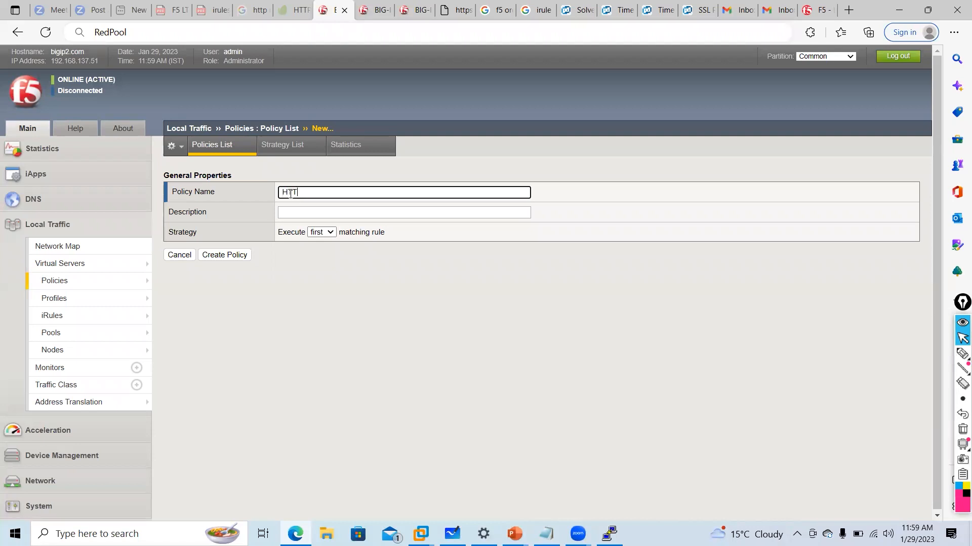
{"action": "type", "text": "PTOHTTPS"}
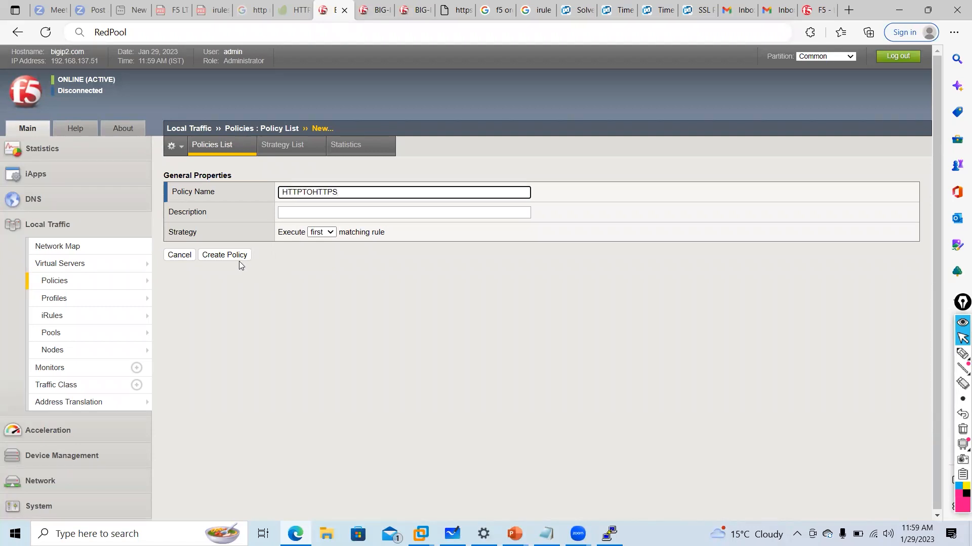
{"action": "left_click", "coordinate": [224, 255]}
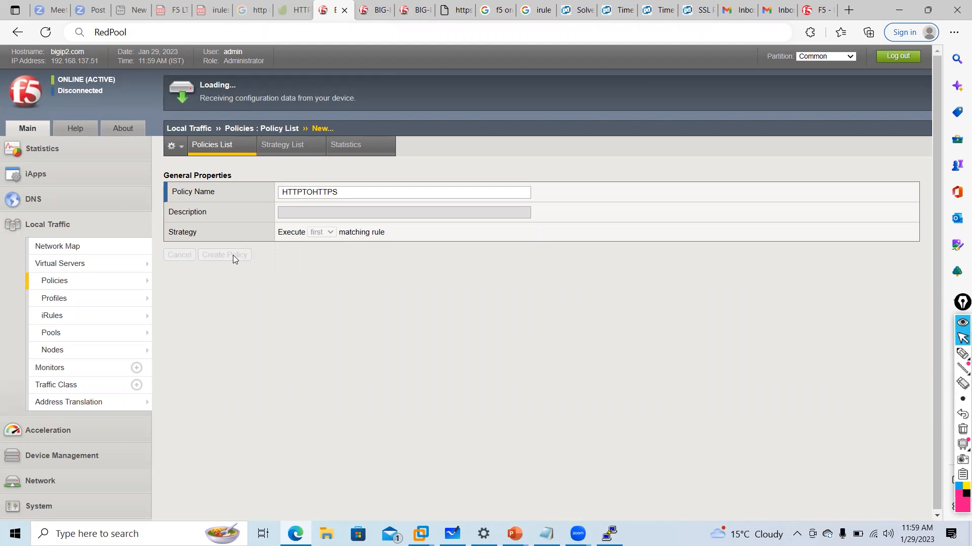
{"action": "left_click", "coordinate": [224, 255]}
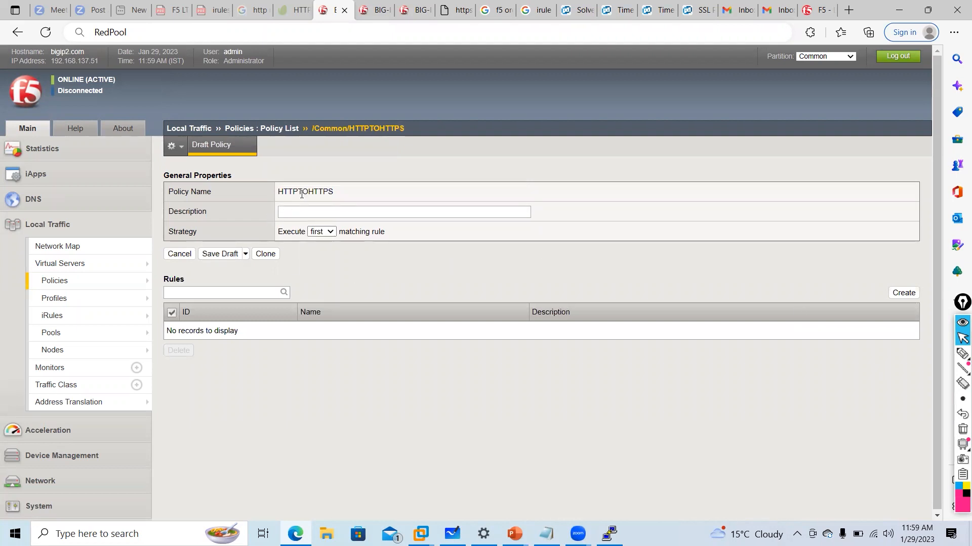
{"action": "mouse_move", "coordinate": [902, 293]}
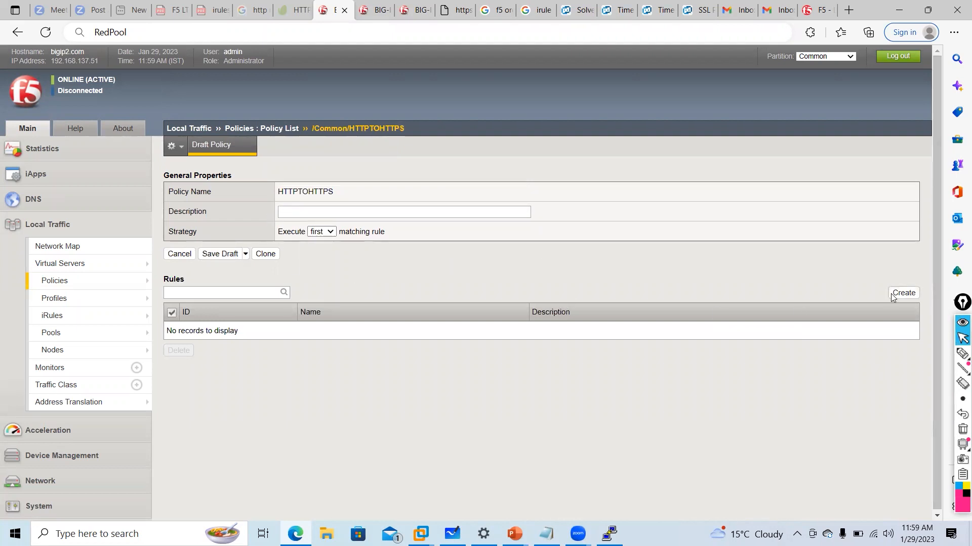
Start a new rule in the HTTPTOHTTPS policy's Rules section and note its name, condition and action parts.
{"action": "left_click", "coordinate": [901, 293]}
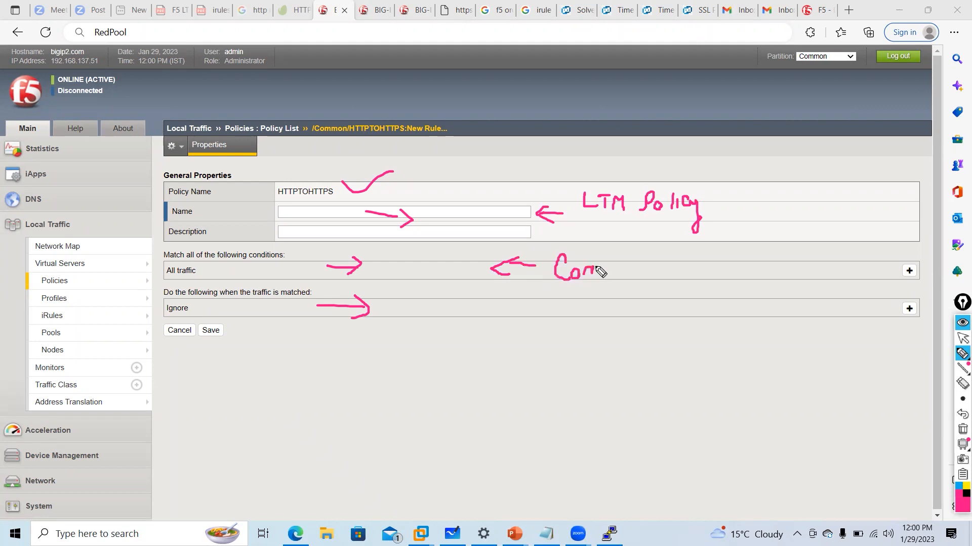
{"action": "left_click_drag", "start_coordinate": [592, 270], "coordinate": [663, 266]}
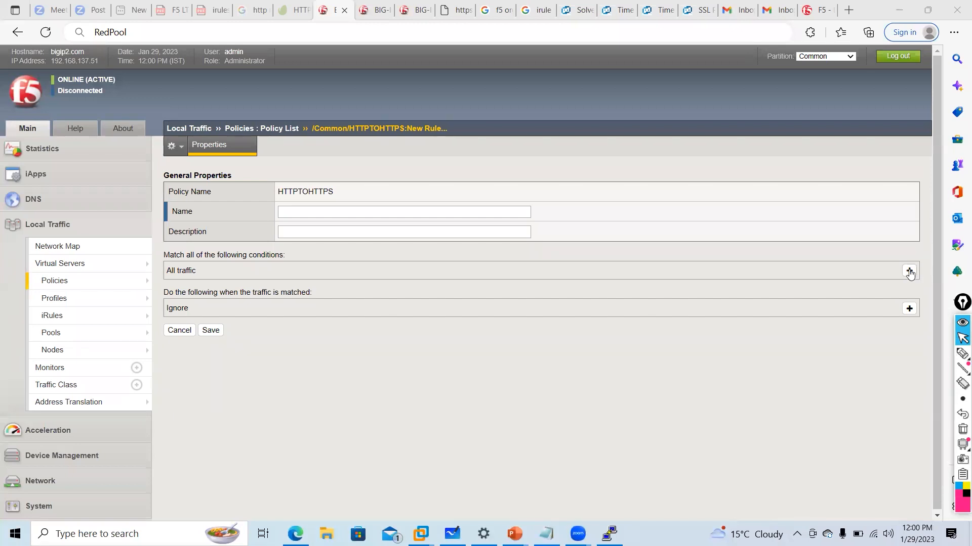
Add a condition matching HTTP User Agent value chrome.
{"action": "left_click", "coordinate": [909, 272]}
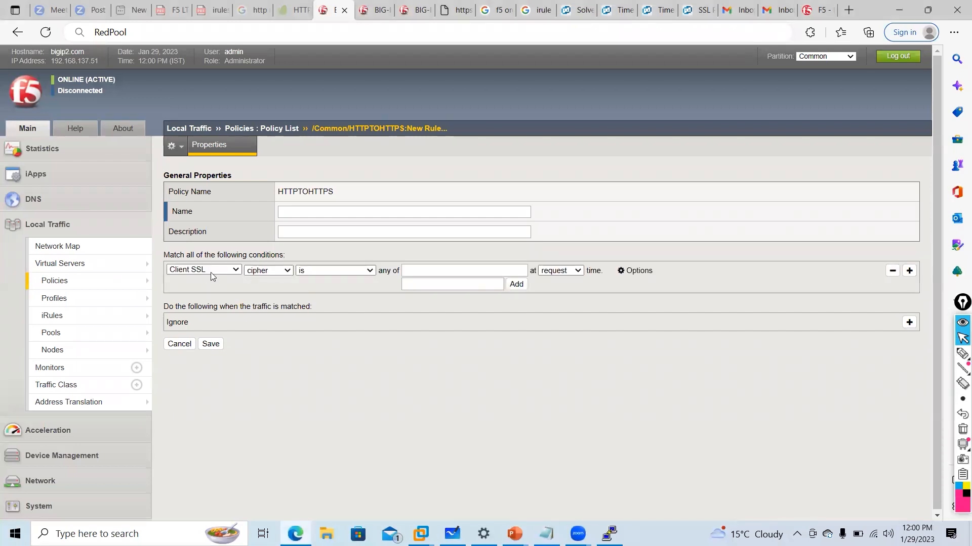
{"action": "left_click", "coordinate": [204, 270]}
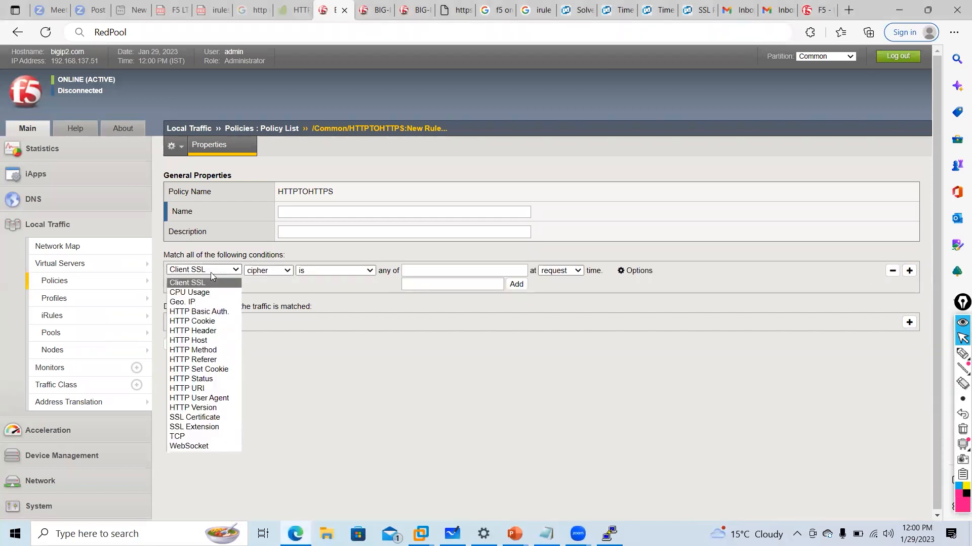
{"action": "mouse_move", "coordinate": [192, 330]}
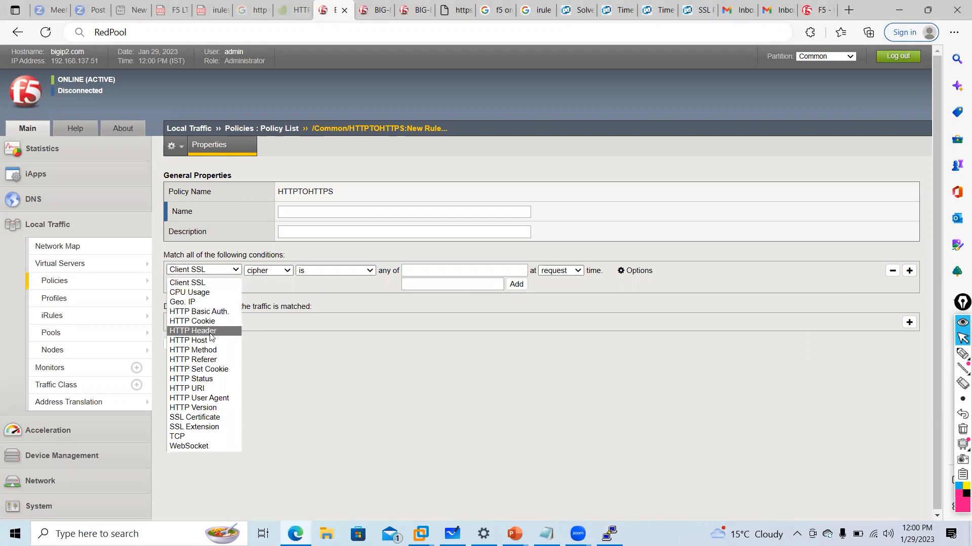
{"action": "left_click", "coordinate": [200, 398]}
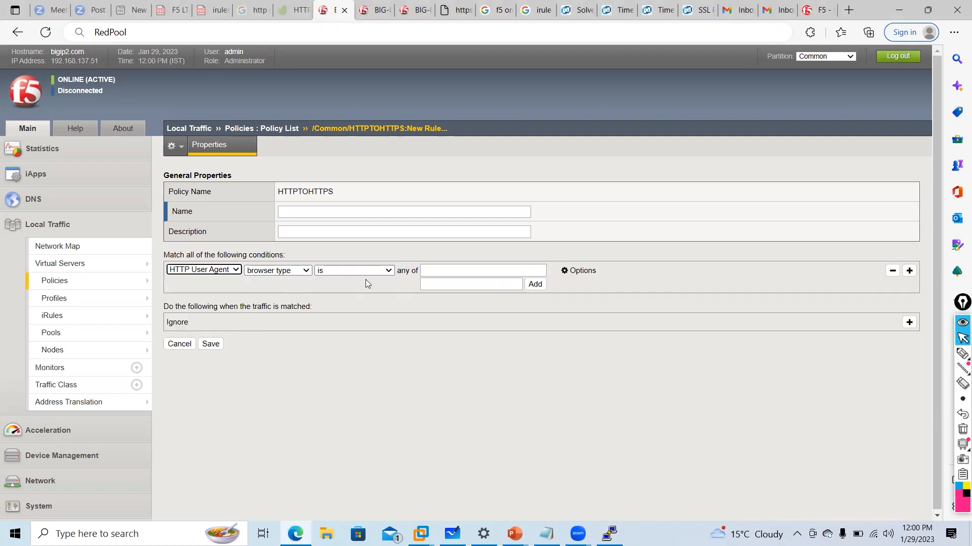
{"action": "left_click", "coordinate": [471, 283]}
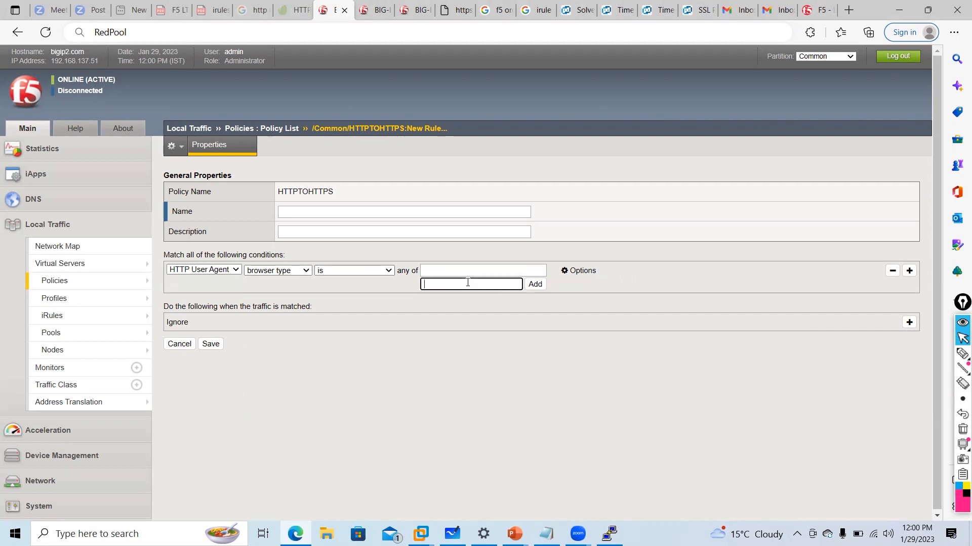
{"action": "type", "text": "chrome"}
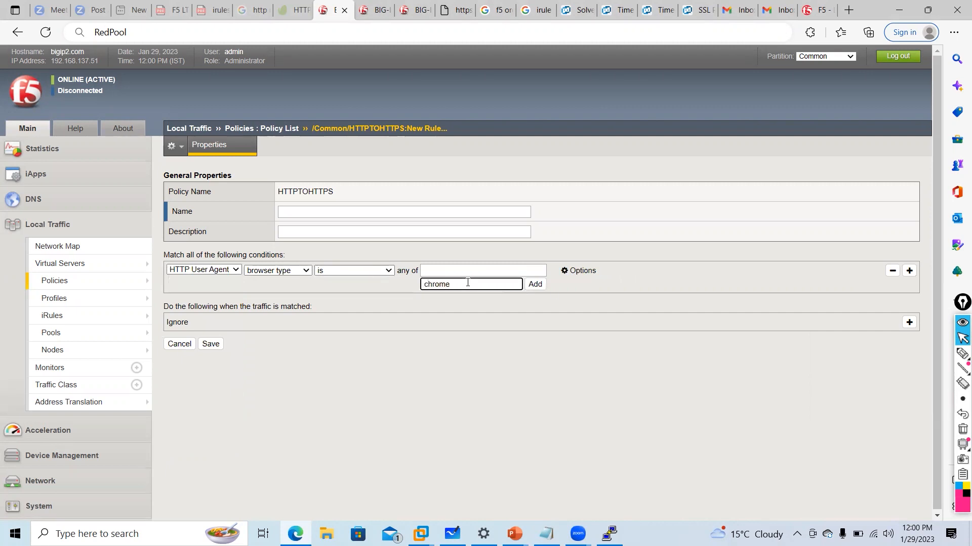
{"action": "left_click", "coordinate": [533, 284]}
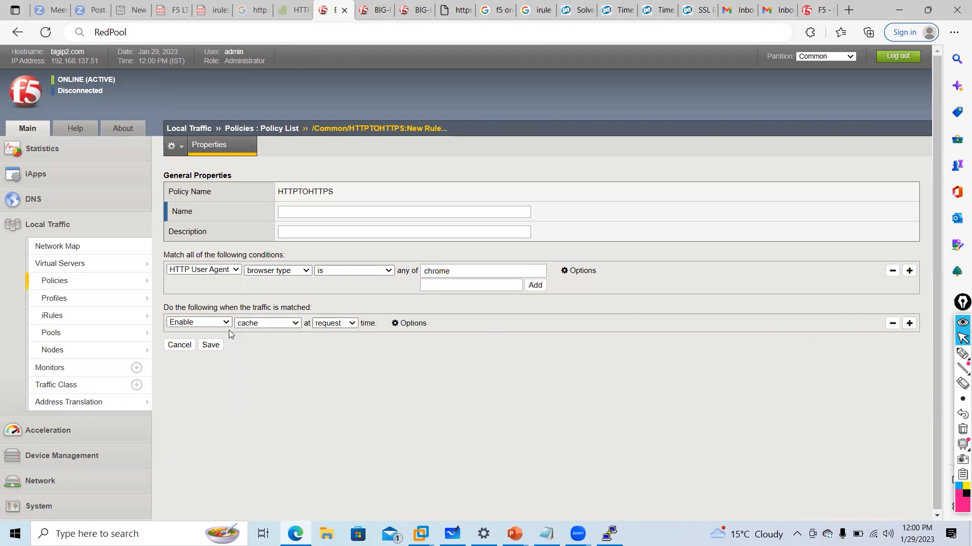
Set the rule's action to Reset traffic and attempt to save it.
{"action": "left_click", "coordinate": [198, 322]}
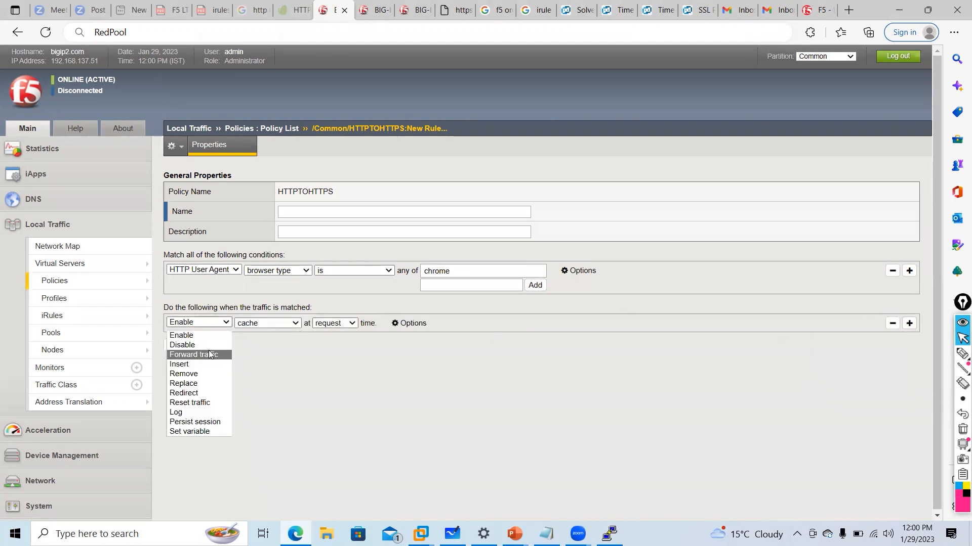
{"action": "mouse_move", "coordinate": [183, 392]}
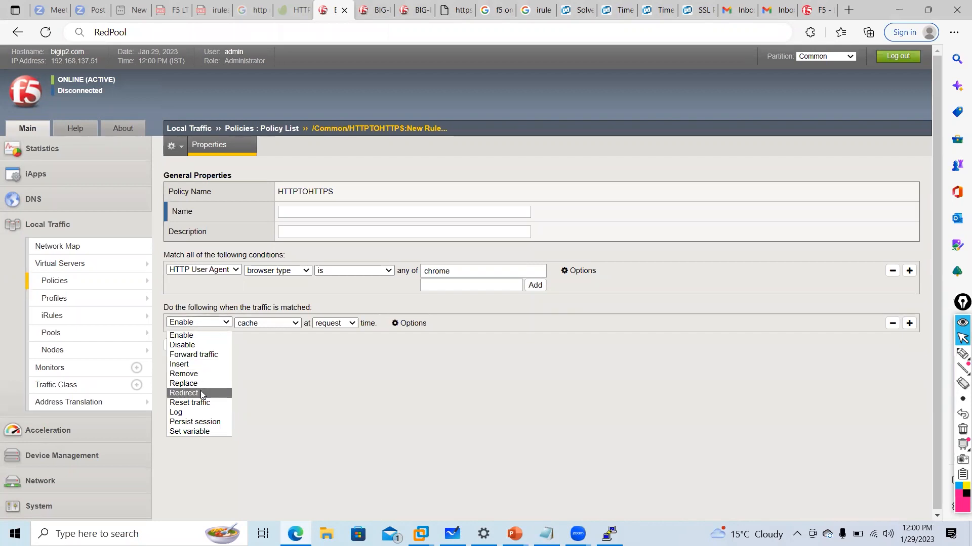
{"action": "left_click", "coordinate": [190, 402]}
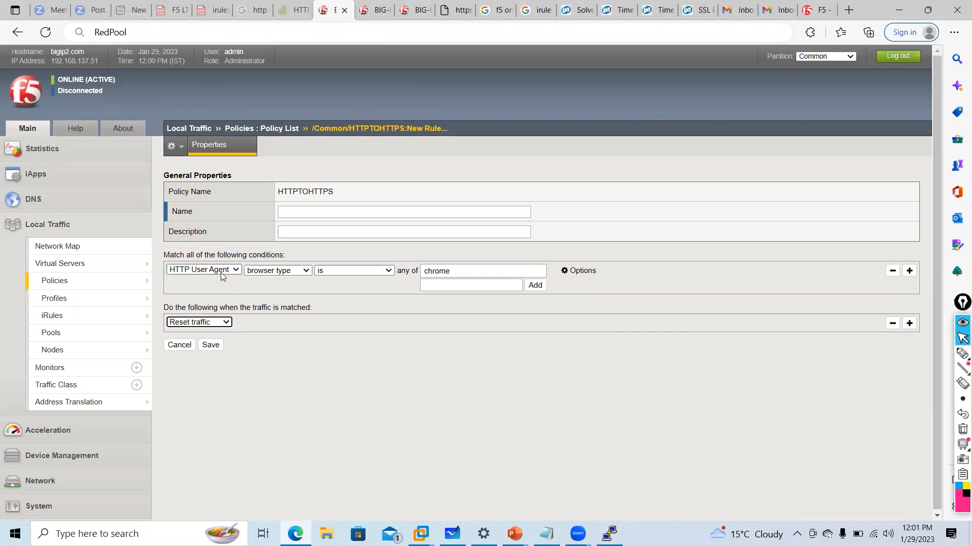
{"action": "mouse_move", "coordinate": [449, 282]}
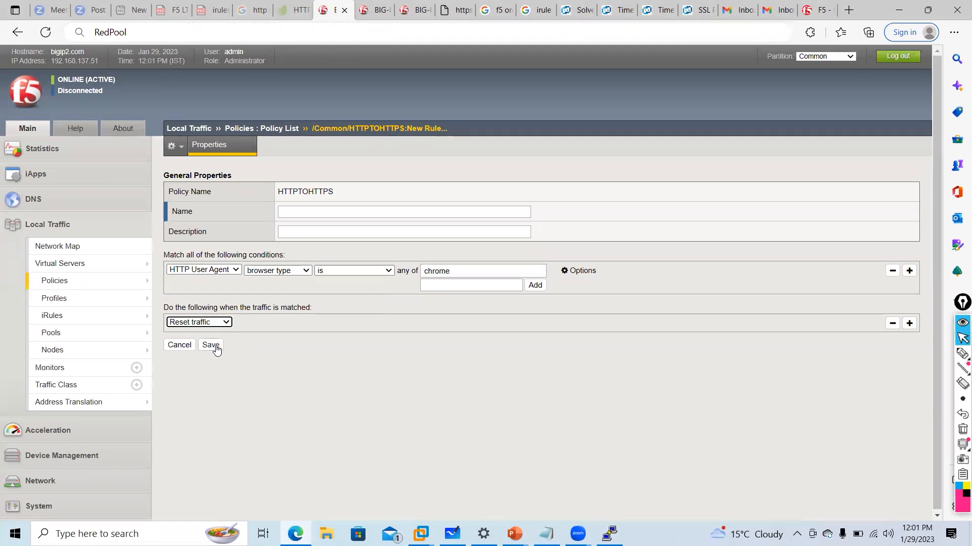
{"action": "left_click", "coordinate": [211, 345]}
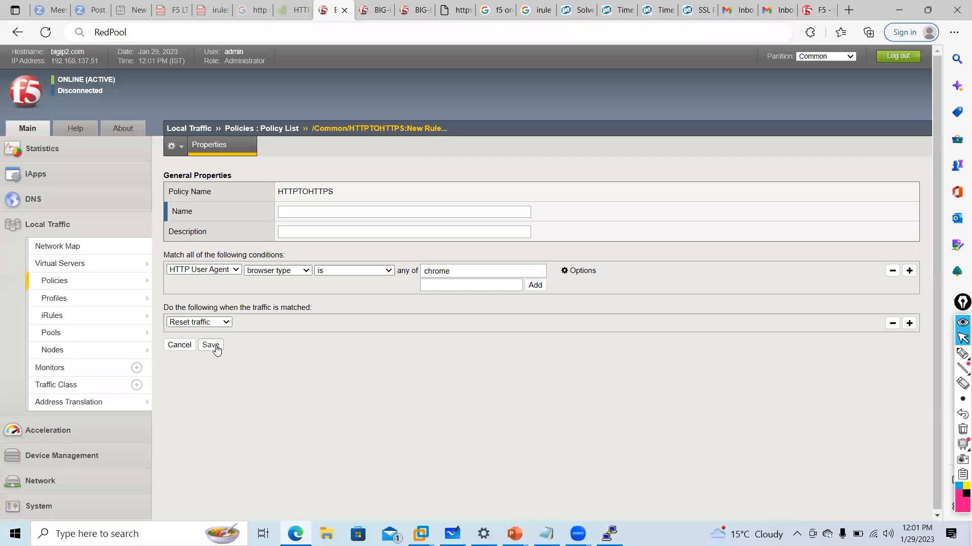
Name the rule resetuseragent and switch the condition to HTTP Header User-Agent.
{"action": "left_click", "coordinate": [210, 344]}
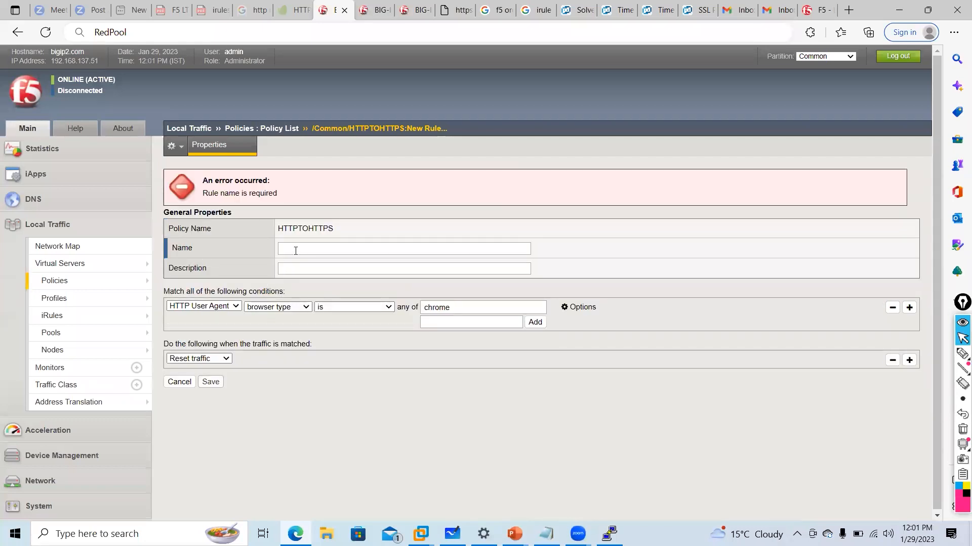
{"action": "type", "text": "resetuseragent"}
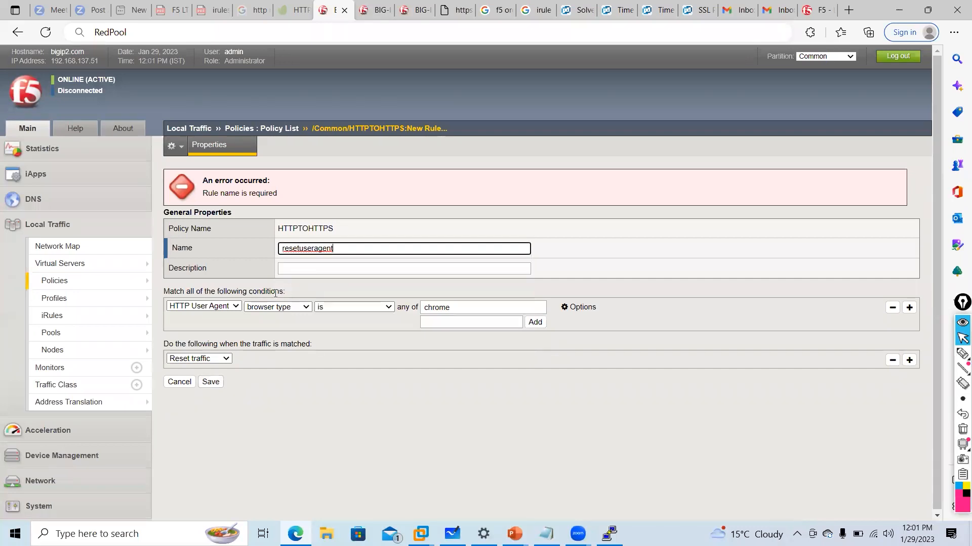
{"action": "left_click", "coordinate": [202, 305]}
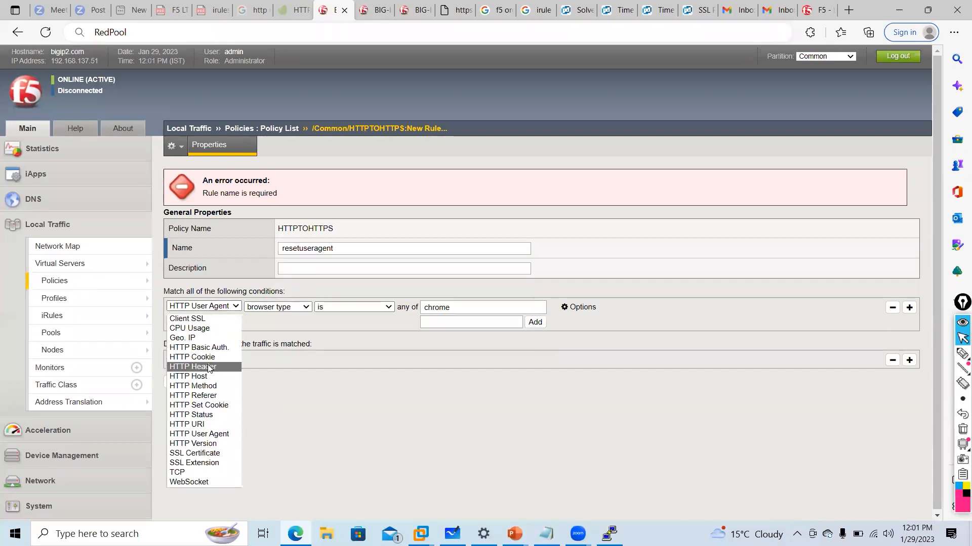
{"action": "left_click", "coordinate": [191, 366]}
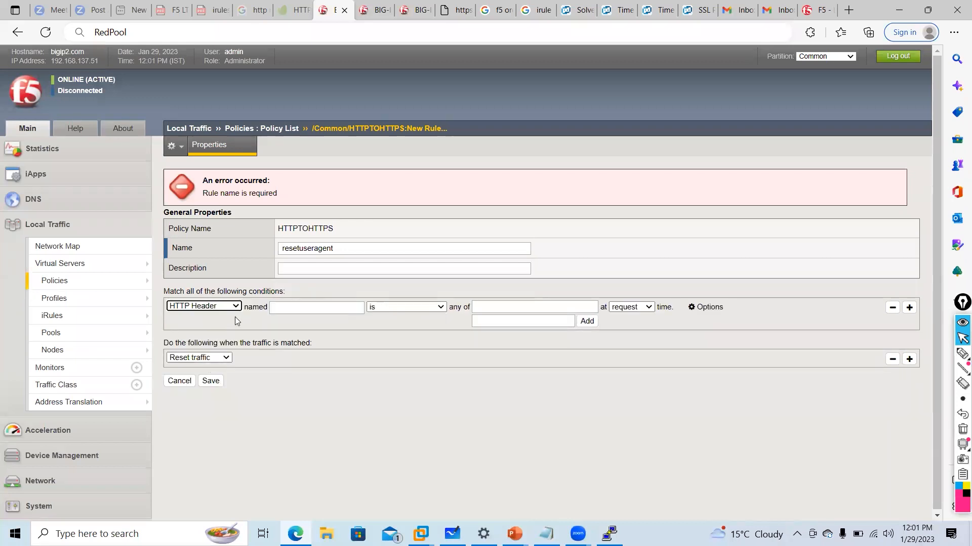
{"action": "type", "text": "u"}
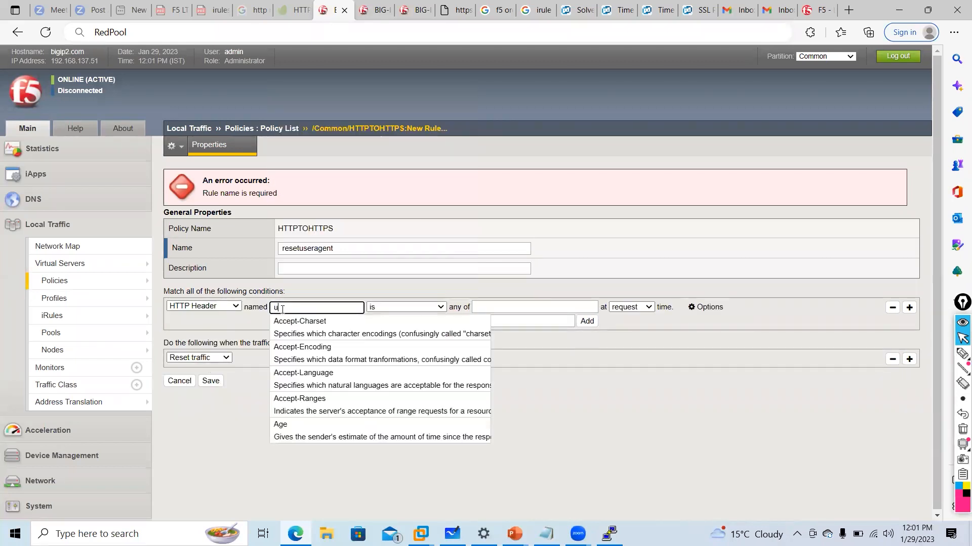
{"action": "type", "text": "ser"}
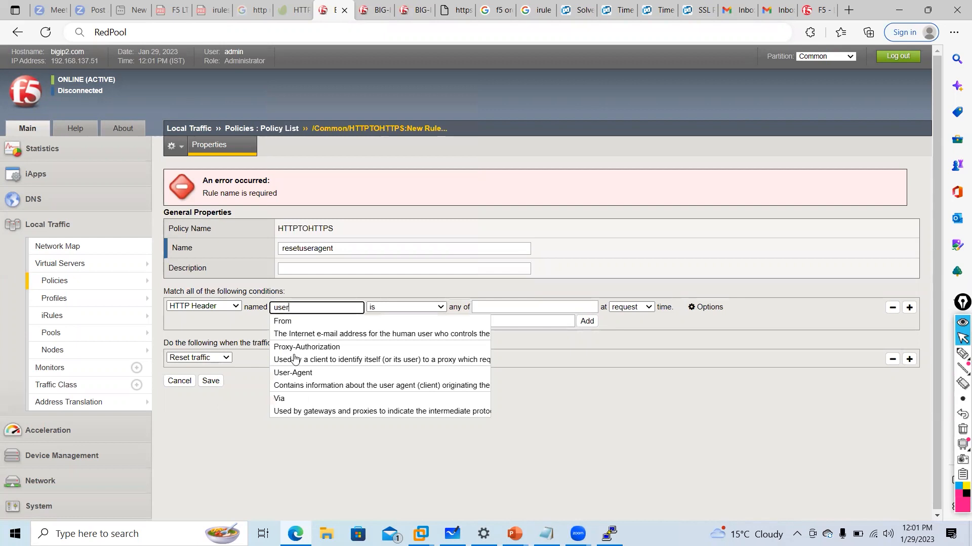
{"action": "left_click", "coordinate": [293, 372]}
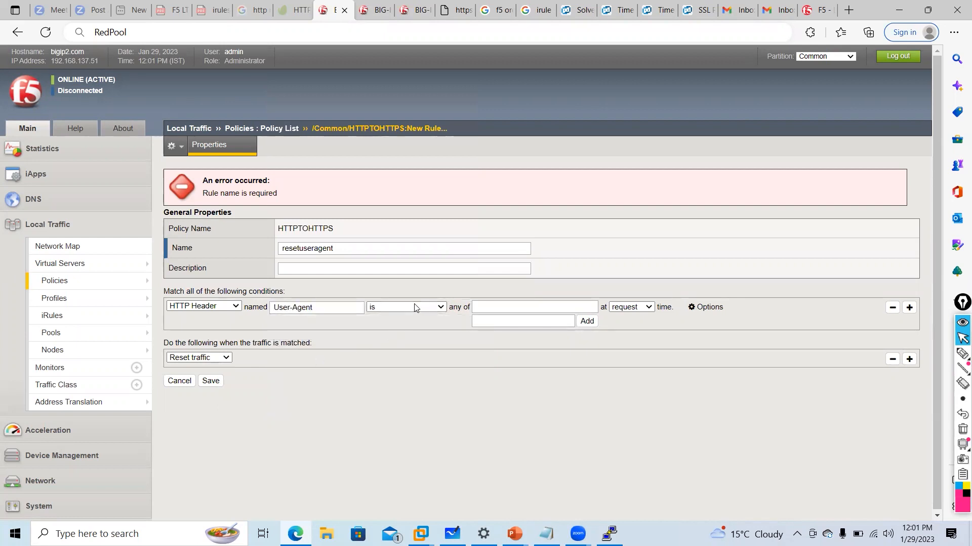
Make the condition 'contains' and add Chrome as the value to match.
{"action": "left_click", "coordinate": [404, 307]}
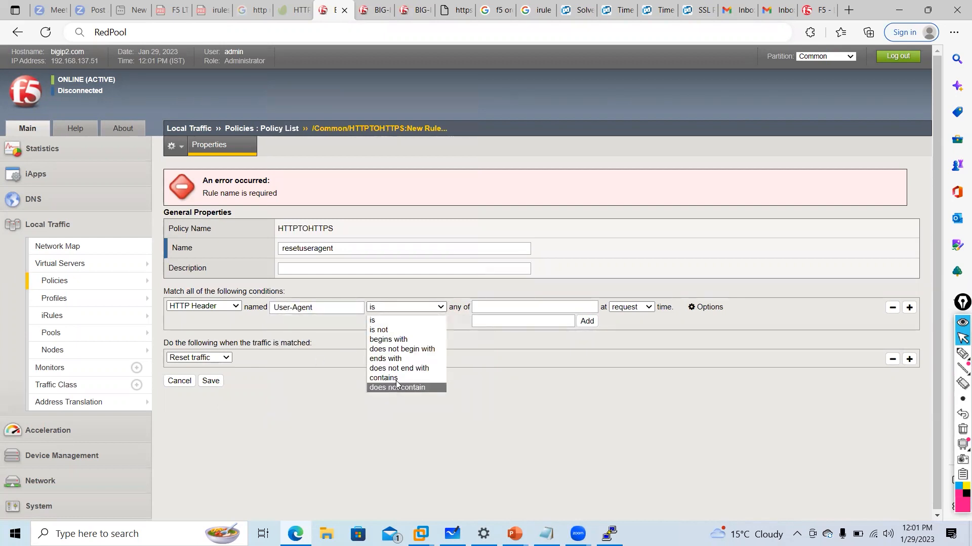
{"action": "left_click", "coordinate": [382, 377]}
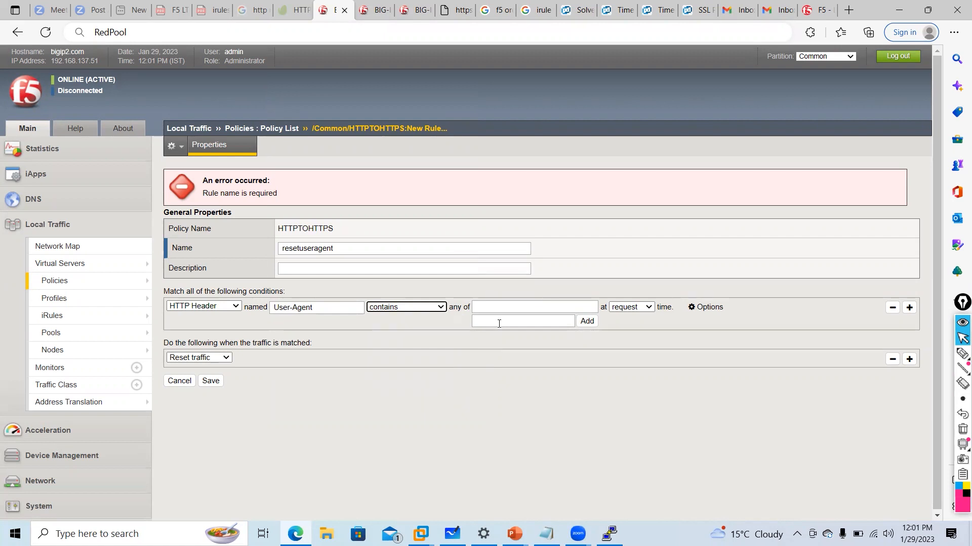
{"action": "type", "text": "Chrome"}
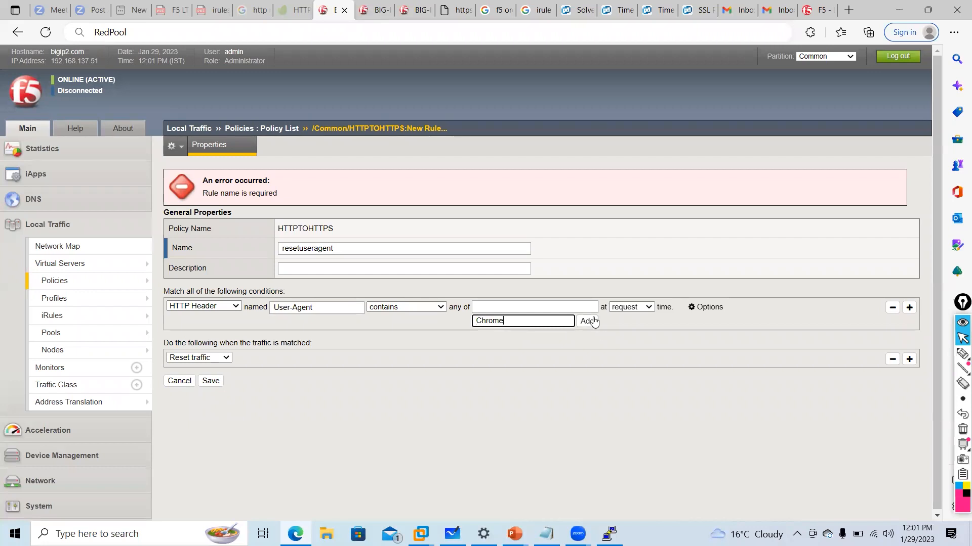
{"action": "left_click", "coordinate": [586, 322]}
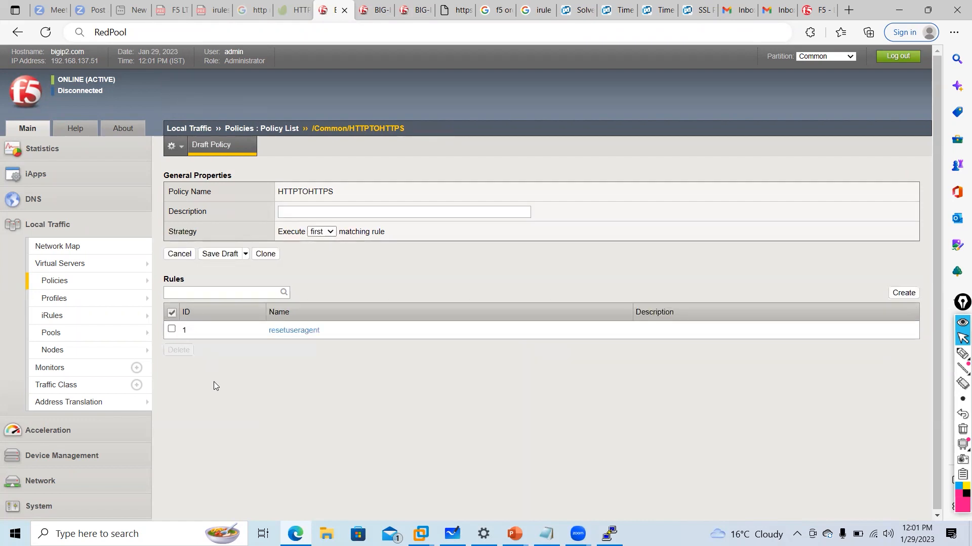
{"action": "mouse_move", "coordinate": [293, 330]}
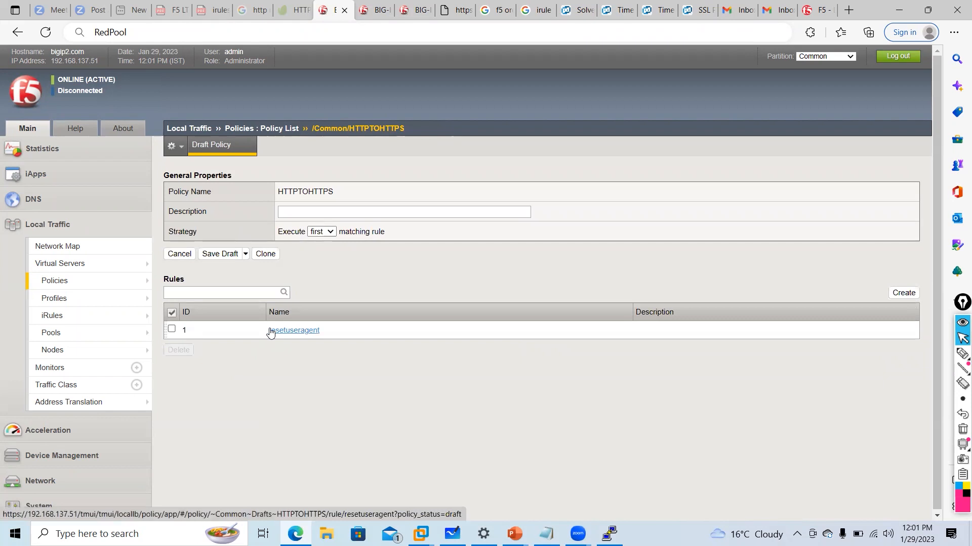
Save and publish the HTTPTOHTTPS policy via the Save Draft dropdown.
{"action": "left_click", "coordinate": [245, 253]}
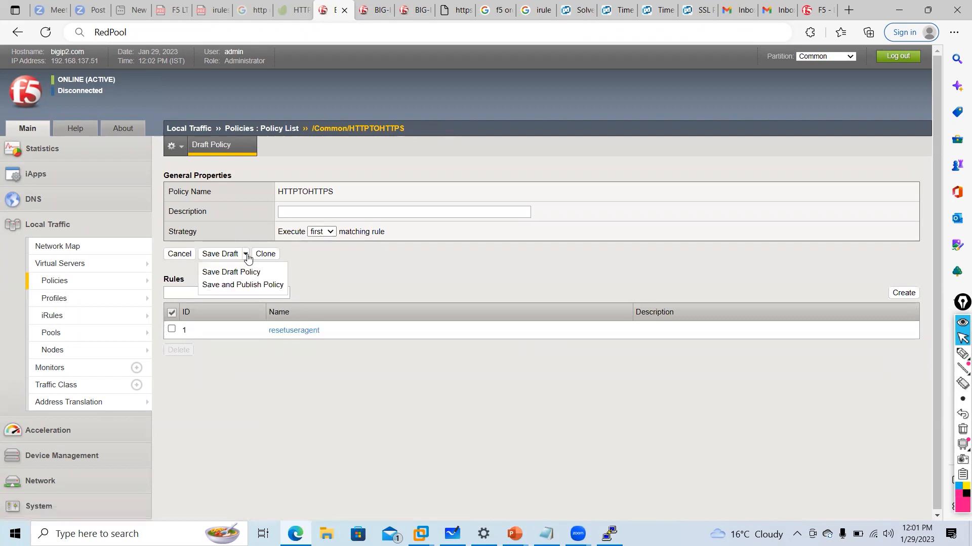
{"action": "left_click", "coordinate": [231, 272]}
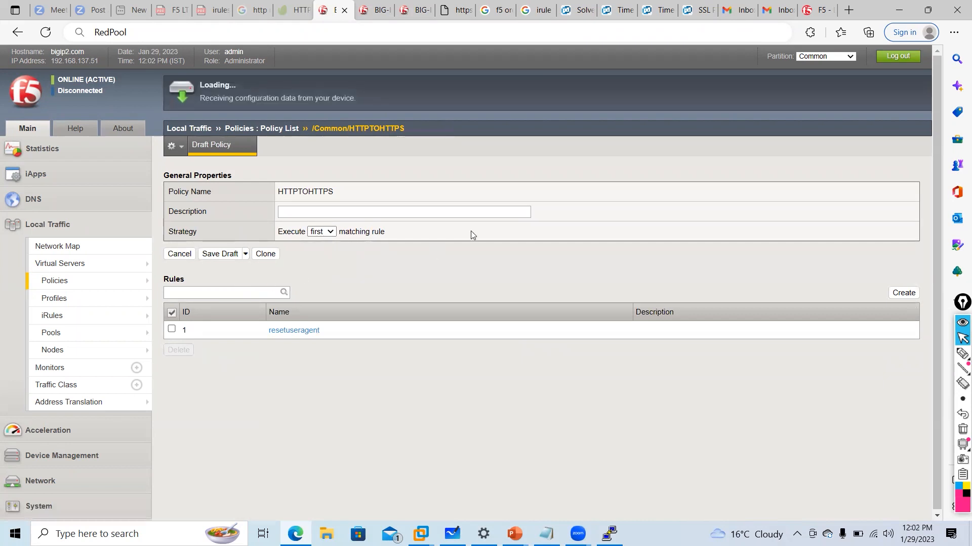
{"action": "mouse_move", "coordinate": [486, 224]}
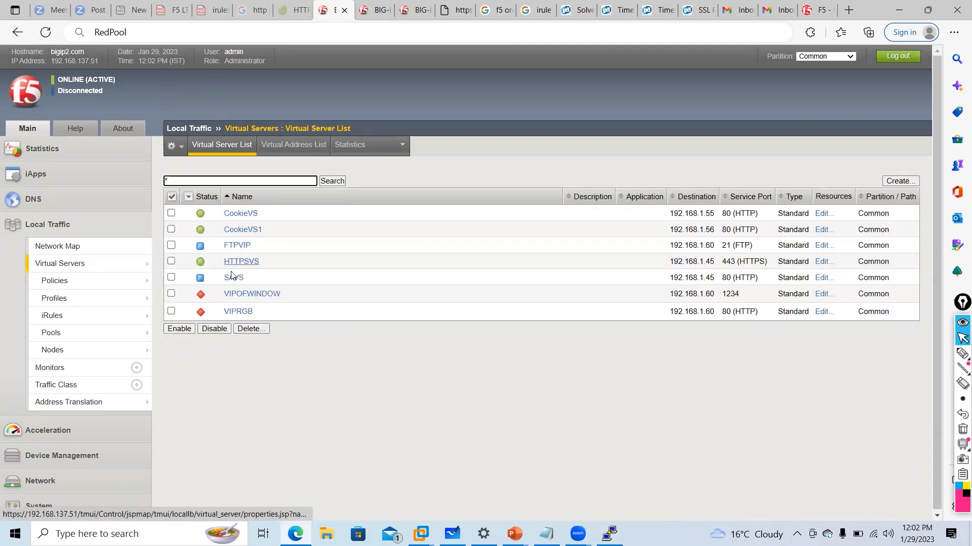
On SAVS Resources, manage iRules and move HTTPTOHTTPS out of the enabled list.
{"action": "left_click", "coordinate": [241, 261]}
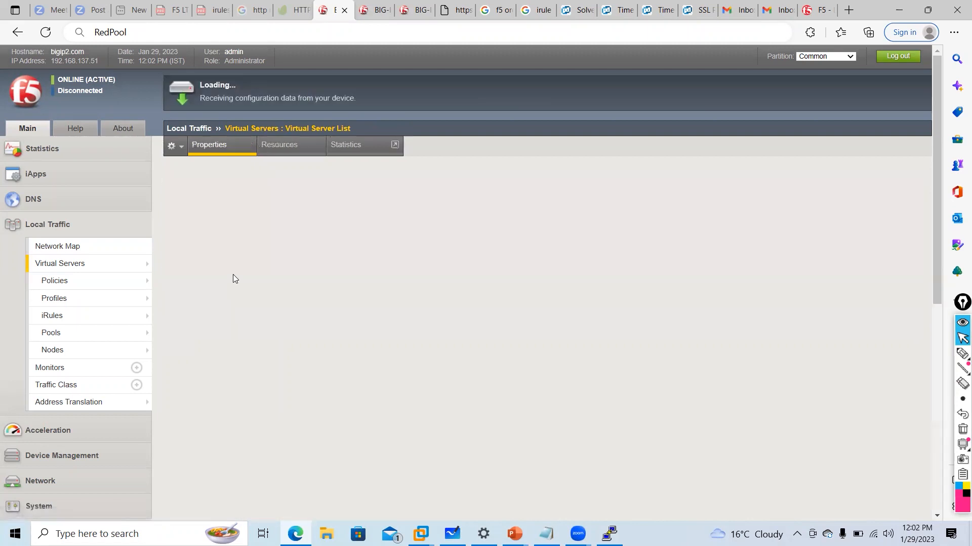
{"action": "left_click", "coordinate": [279, 145]}
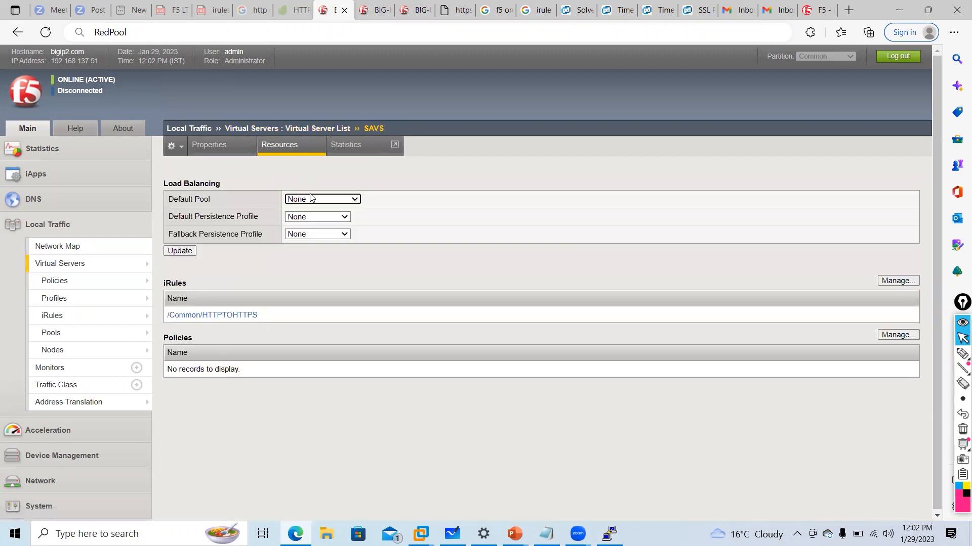
{"action": "left_click", "coordinate": [320, 199]}
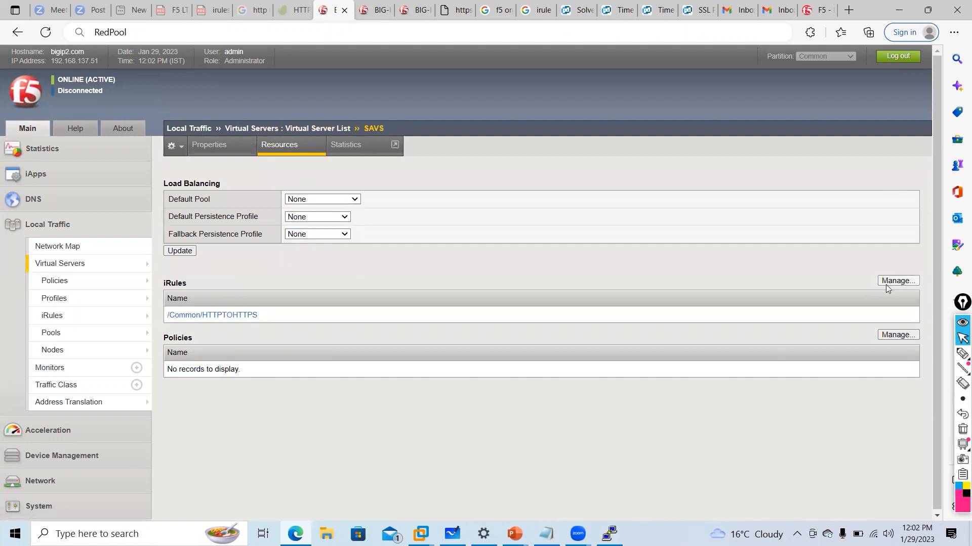
{"action": "left_click", "coordinate": [898, 280]}
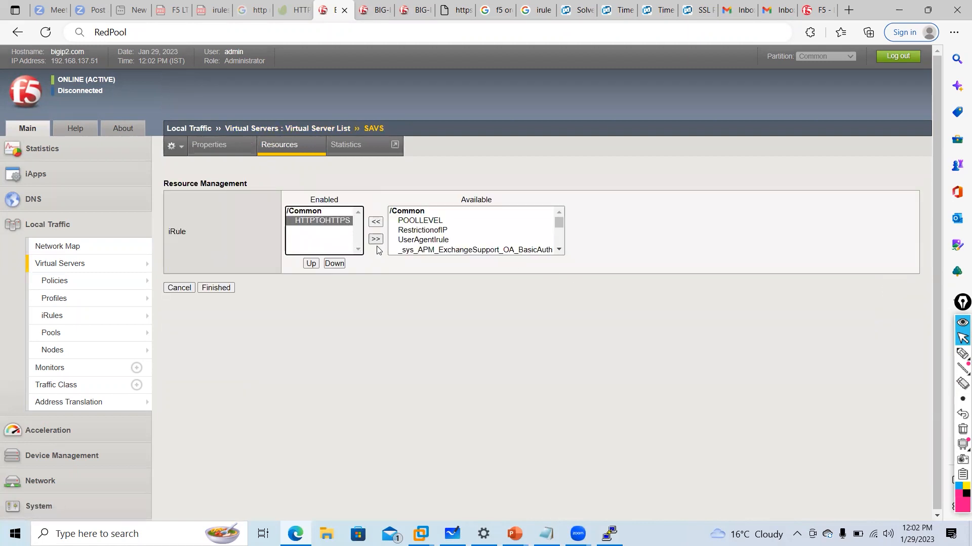
{"action": "left_click", "coordinate": [215, 288]}
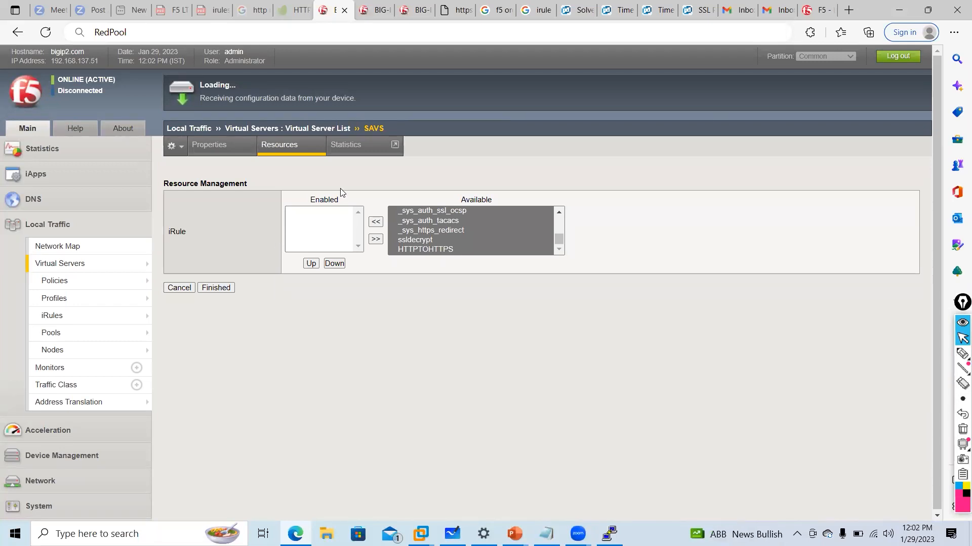
Set POOLOFRGB as SAVS default pool and attach the HTTPTOHTTPS policy.
{"action": "left_click", "coordinate": [321, 199]}
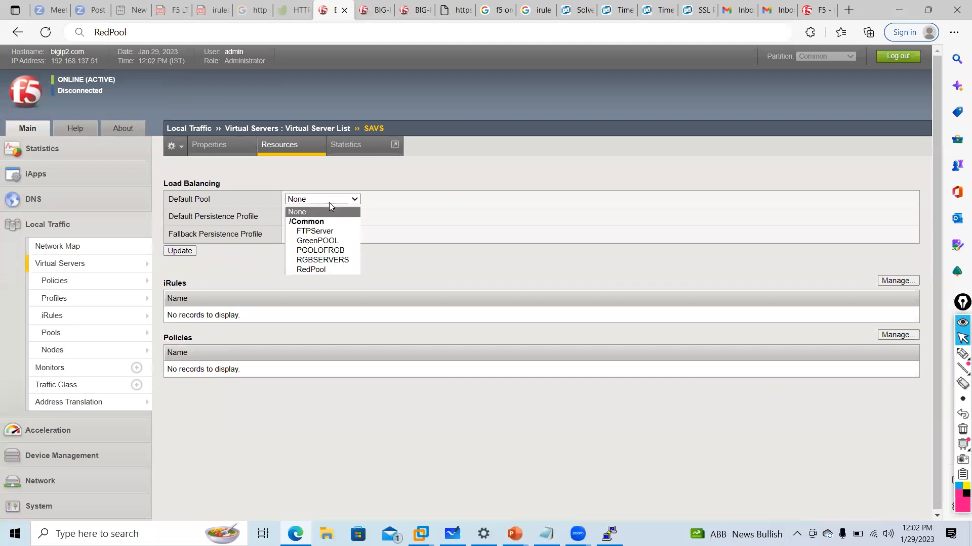
{"action": "mouse_move", "coordinate": [322, 260]}
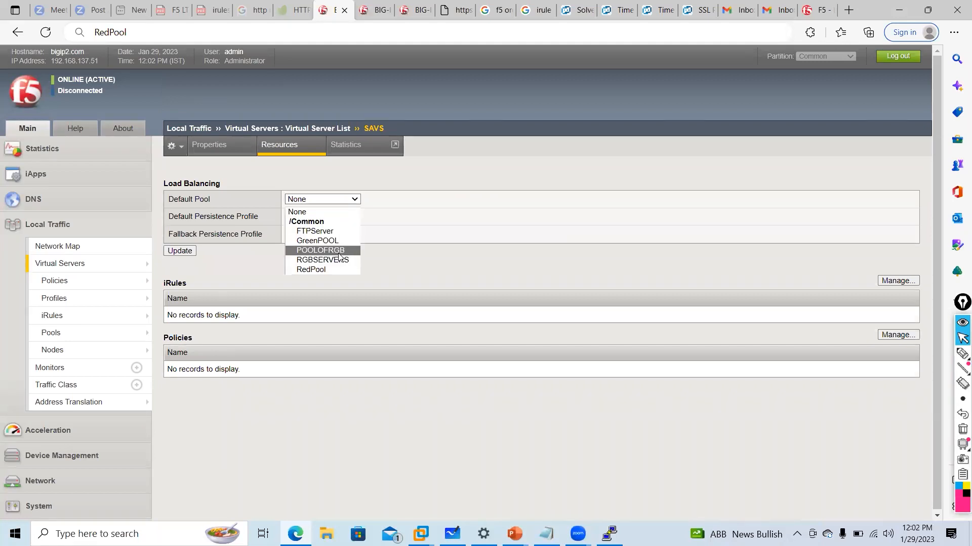
{"action": "left_click", "coordinate": [320, 250]}
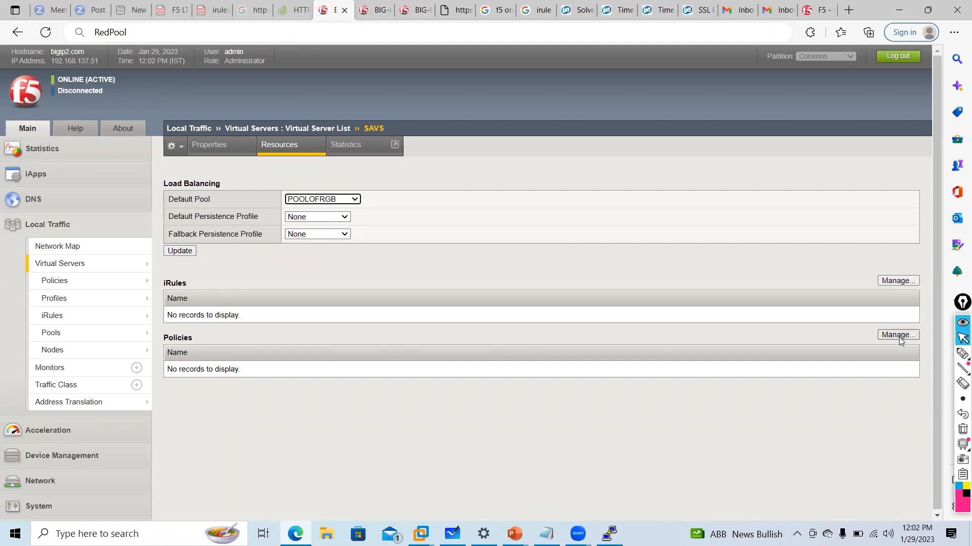
{"action": "left_click", "coordinate": [896, 335]}
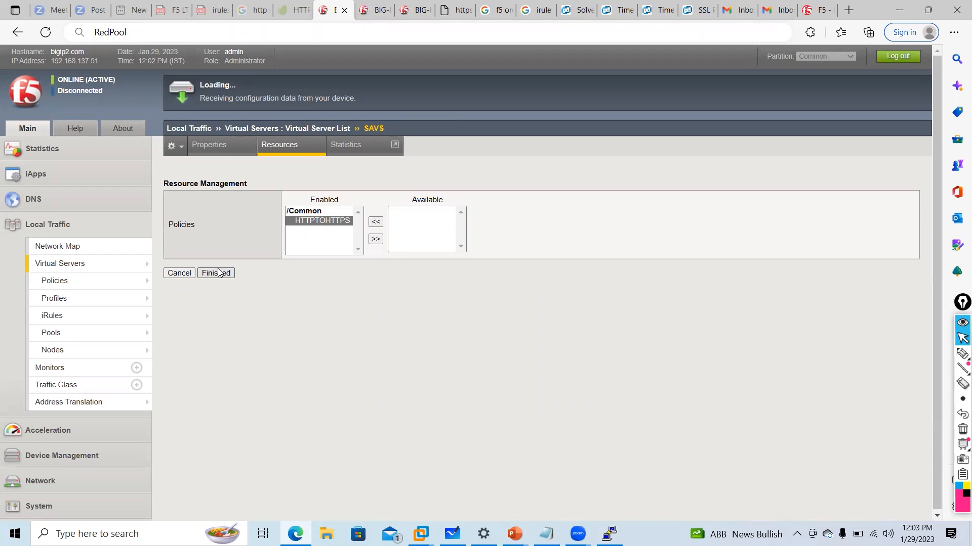
{"action": "left_click", "coordinate": [216, 272]}
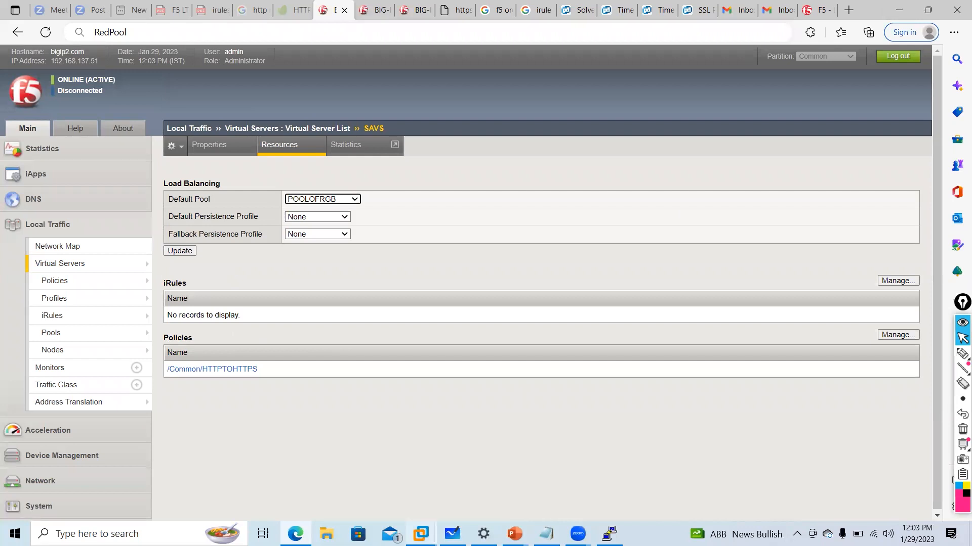
Return to the virtual servers list and switch to the XP virtual machine.
{"action": "left_click", "coordinate": [59, 263]}
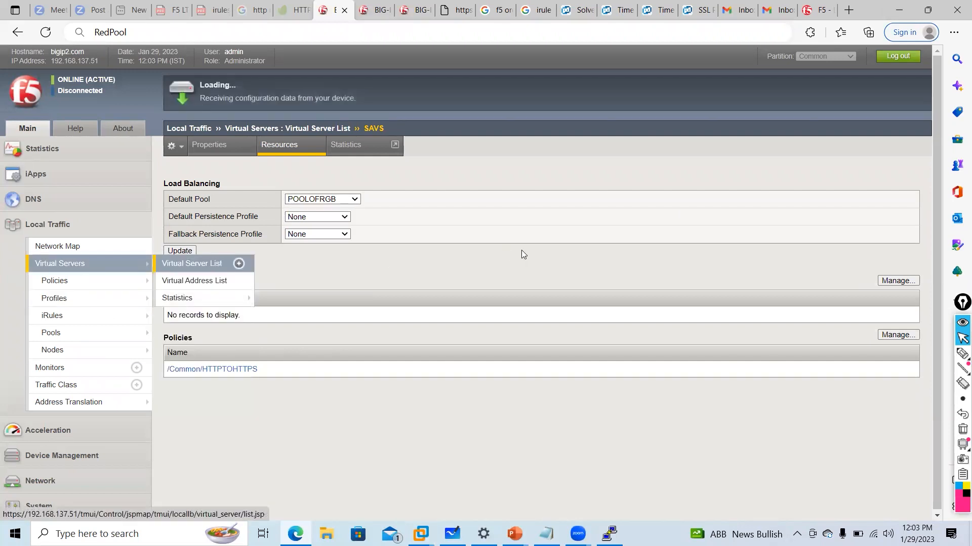
{"action": "left_click", "coordinate": [191, 263]}
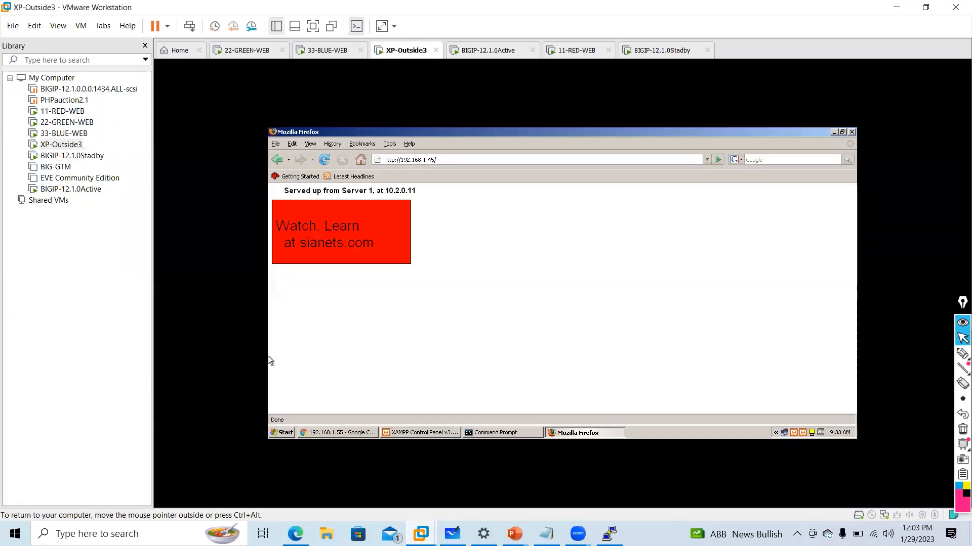
{"action": "mouse_move", "coordinate": [885, 161]}
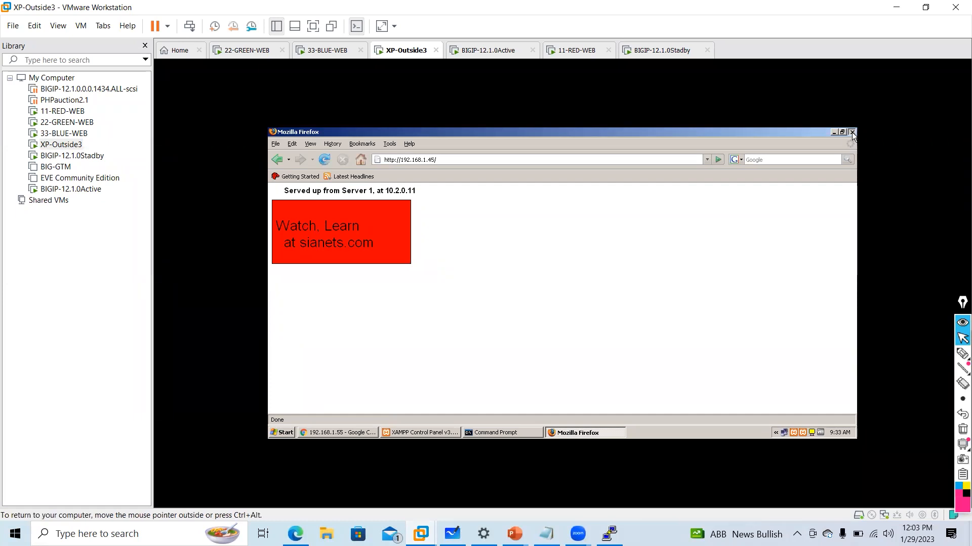
Load 192.168.1.45 in Chrome on the XP VM, which gets a connection reset.
{"action": "left_click", "coordinate": [851, 131]}
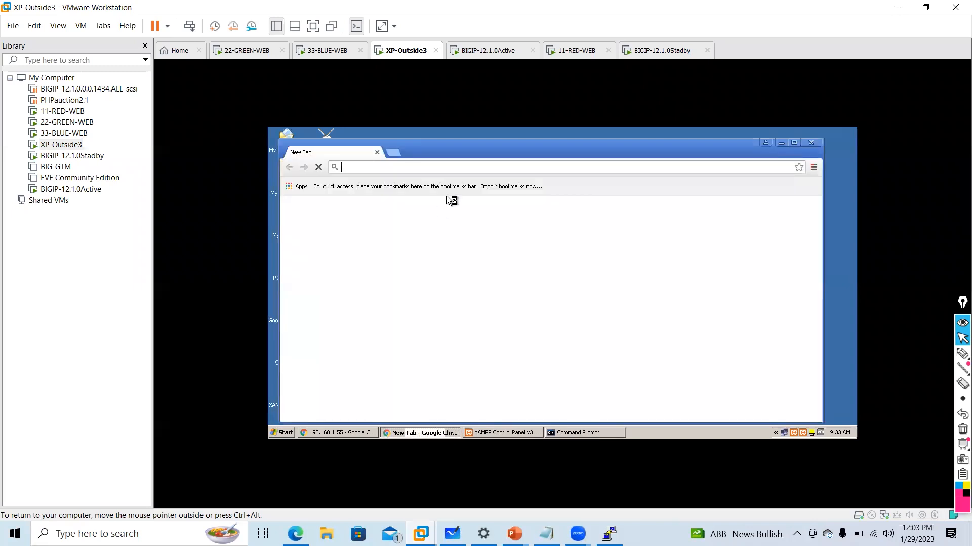
{"action": "type", "text": "192.168.1.45"}
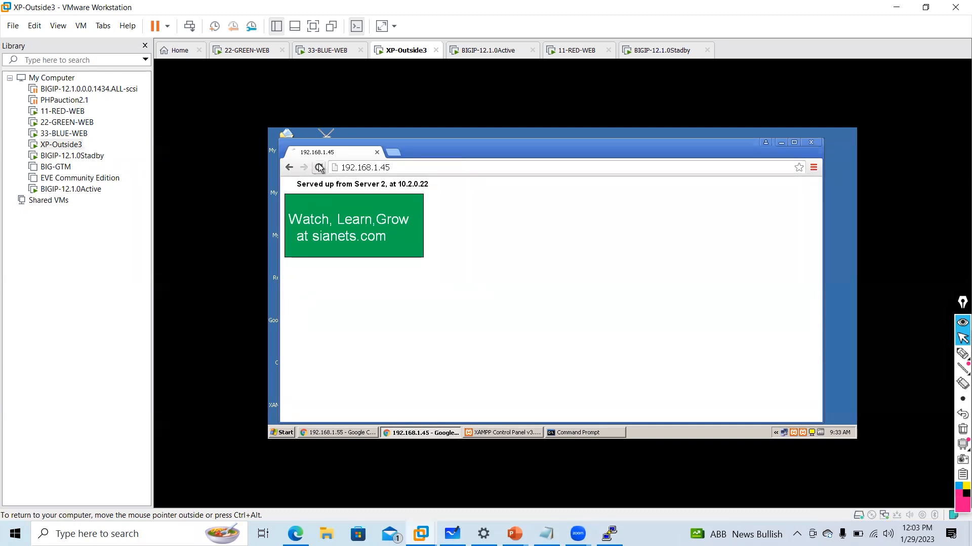
{"action": "left_click", "coordinate": [318, 167]}
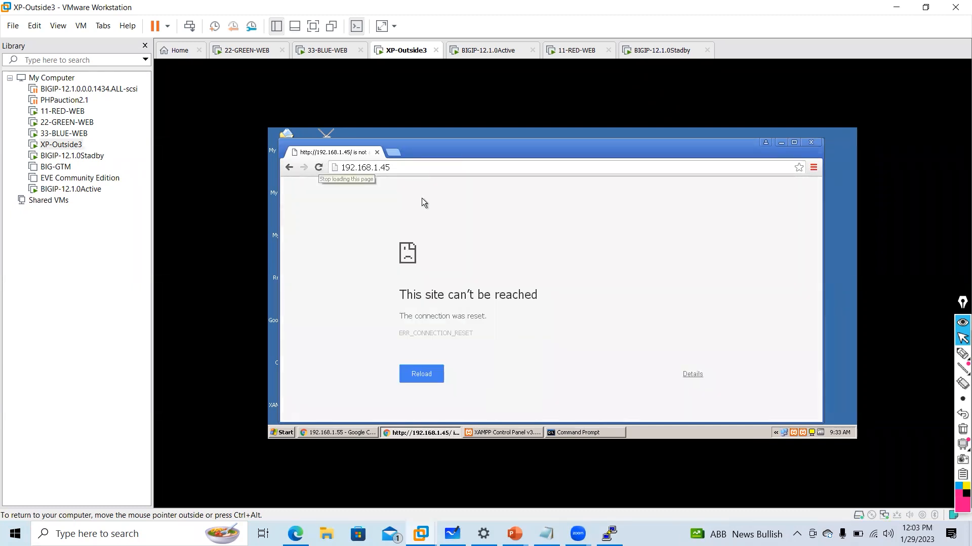
{"action": "mouse_move", "coordinate": [526, 217]}
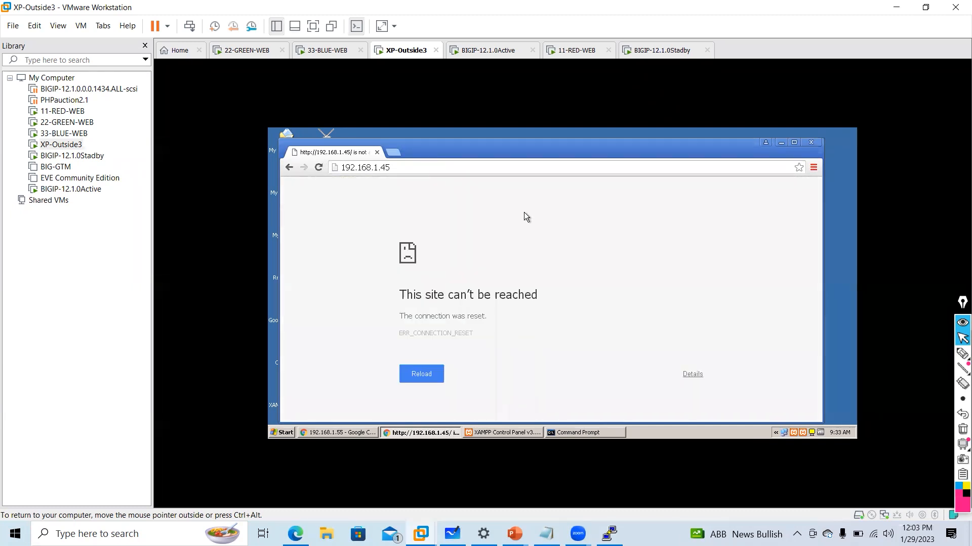
{"action": "mouse_move", "coordinate": [406, 230]}
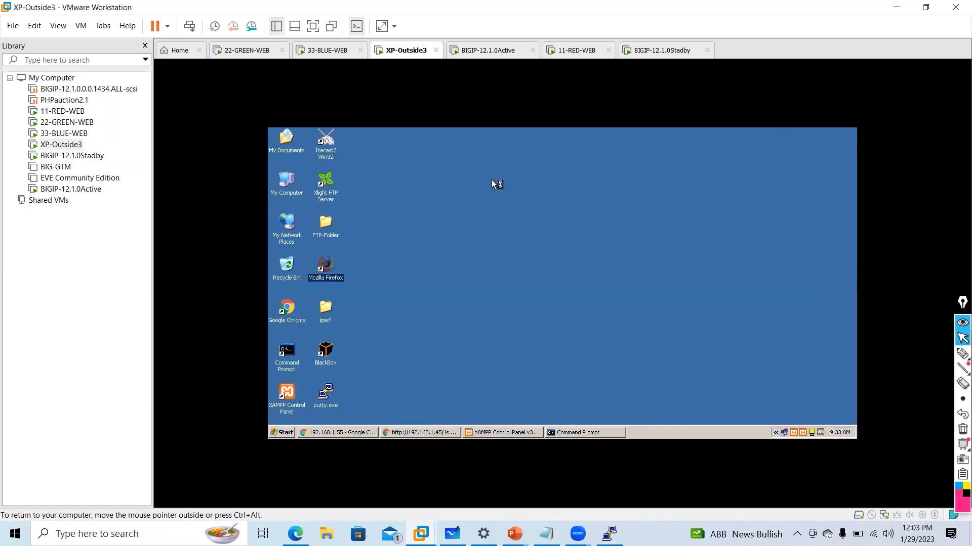
Launch Firefox, decline default browser, and load 192.168.1.45 reaching Server 1 and Server 2.
{"action": "double_click", "coordinate": [325, 268]}
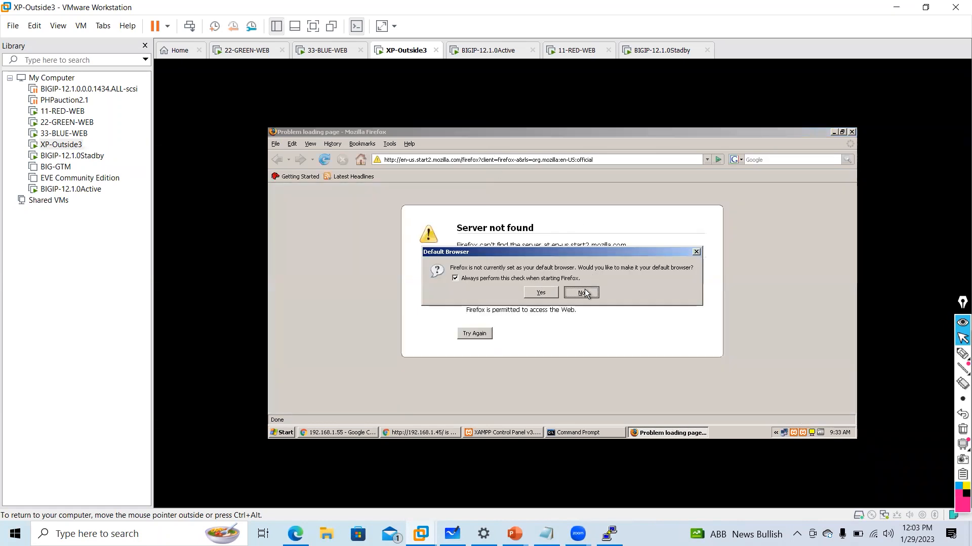
{"action": "left_click", "coordinate": [581, 292]}
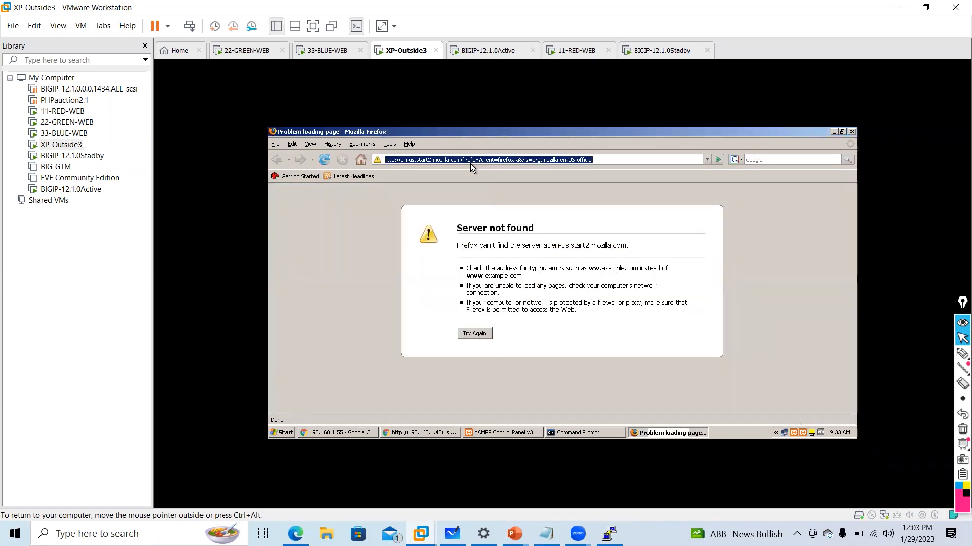
{"action": "type", "text": "192.168.1.45/"}
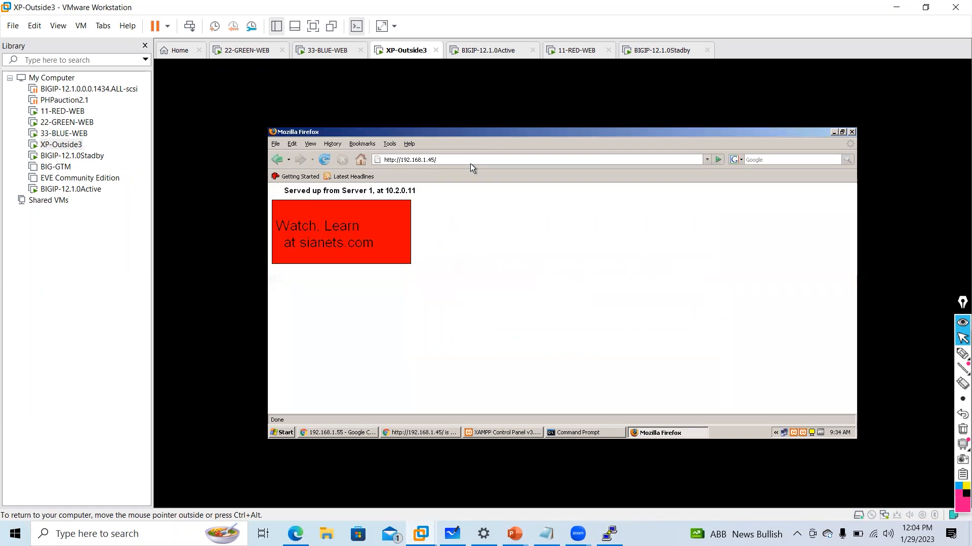
{"action": "left_click", "coordinate": [325, 159]}
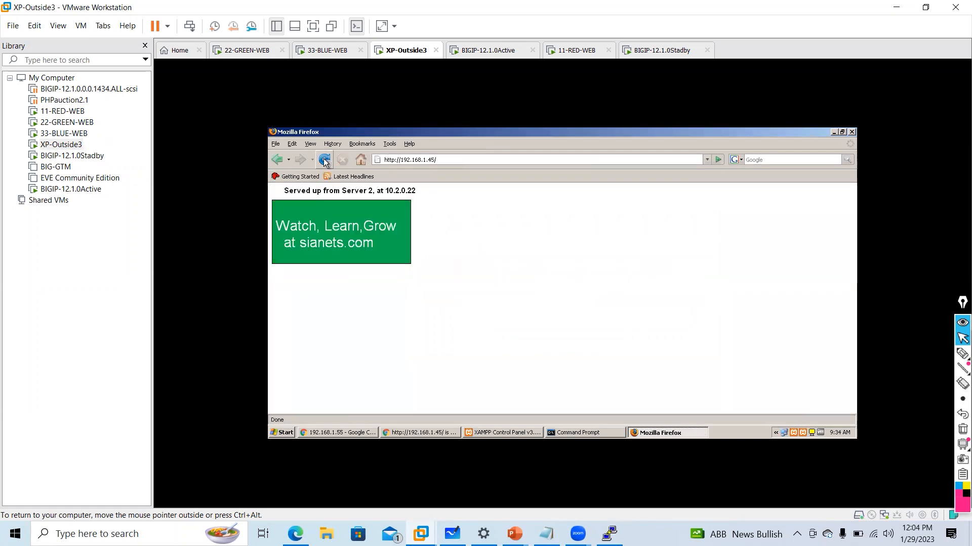
{"action": "left_click", "coordinate": [322, 159]}
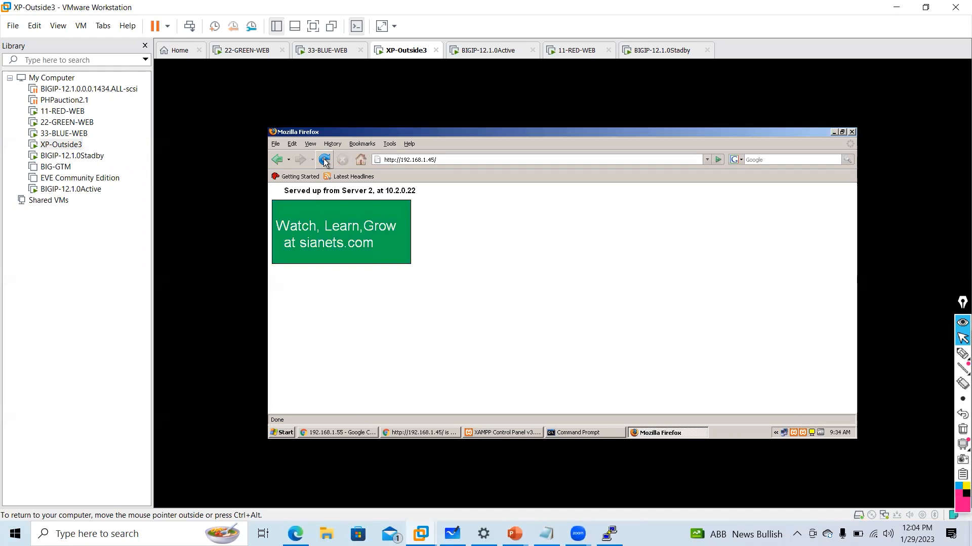
{"action": "left_click", "coordinate": [324, 160]}
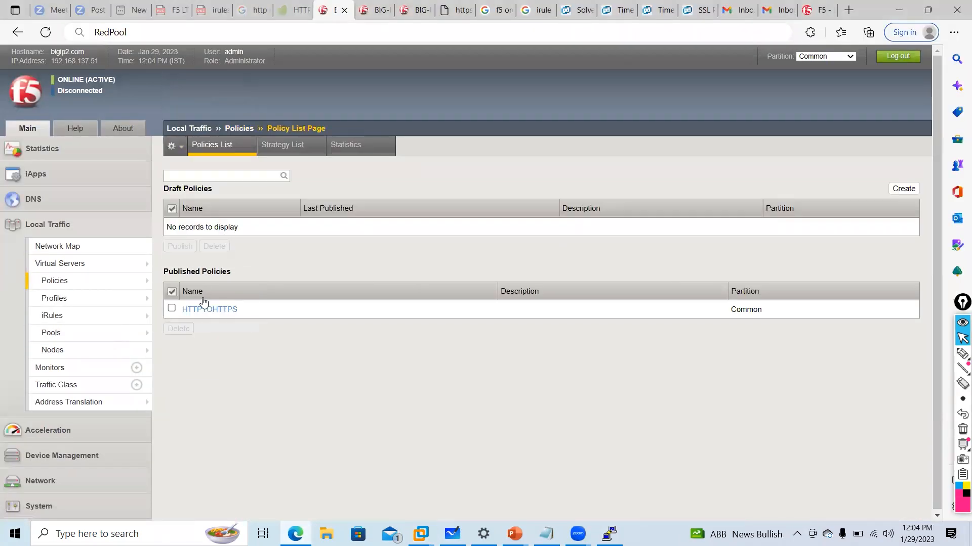
Review the resetuseragent rule inside the published HTTPTOHTTPS policy.
{"action": "left_click", "coordinate": [208, 309]}
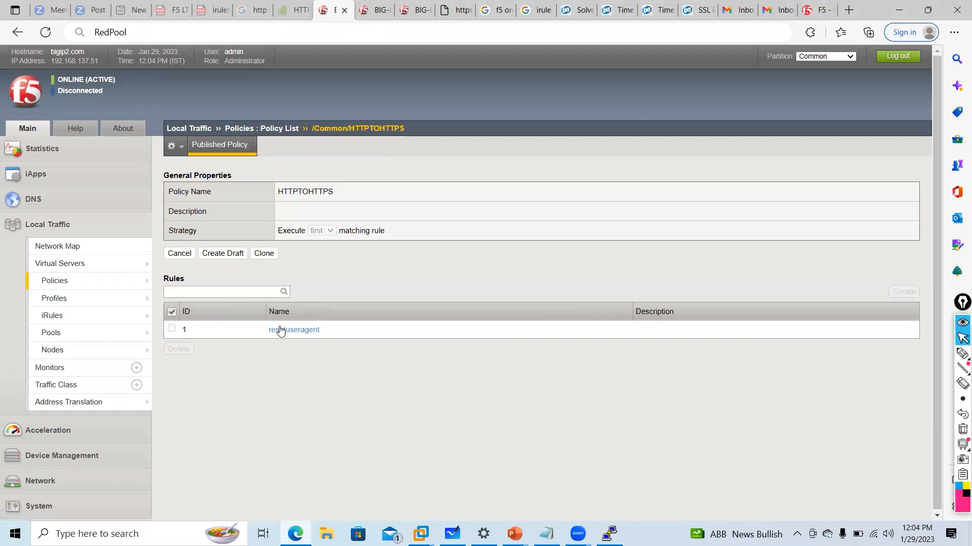
{"action": "left_click", "coordinate": [293, 329]}
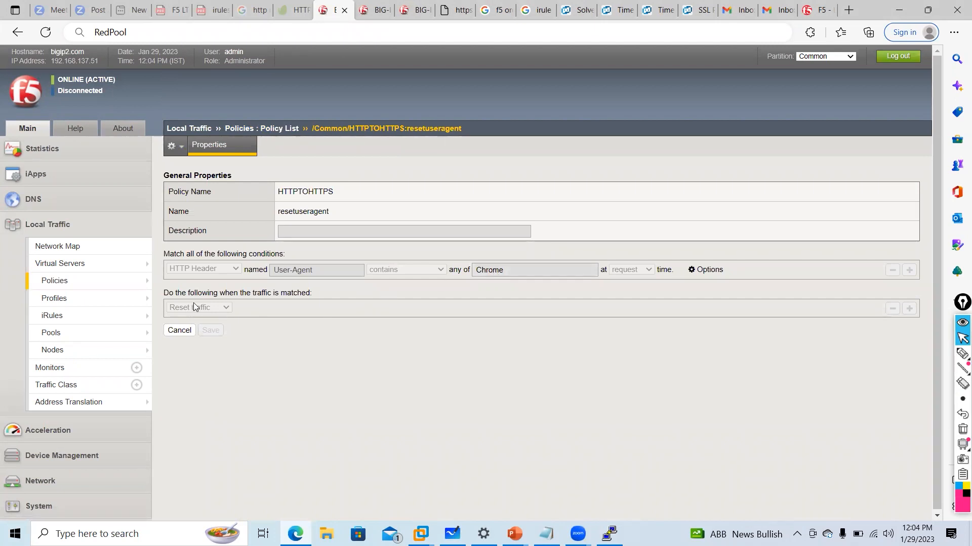
Show the SAVS virtual server's resources: POOLOFRGB, no iRules, HTTPTOHTTPS policy.
{"action": "left_click", "coordinate": [60, 263]}
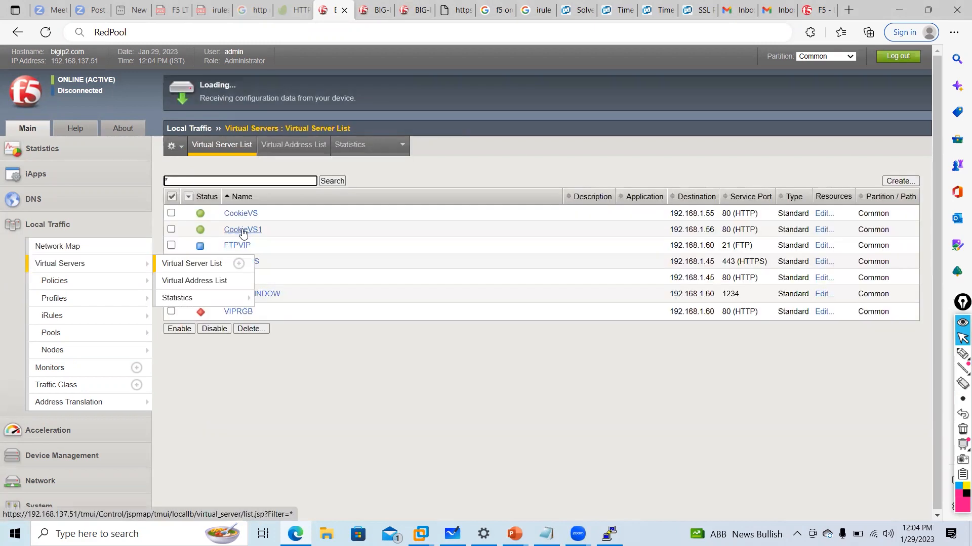
{"action": "left_click", "coordinate": [242, 230]}
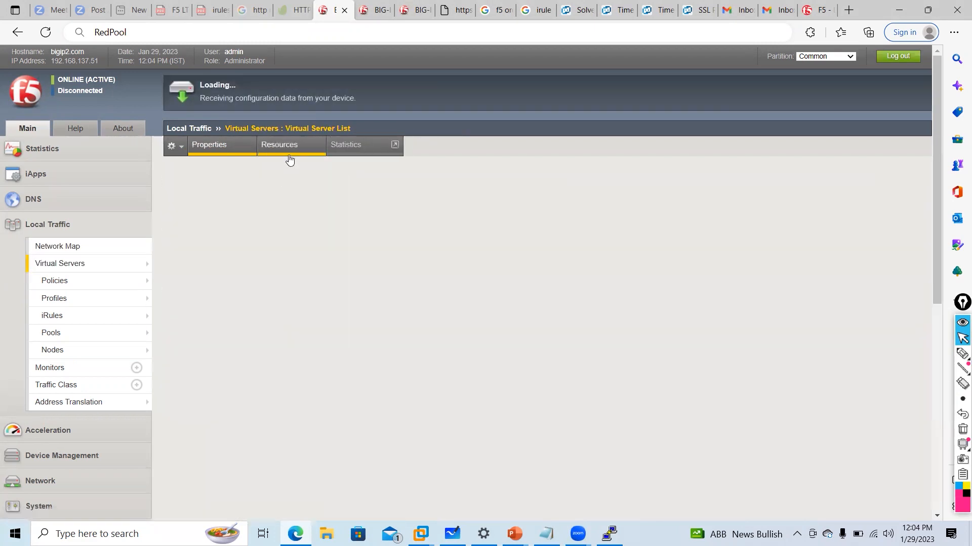
{"action": "left_click", "coordinate": [279, 145]}
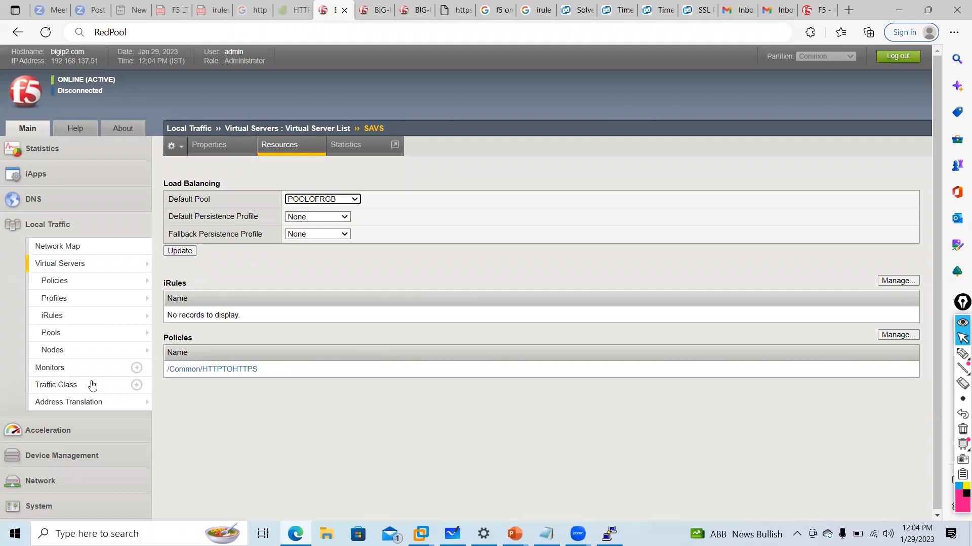
From the Policy List create the draft policy ClientIP and start its first rule.
{"action": "left_click", "coordinate": [53, 280]}
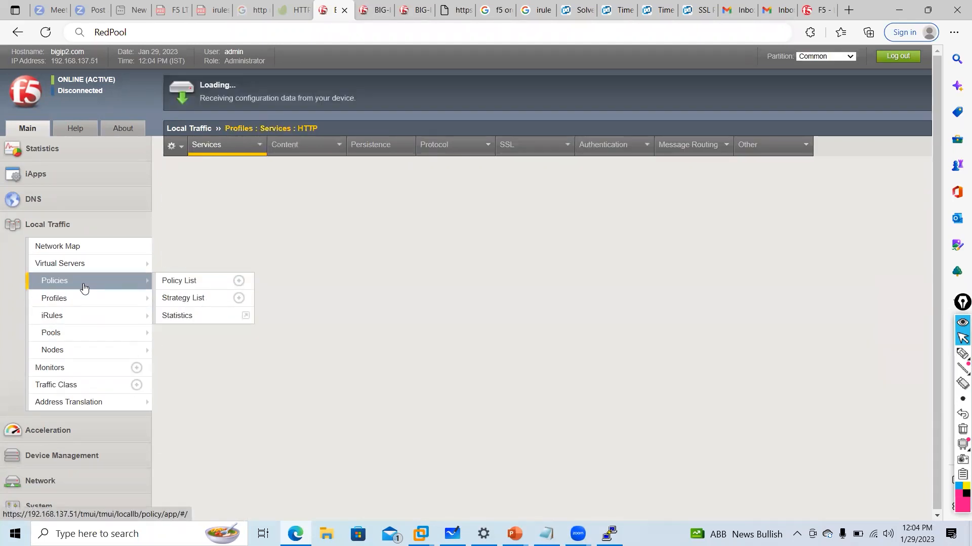
{"action": "left_click", "coordinate": [178, 281]}
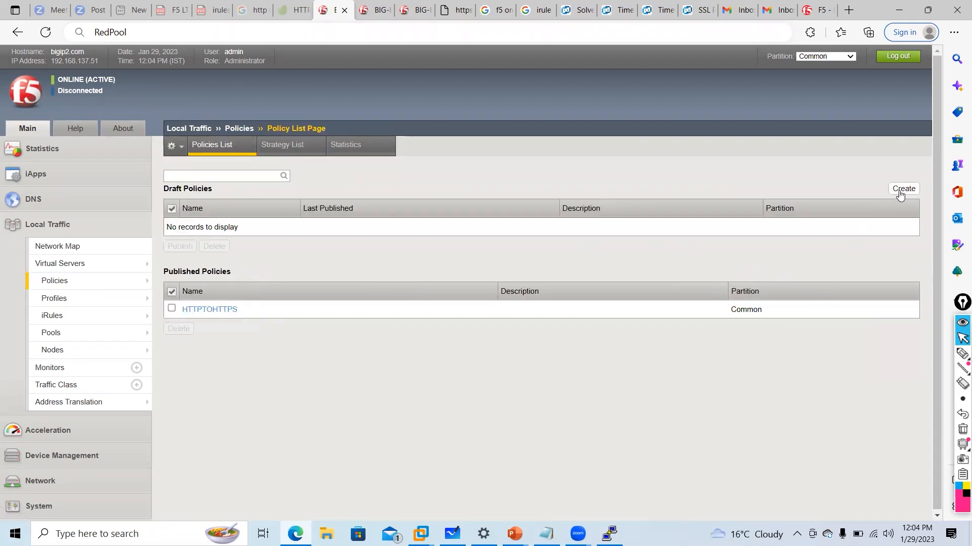
{"action": "left_click", "coordinate": [902, 188]}
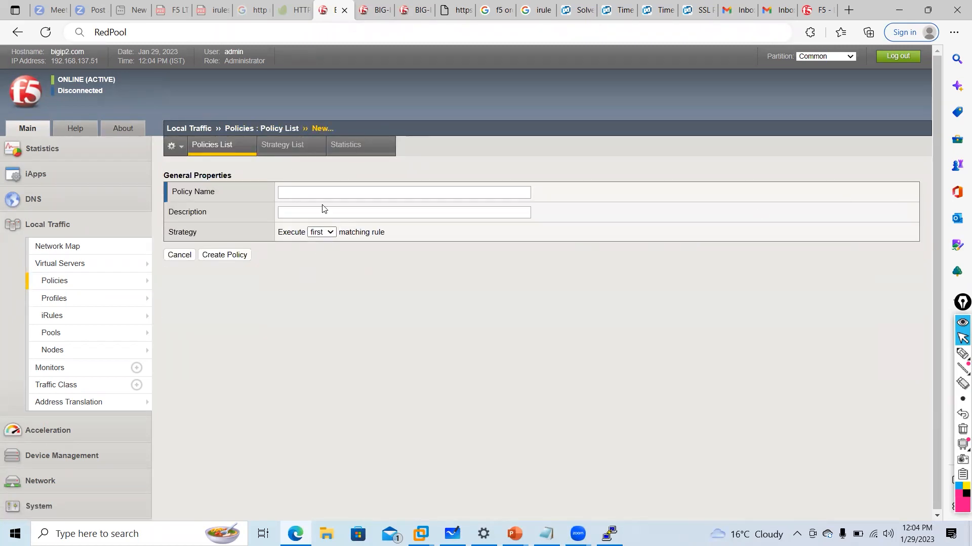
{"action": "type", "text": "ClientIP"}
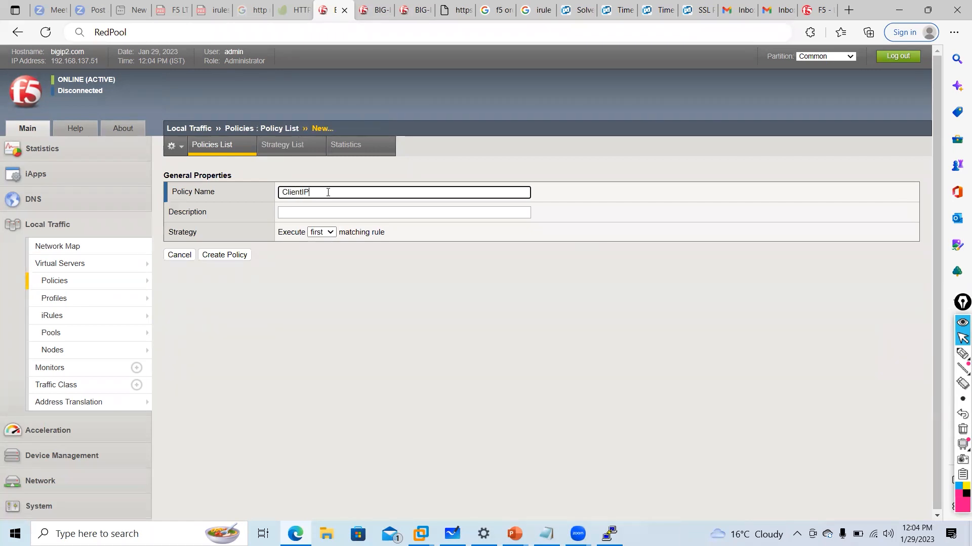
{"action": "left_click", "coordinate": [225, 255]}
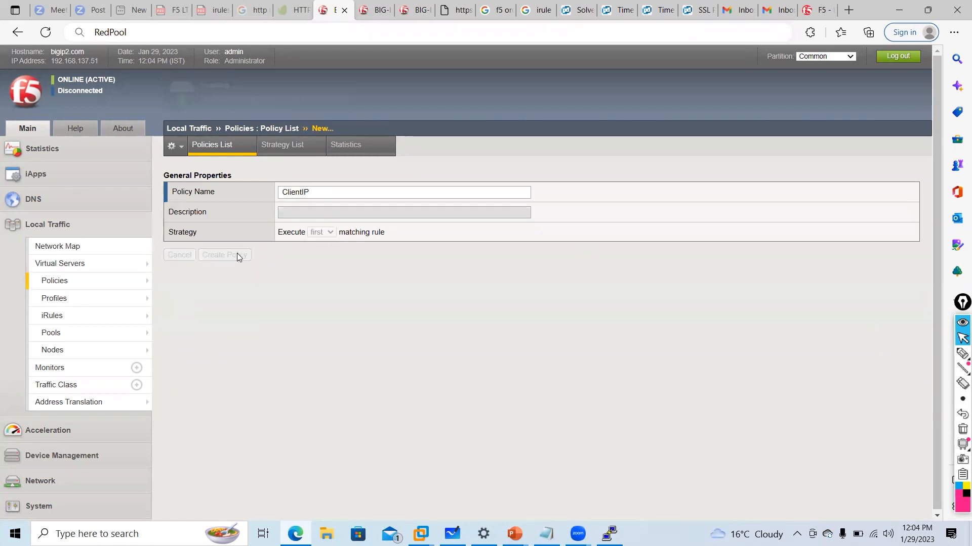
{"action": "left_click", "coordinate": [222, 255]}
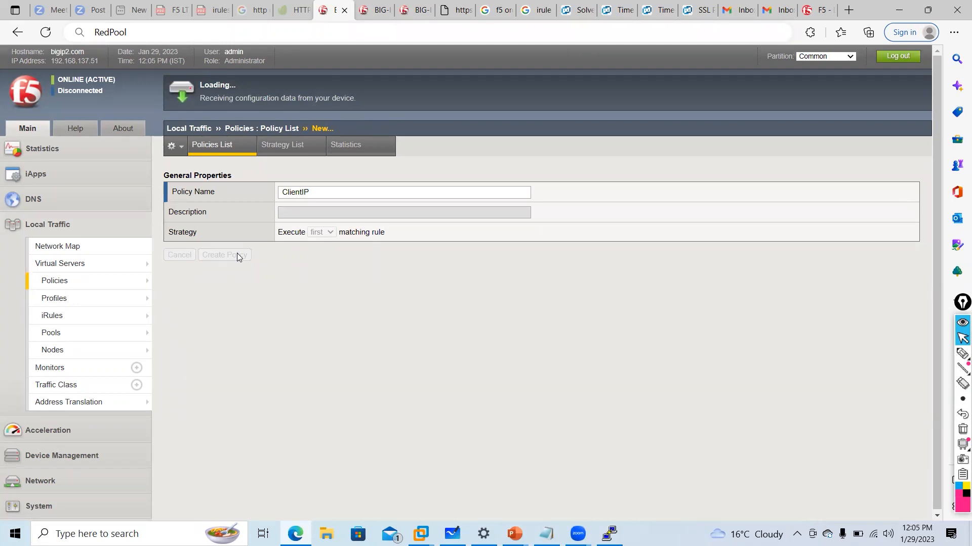
{"action": "left_click", "coordinate": [224, 255]}
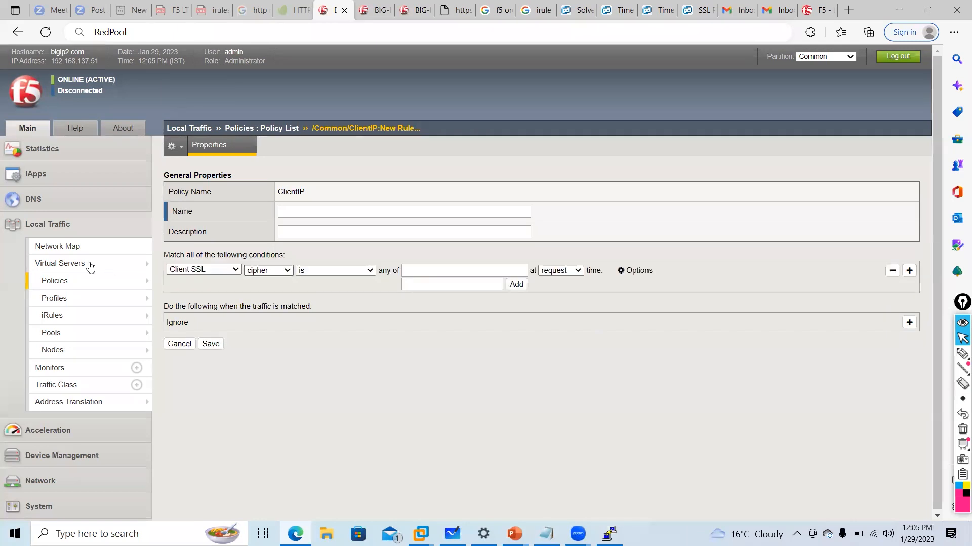
Set the rule condition to TCP address matching 192.168.1.9 at request time.
{"action": "left_click", "coordinate": [203, 269]}
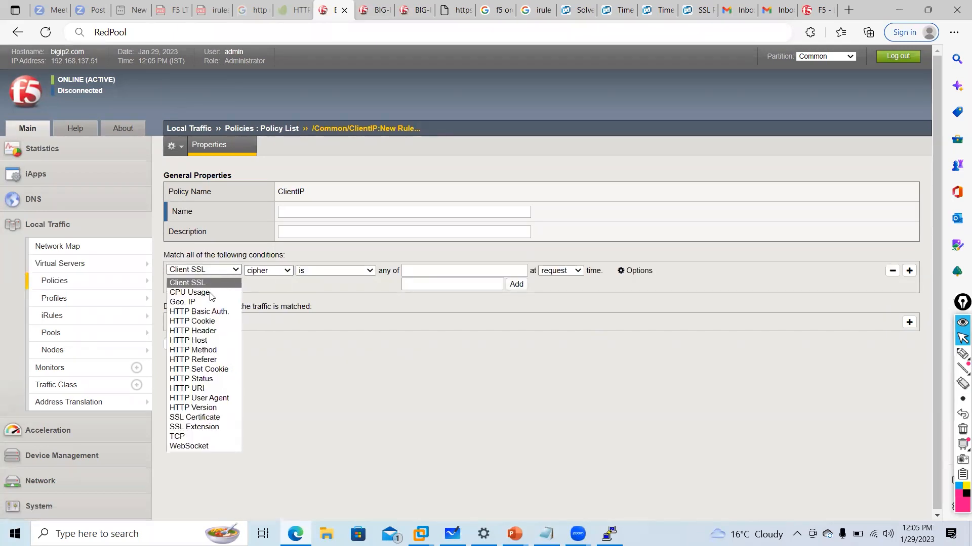
{"action": "mouse_move", "coordinate": [210, 330]}
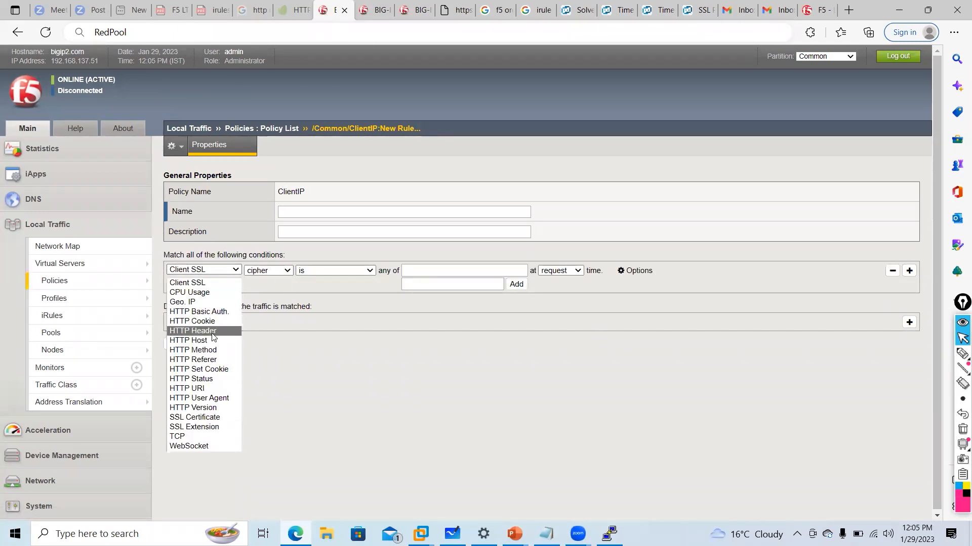
{"action": "left_click", "coordinate": [176, 436]}
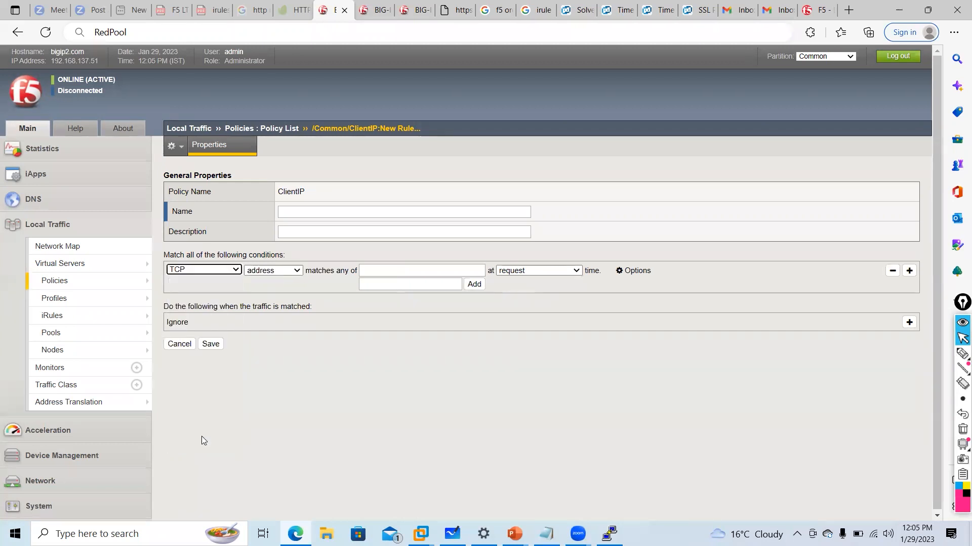
{"action": "left_click", "coordinate": [272, 270]}
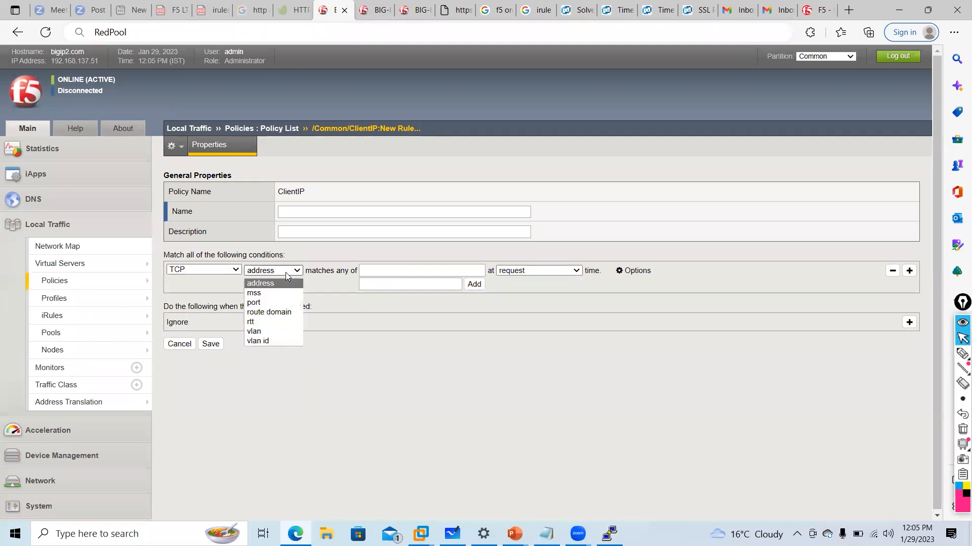
{"action": "left_click", "coordinate": [260, 283]}
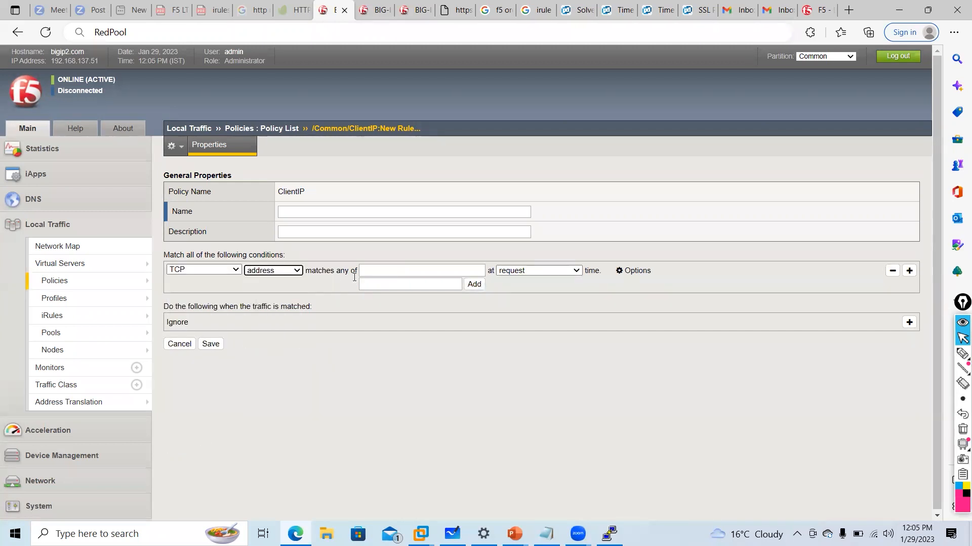
{"action": "type", "text": "192.168.1.9"}
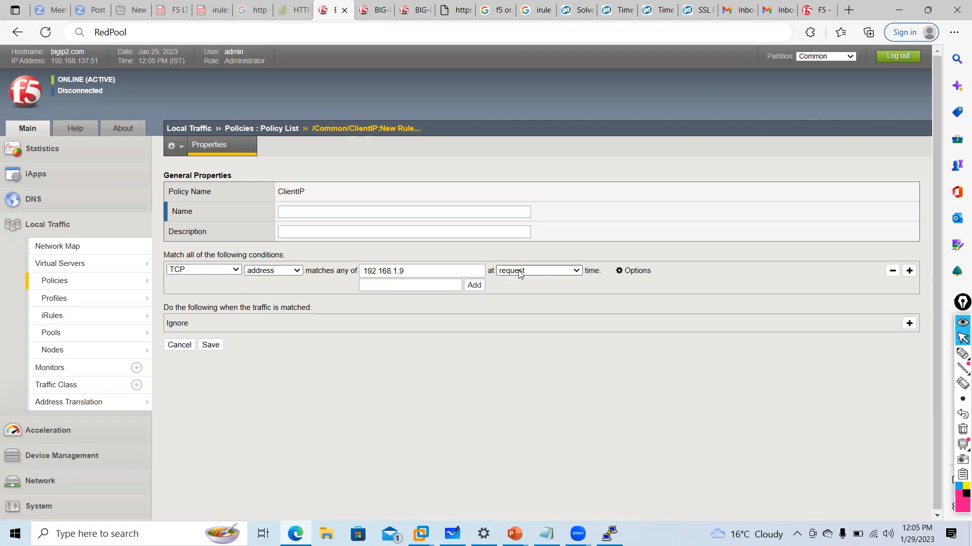
{"action": "left_click", "coordinate": [538, 271]}
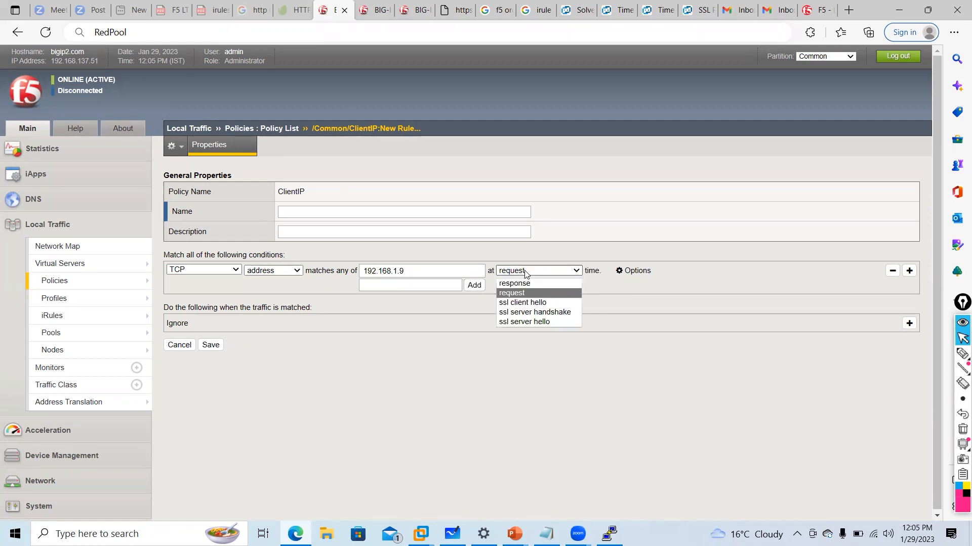
{"action": "left_click", "coordinate": [510, 292]}
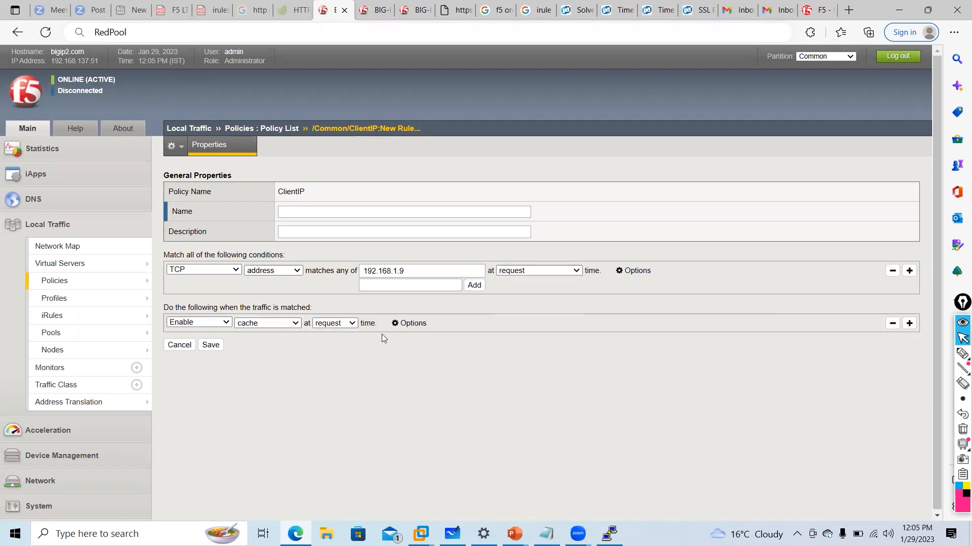
{"action": "left_click", "coordinate": [197, 321]}
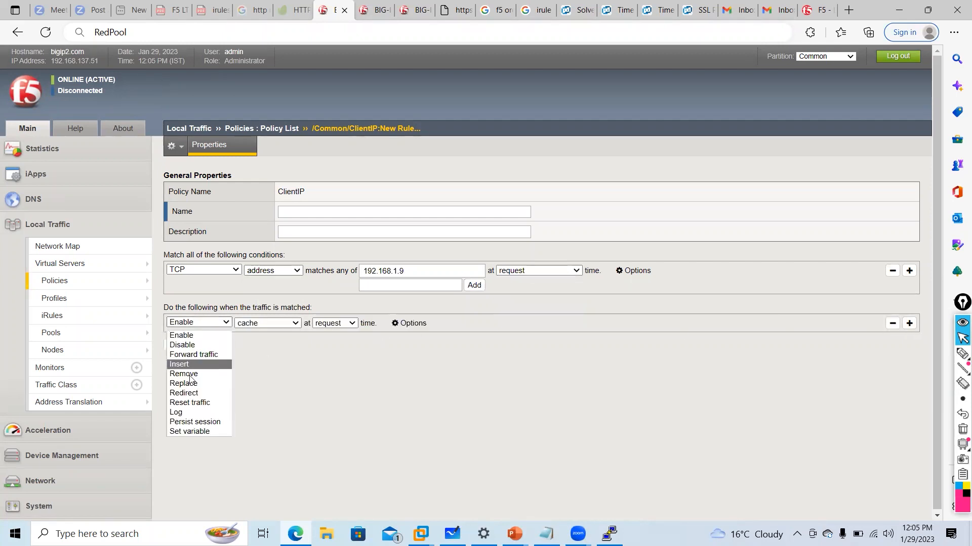
{"action": "left_click", "coordinate": [183, 393]}
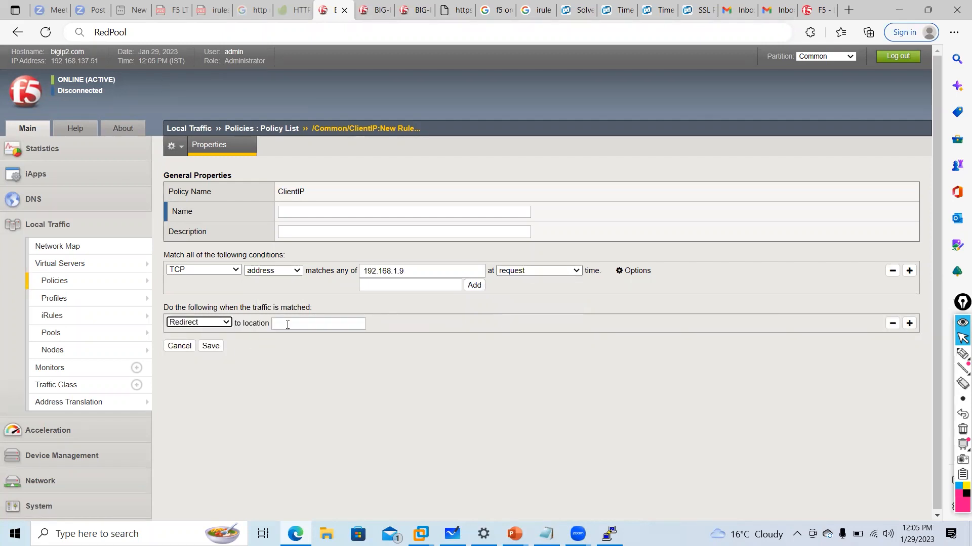
{"action": "type", "text": "https://sianets.com"}
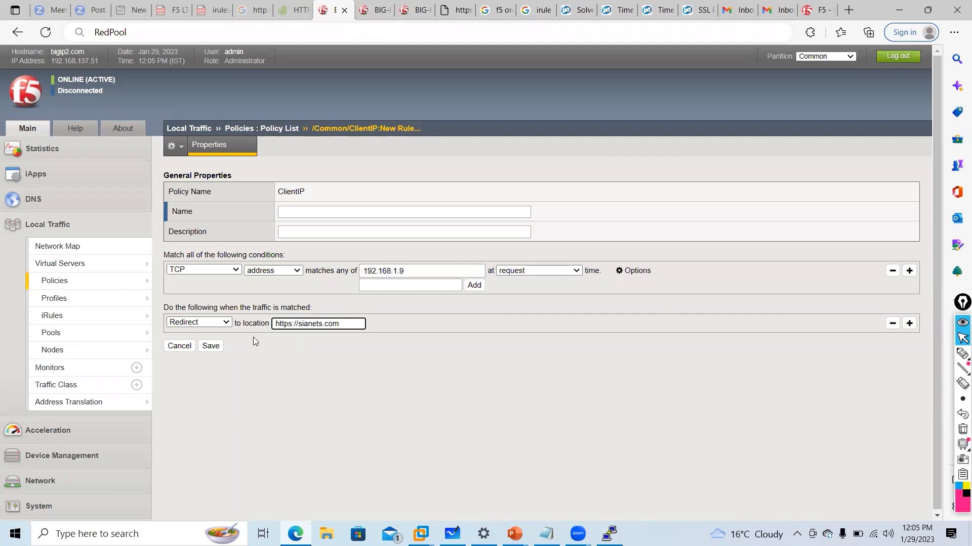
{"action": "left_click", "coordinate": [210, 346]}
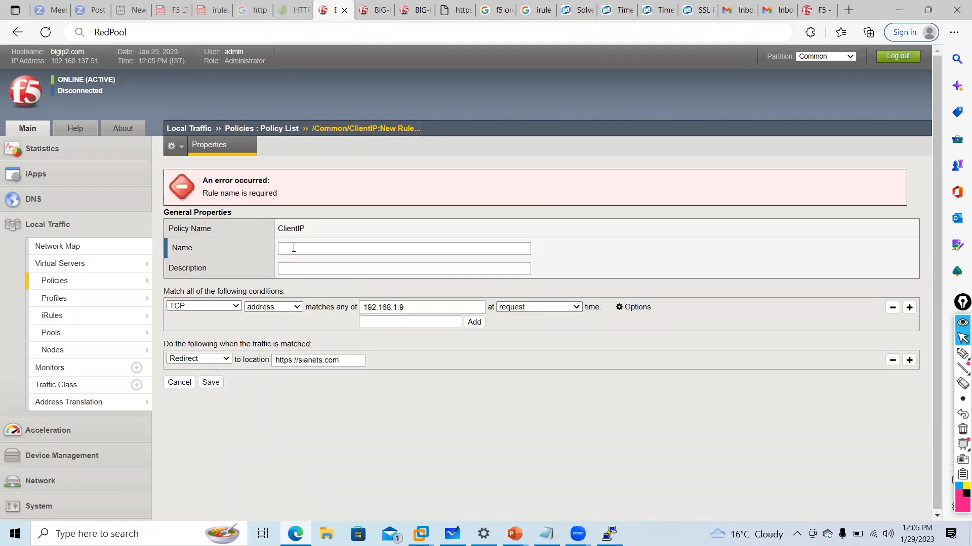
{"action": "type", "text": "clientI"}
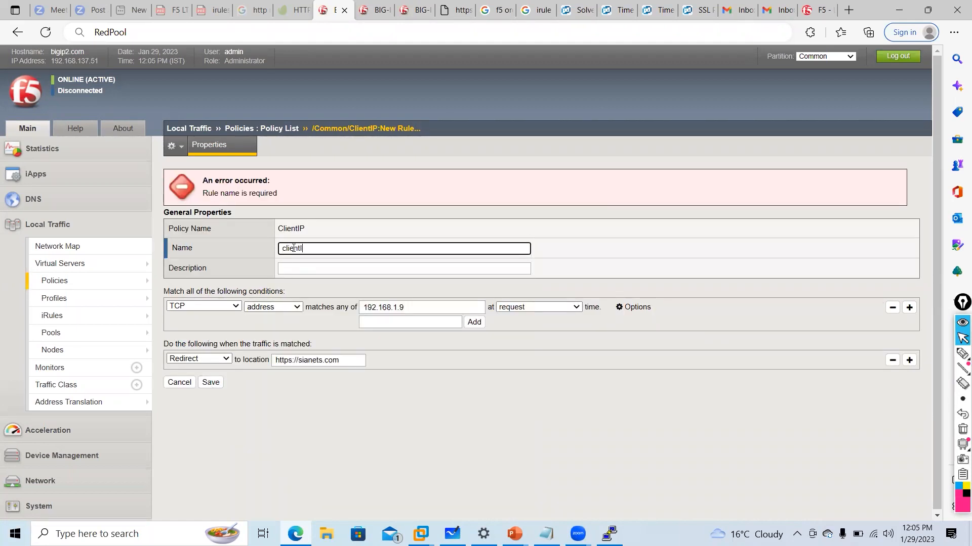
{"action": "left_click", "coordinate": [211, 383]}
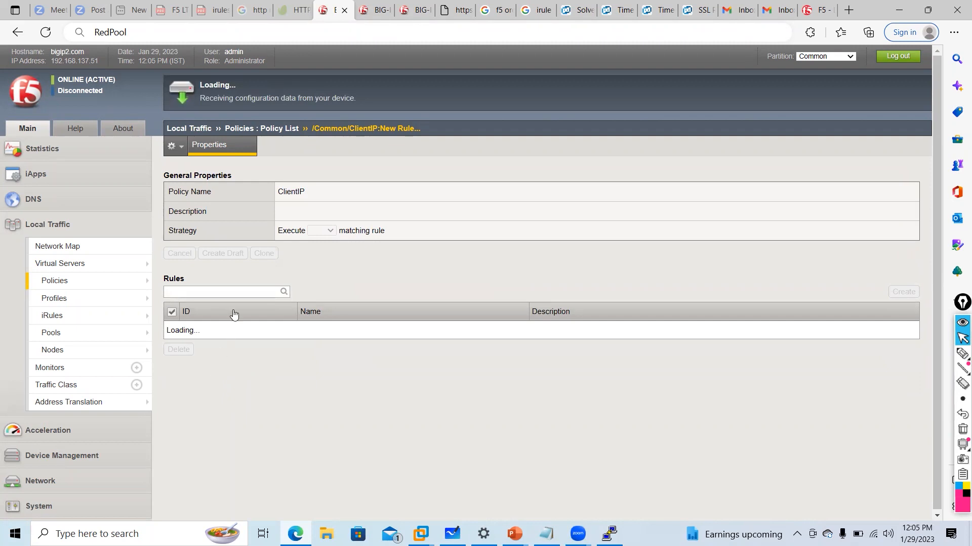
Save and publish the ClientIP policy from the Save Draft options.
{"action": "left_click", "coordinate": [245, 254]}
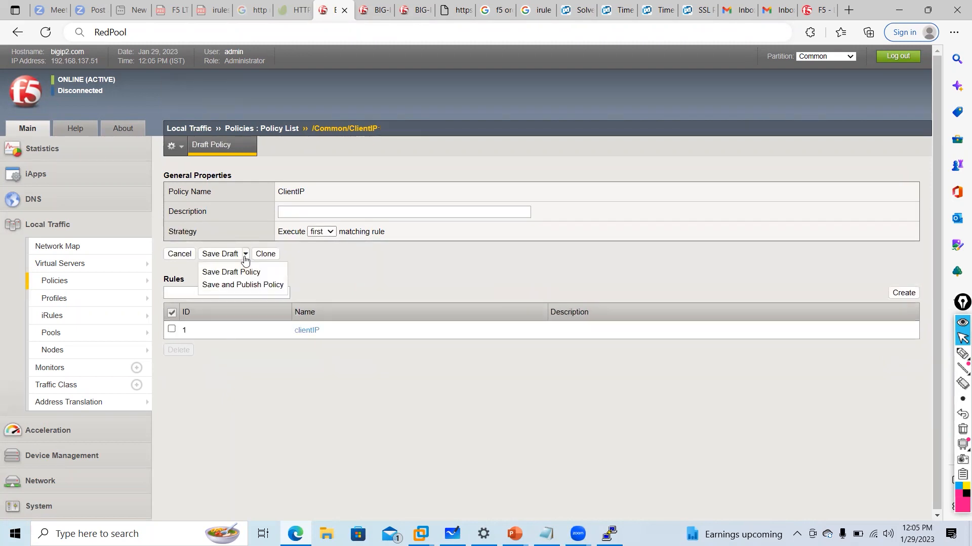
{"action": "left_click", "coordinate": [242, 284]}
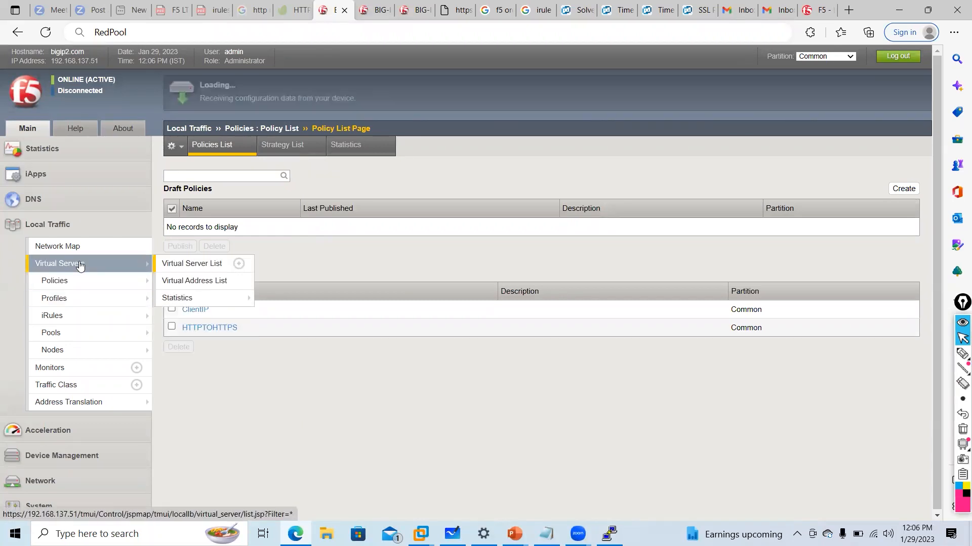
In SAVS Resources, detach HTTPTOHTTPS so ClientIP is the only attached policy, and finish.
{"action": "left_click", "coordinate": [191, 264]}
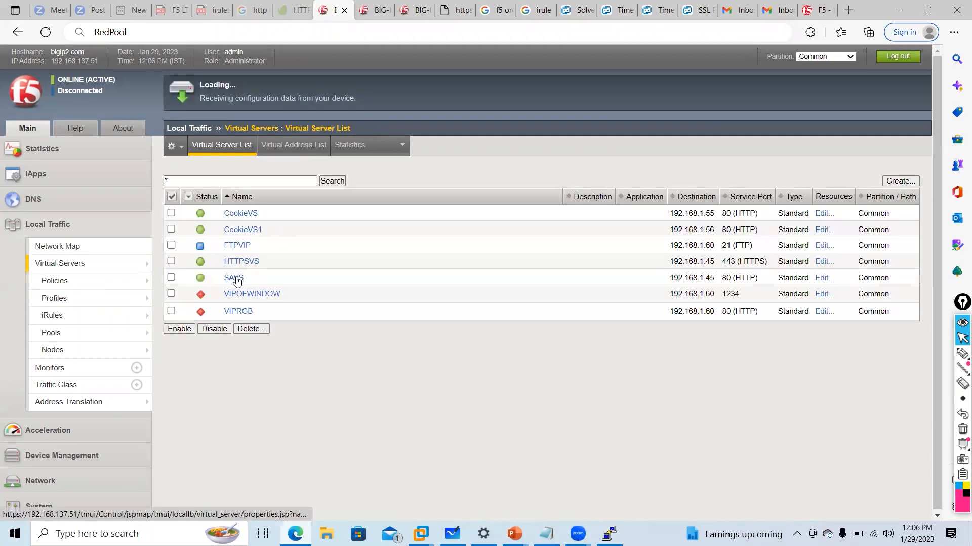
{"action": "left_click", "coordinate": [233, 277]}
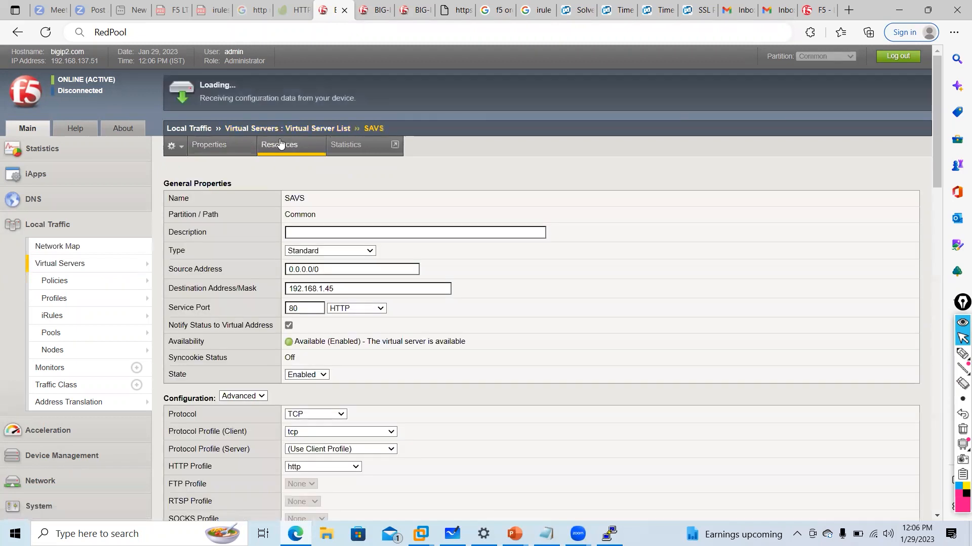
{"action": "left_click", "coordinate": [279, 145]}
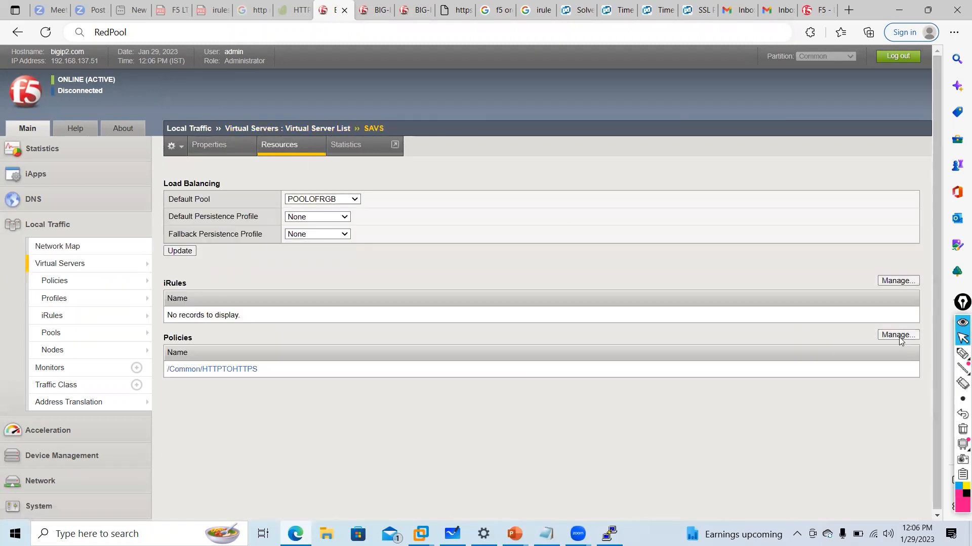
{"action": "left_click", "coordinate": [898, 335]}
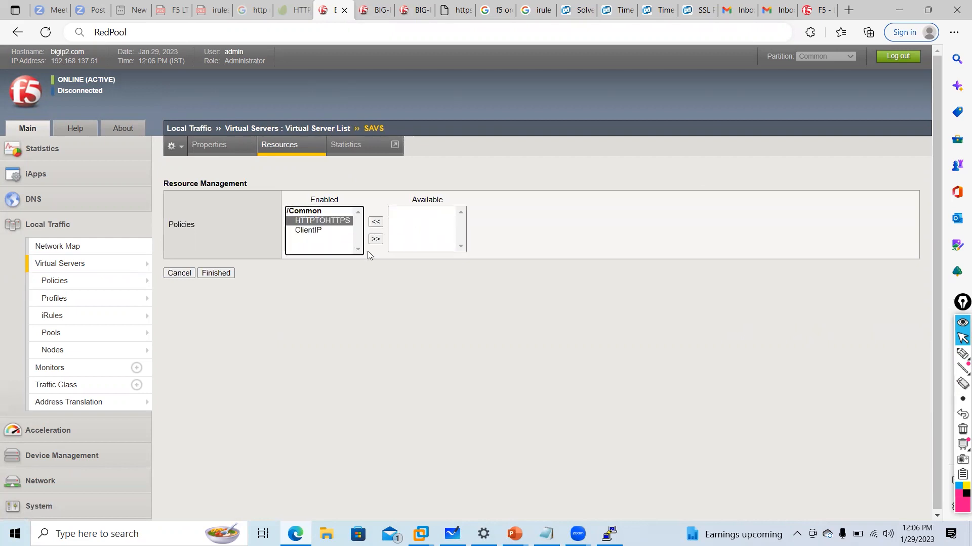
{"action": "left_click", "coordinate": [375, 222]}
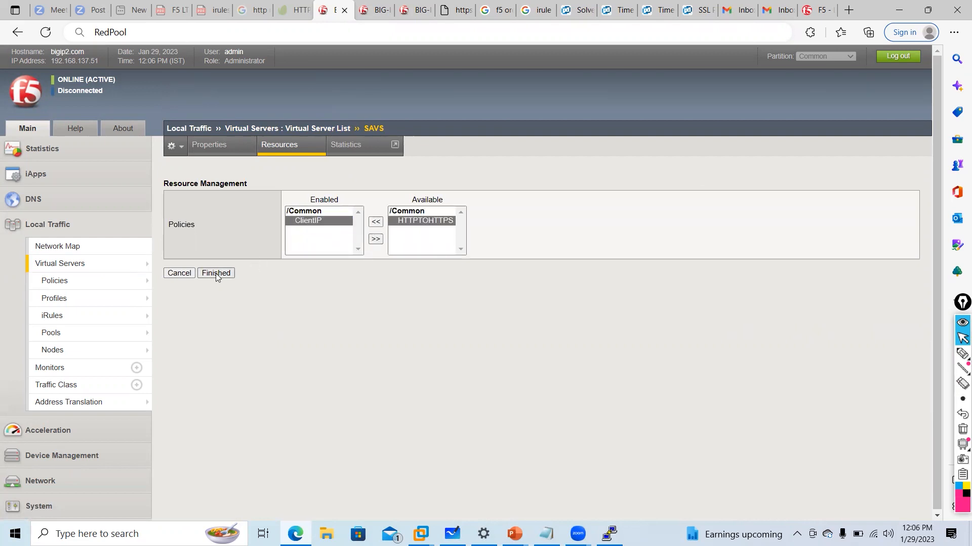
{"action": "left_click", "coordinate": [216, 273]}
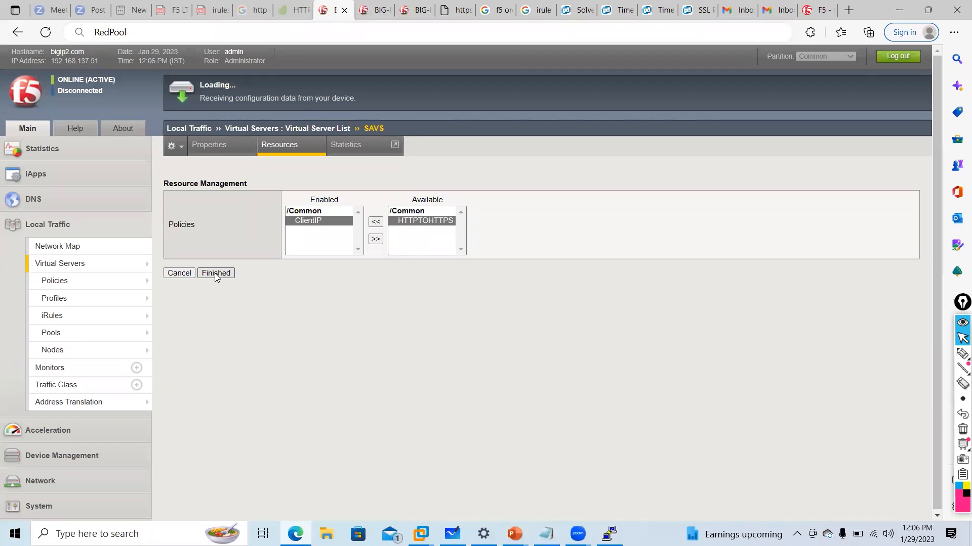
{"action": "left_click", "coordinate": [215, 273]}
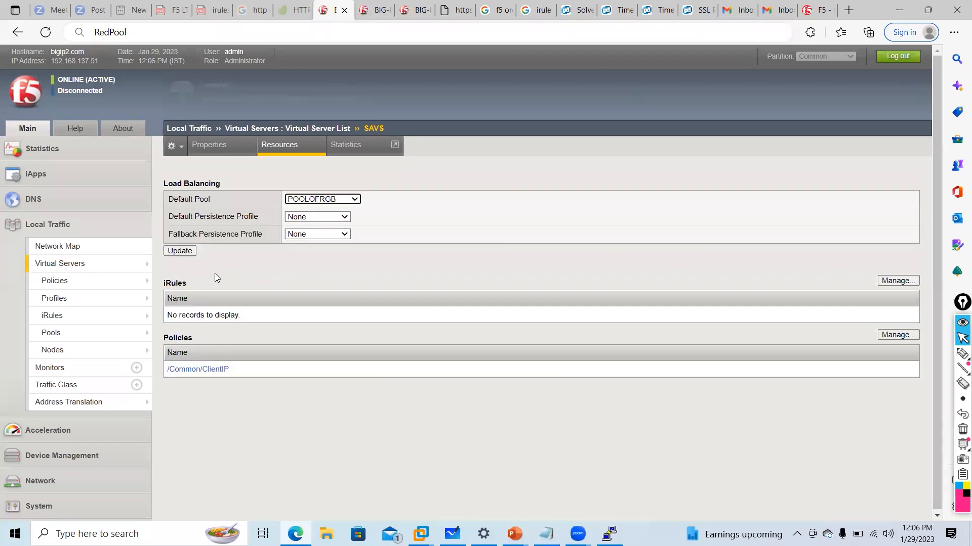
{"action": "mouse_move", "coordinate": [381, 496]}
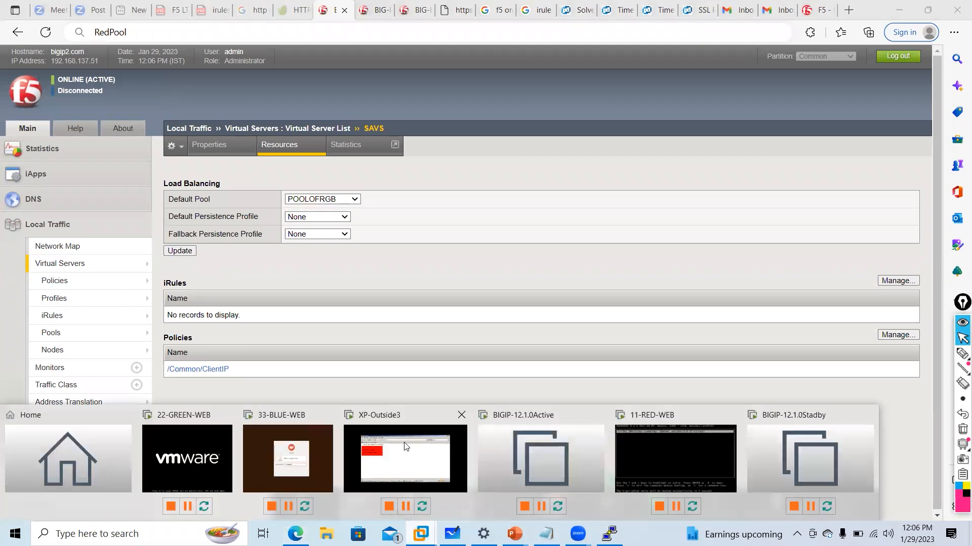
Launch Chrome in the XP-Outside3 VM and browse to 192.168.1.45.
{"action": "left_click", "coordinate": [405, 459]}
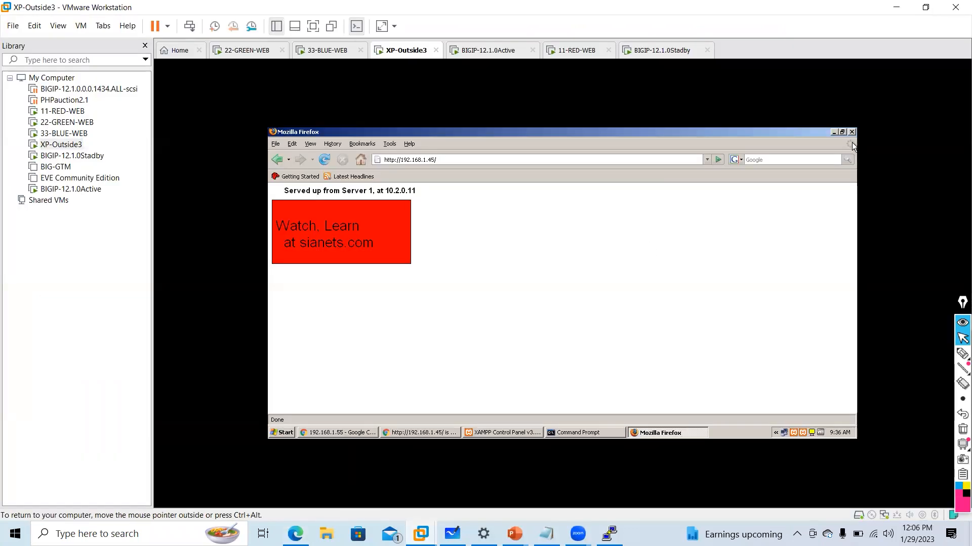
{"action": "left_click", "coordinate": [852, 131]}
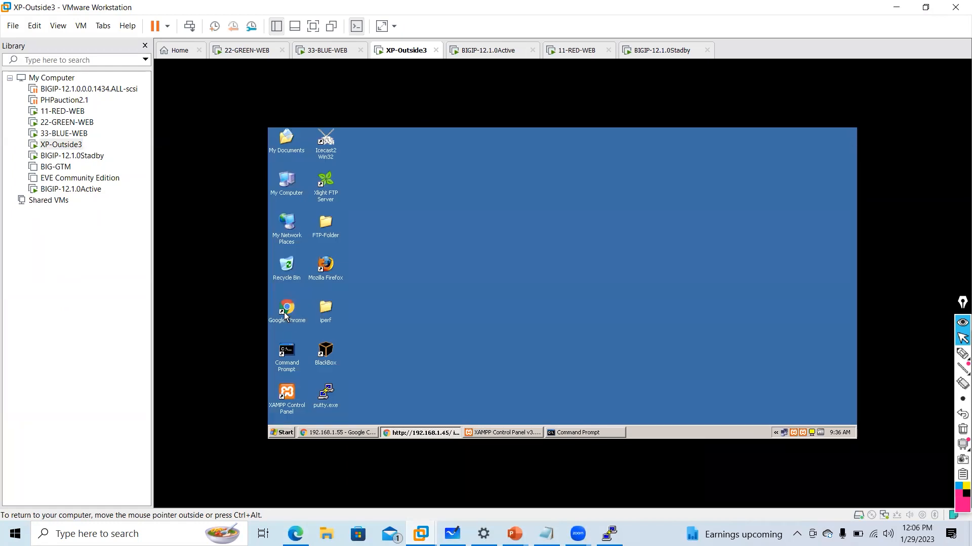
{"action": "double_click", "coordinate": [287, 306]}
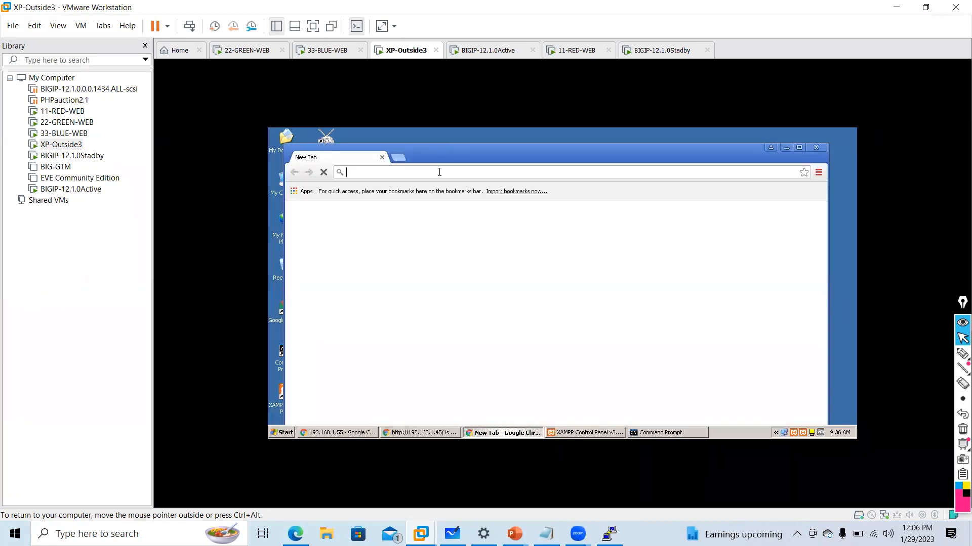
{"action": "type", "text": "192.168.1.45"}
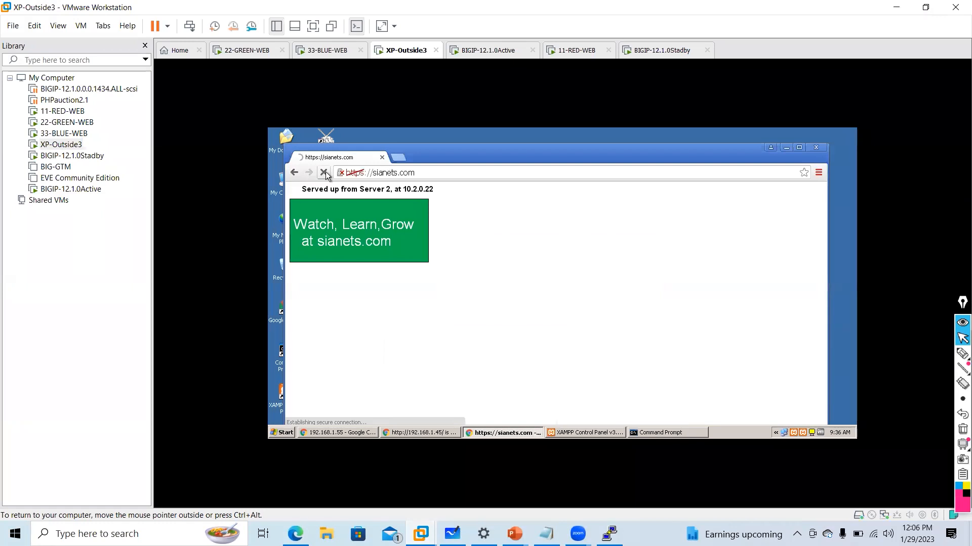
{"action": "left_click", "coordinate": [324, 172]}
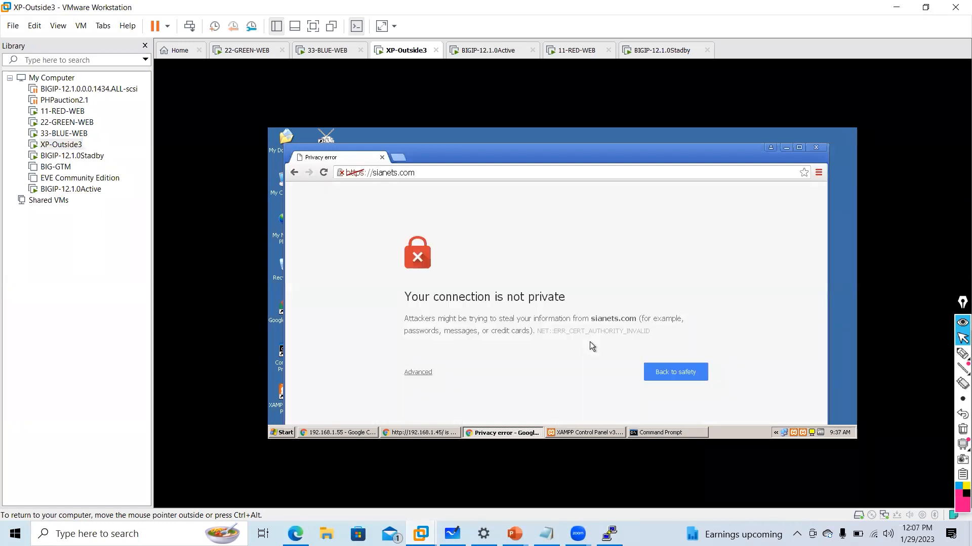
Proceed past the certificate warning to sianets.com, then return to the host browser.
{"action": "left_click", "coordinate": [418, 372]}
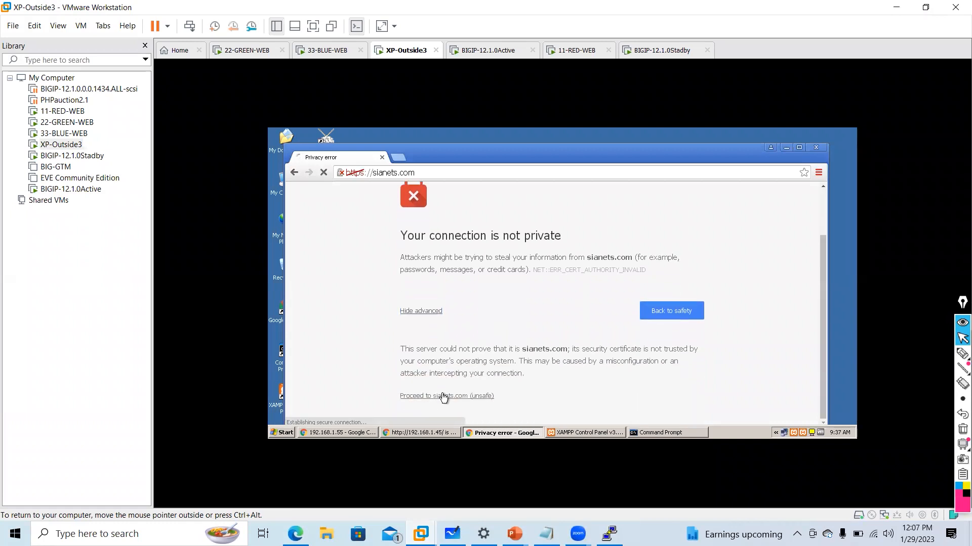
{"action": "left_click", "coordinate": [447, 396]}
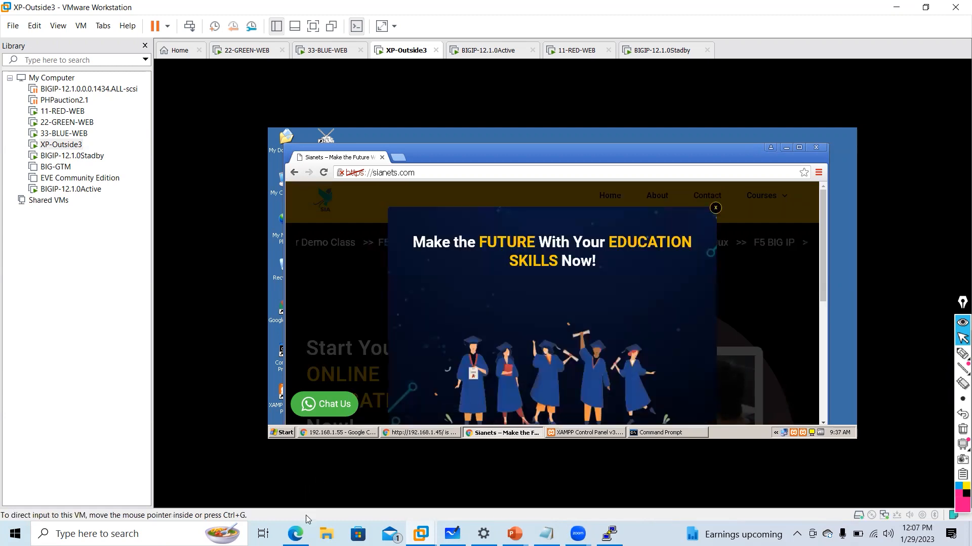
{"action": "left_click", "coordinate": [263, 533]}
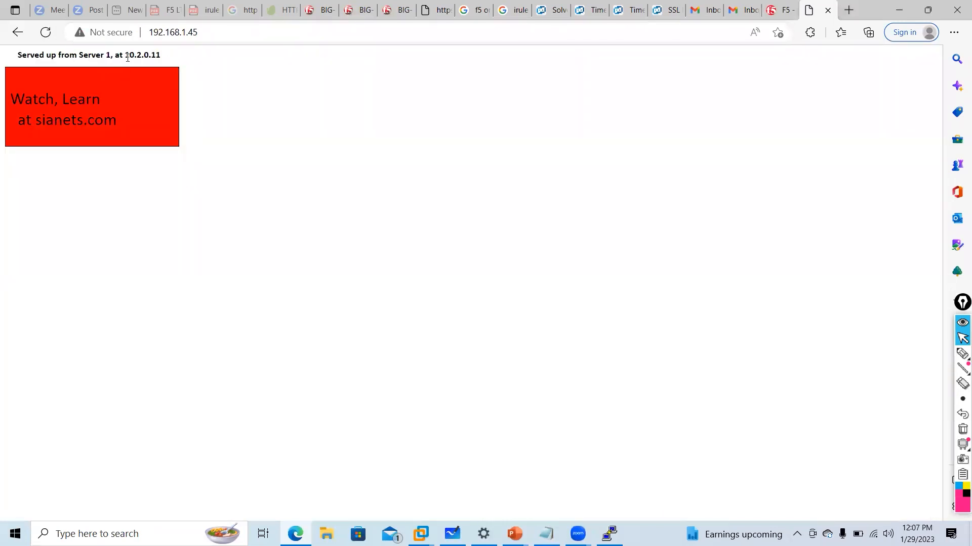
Reload 192.168.1.45 to see Server 3 and Server 2 responses, then return to BIG-IP.
{"action": "left_click", "coordinate": [44, 33]}
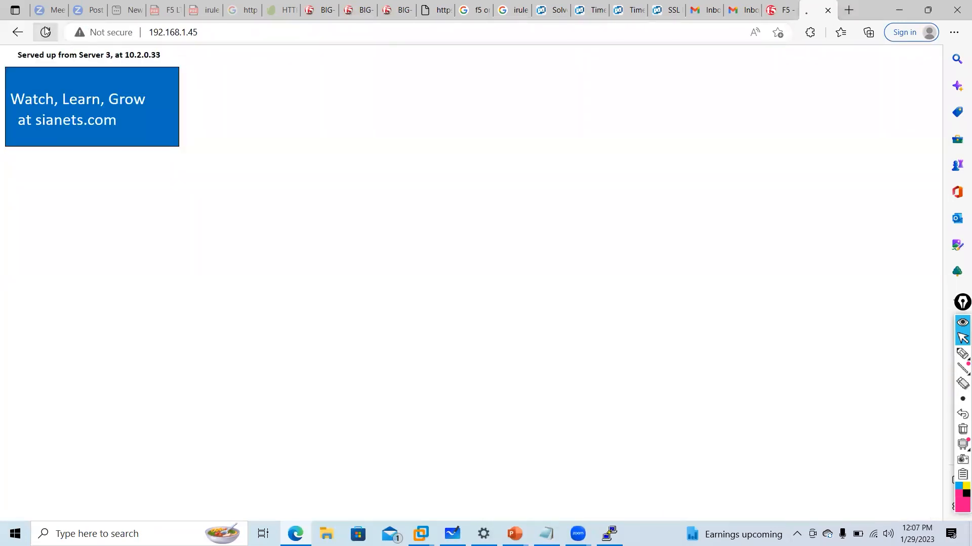
{"action": "left_click", "coordinate": [46, 32]}
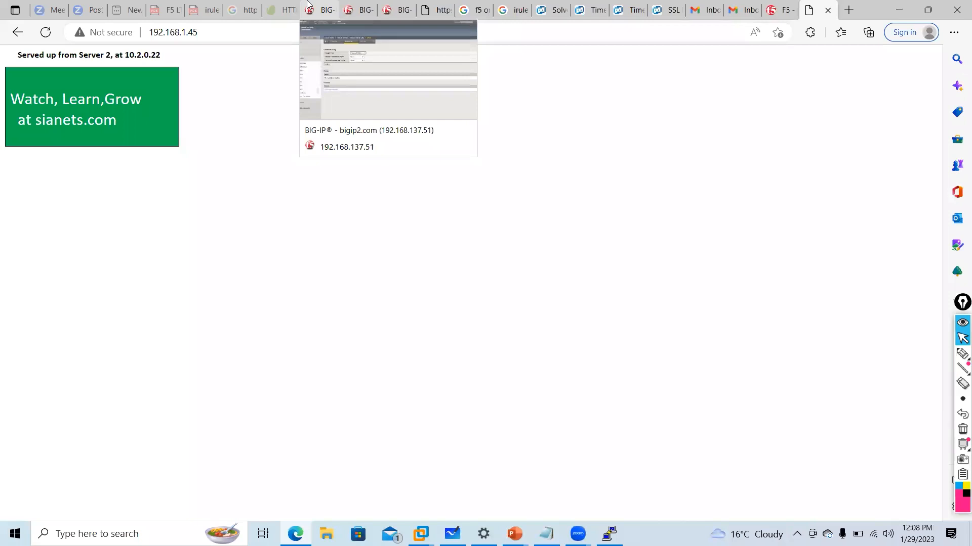
{"action": "left_click", "coordinate": [319, 10]}
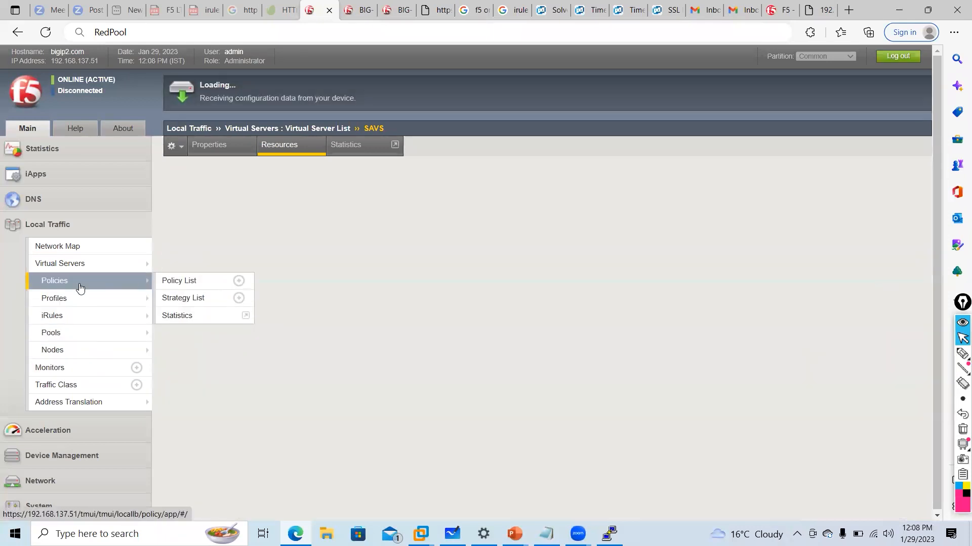
From the Policy List create a new draft policy named SSLHandshake.
{"action": "left_click", "coordinate": [178, 280]}
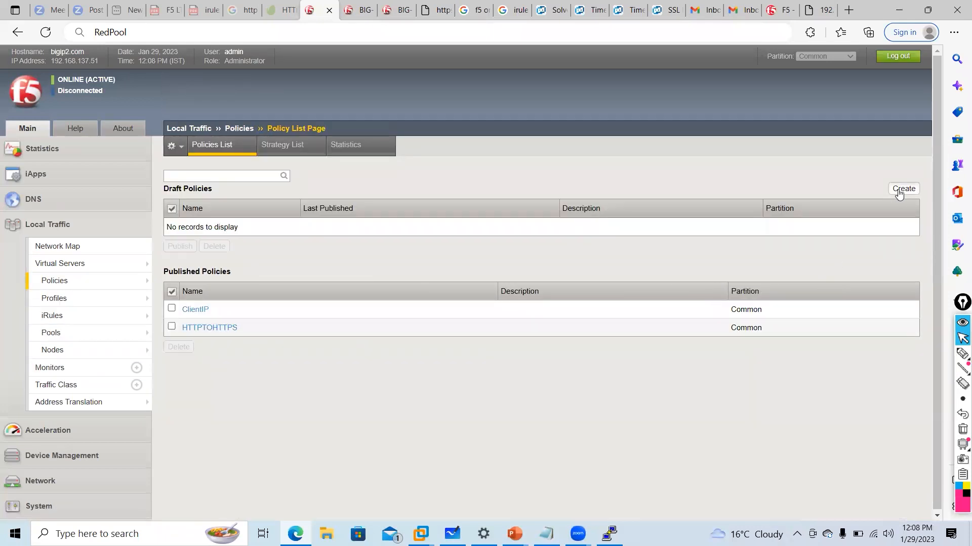
{"action": "left_click", "coordinate": [904, 188]}
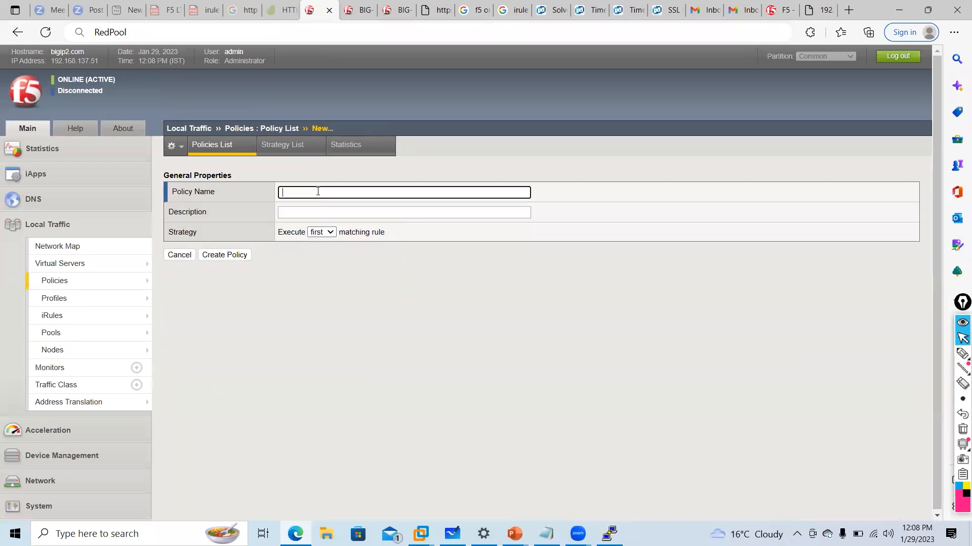
{"action": "type", "text": "lr"}
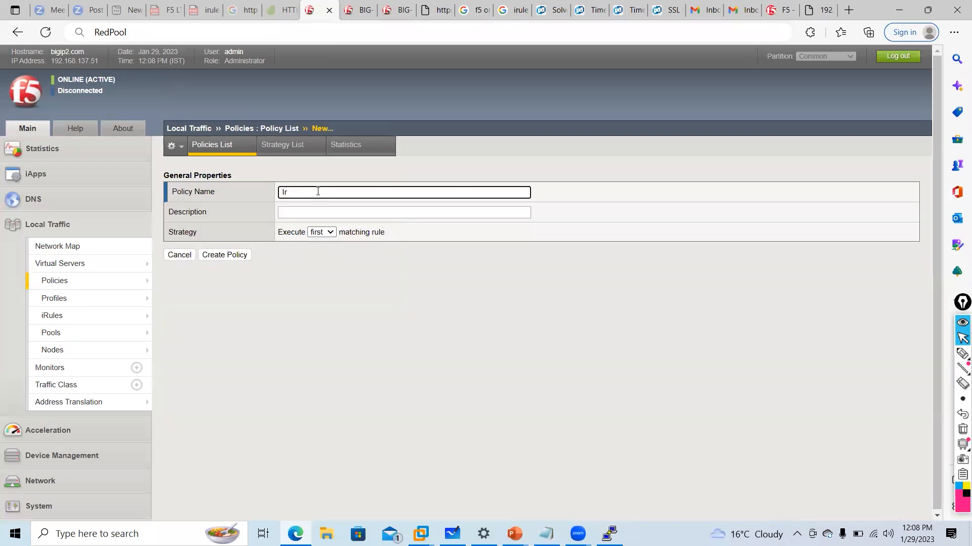
{"action": "type", "text": "SSLHand"}
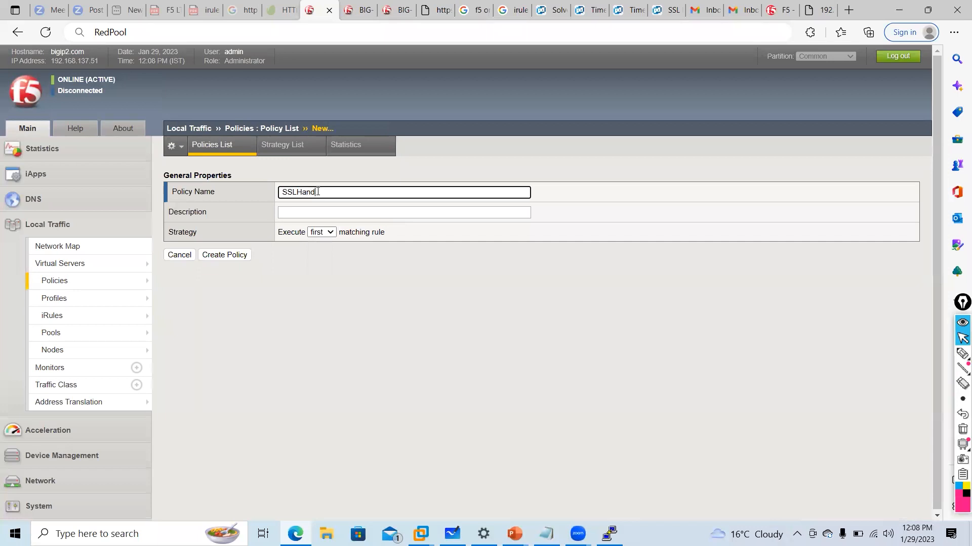
{"action": "type", "text": "shake"}
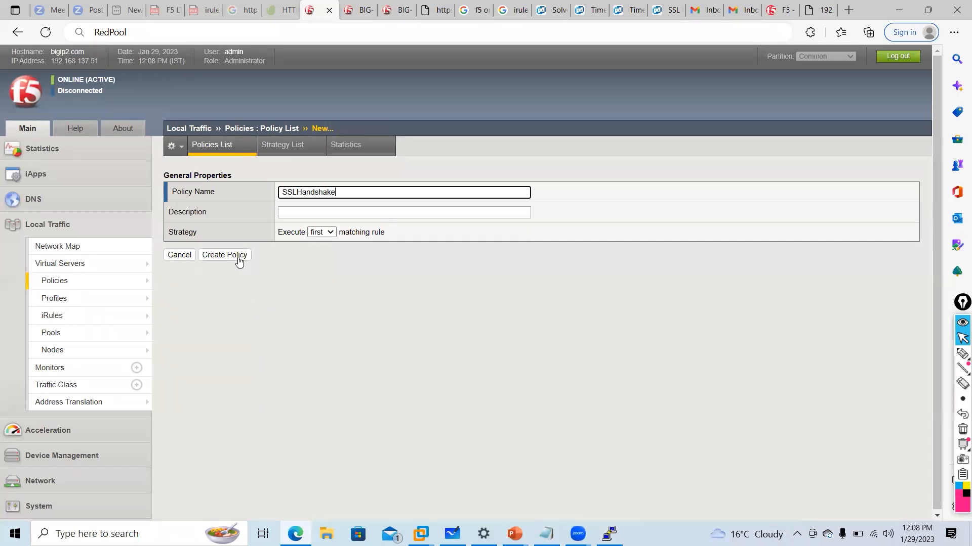
{"action": "left_click", "coordinate": [223, 255]}
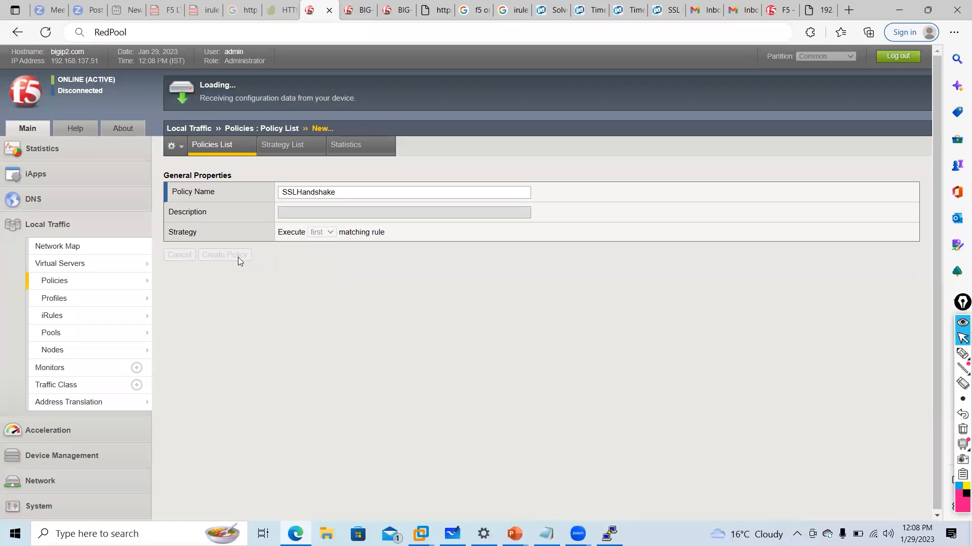
{"action": "left_click", "coordinate": [225, 255]}
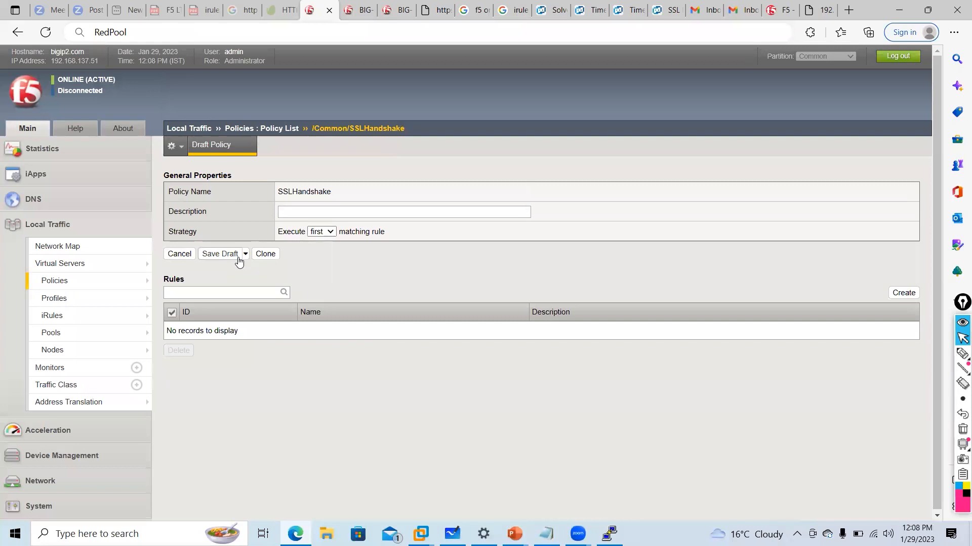
{"action": "mouse_move", "coordinate": [904, 298]}
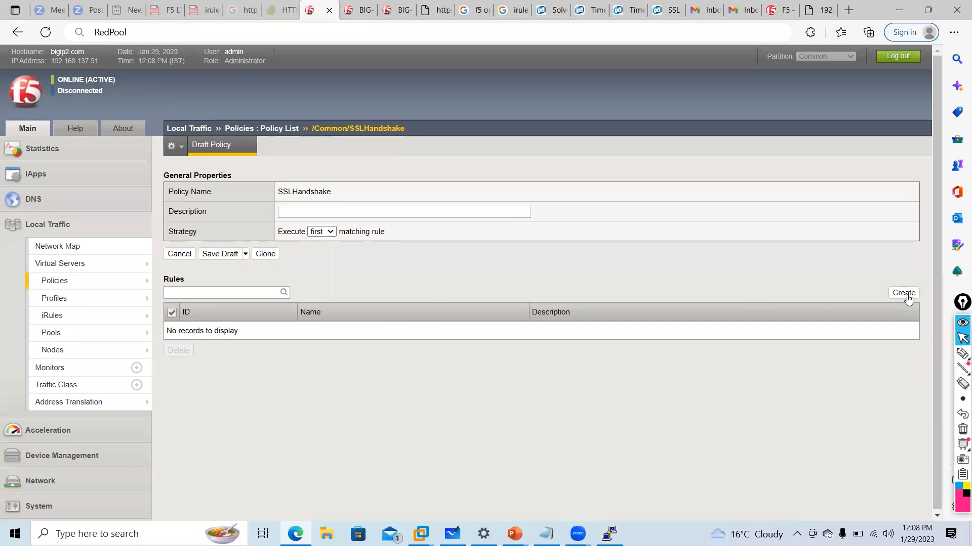
Start an SSLHandshake rule matching HTTP Status code with a Forward traffic to node action.
{"action": "left_click", "coordinate": [903, 293]}
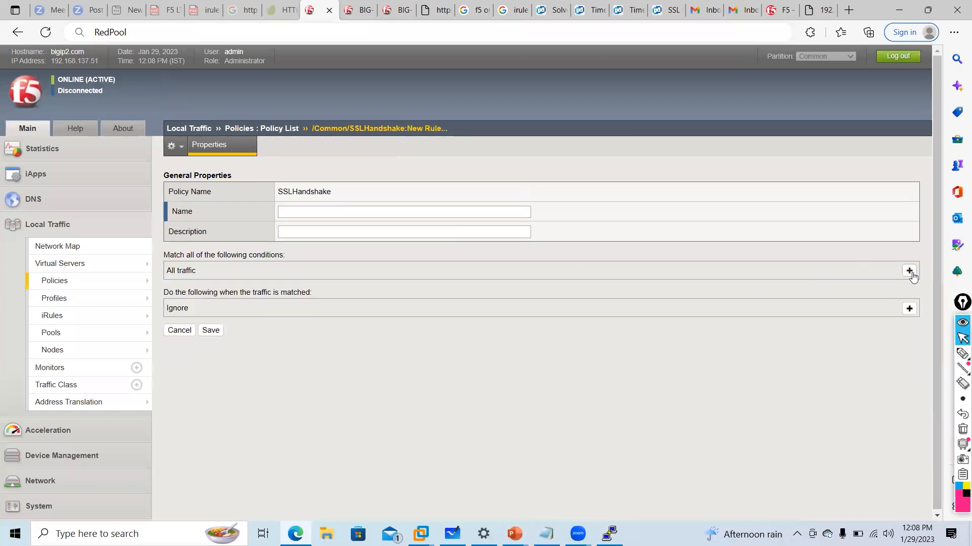
{"action": "left_click", "coordinate": [908, 271]}
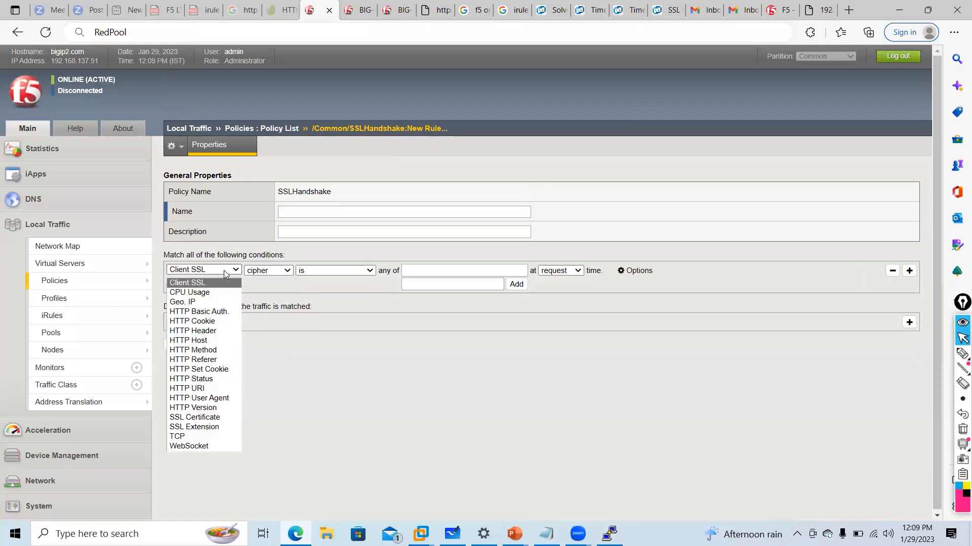
{"action": "mouse_move", "coordinate": [192, 359]}
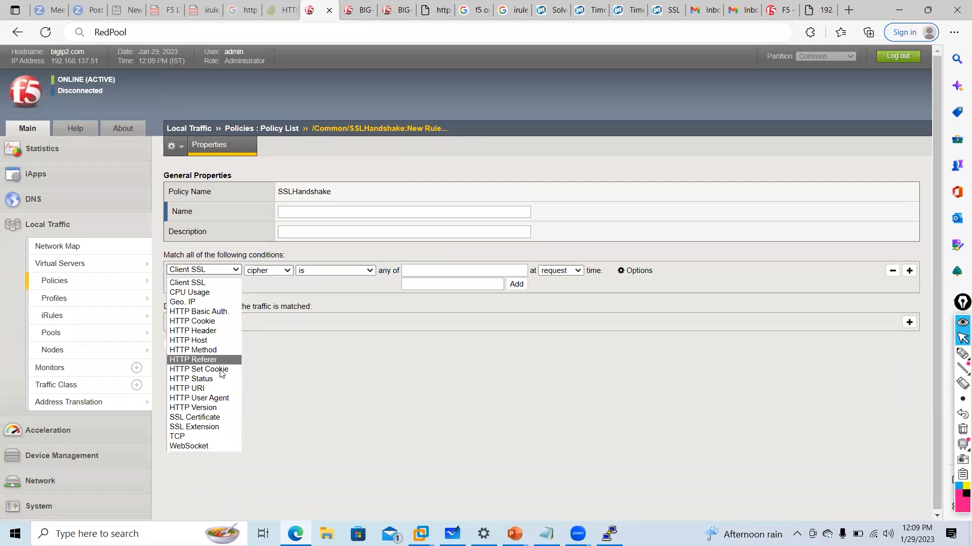
{"action": "mouse_move", "coordinate": [194, 417]}
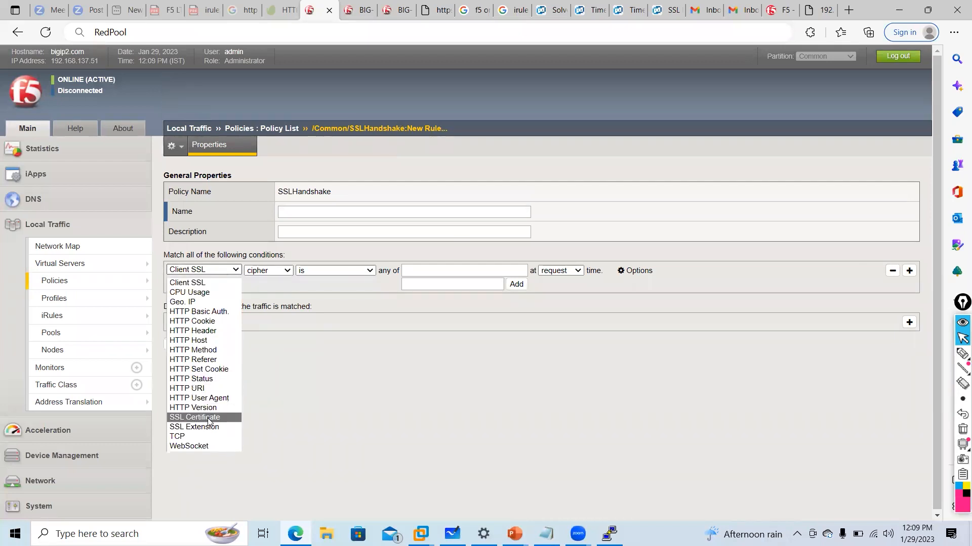
{"action": "mouse_move", "coordinate": [176, 436]}
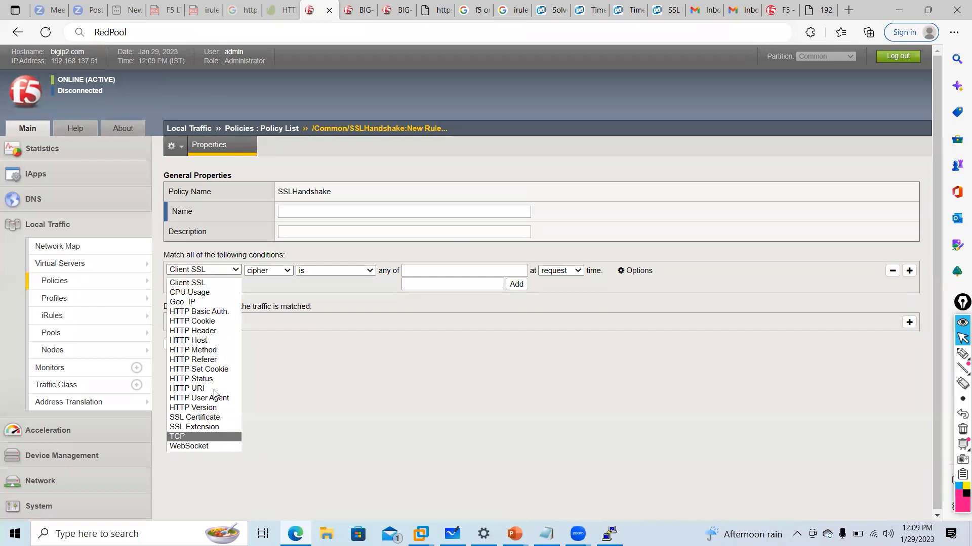
{"action": "left_click", "coordinate": [192, 349]}
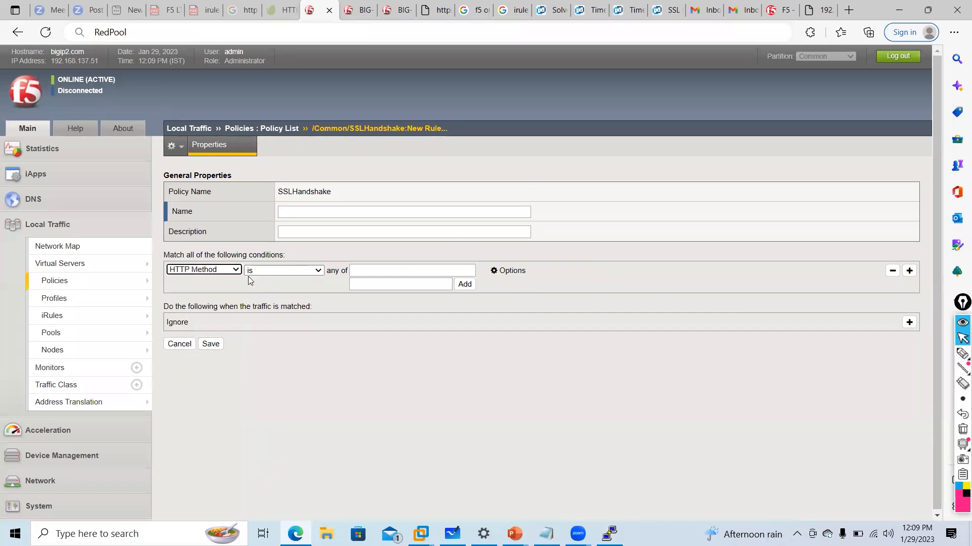
{"action": "left_click", "coordinate": [399, 283]}
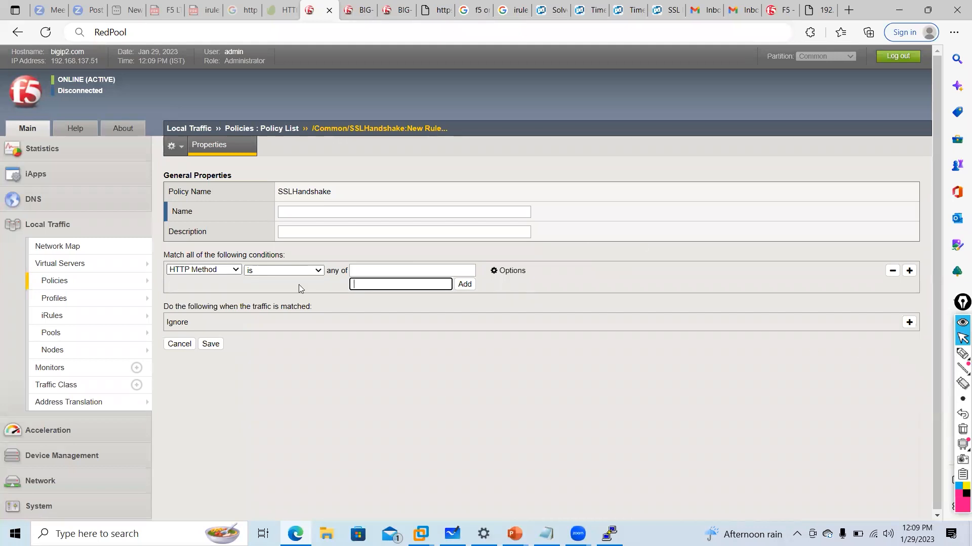
{"action": "left_click", "coordinate": [203, 269]}
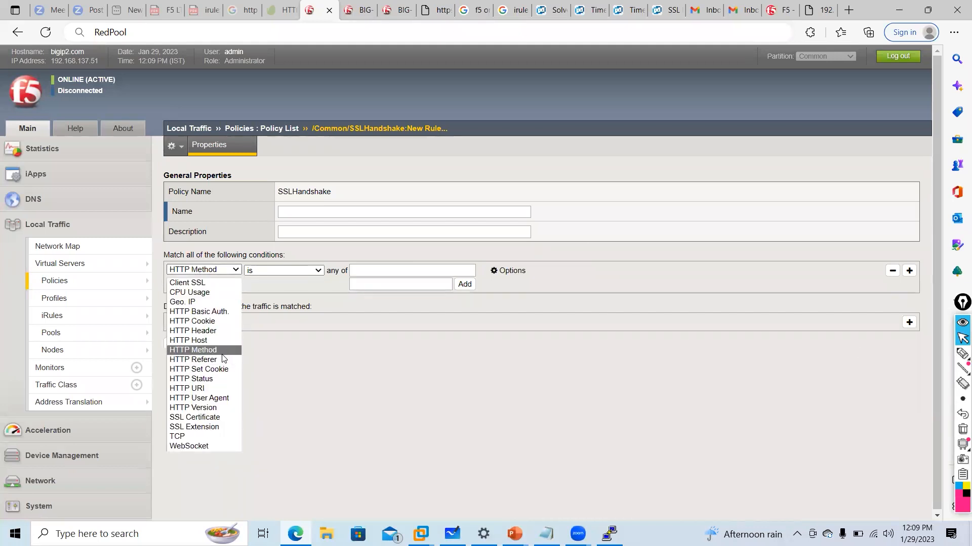
{"action": "mouse_move", "coordinate": [204, 340]}
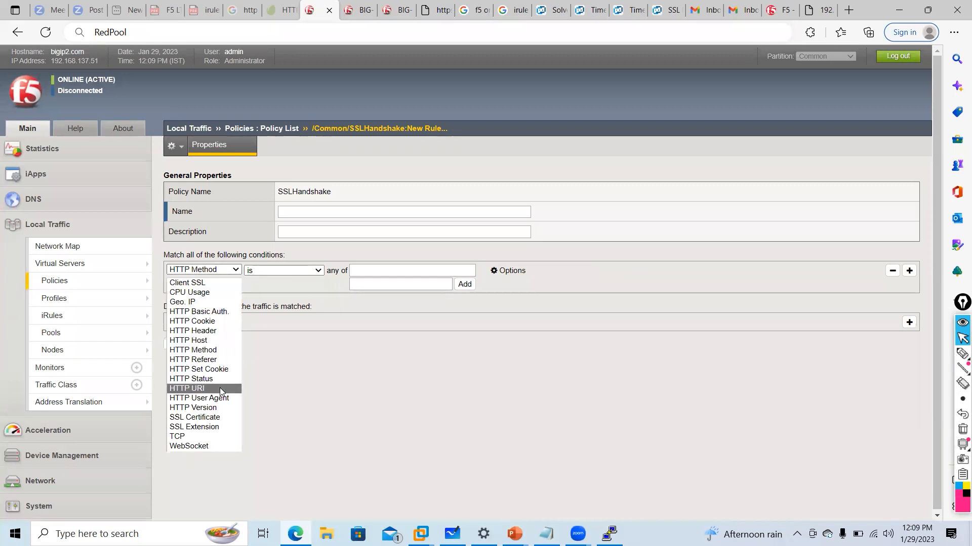
{"action": "left_click", "coordinate": [192, 378]}
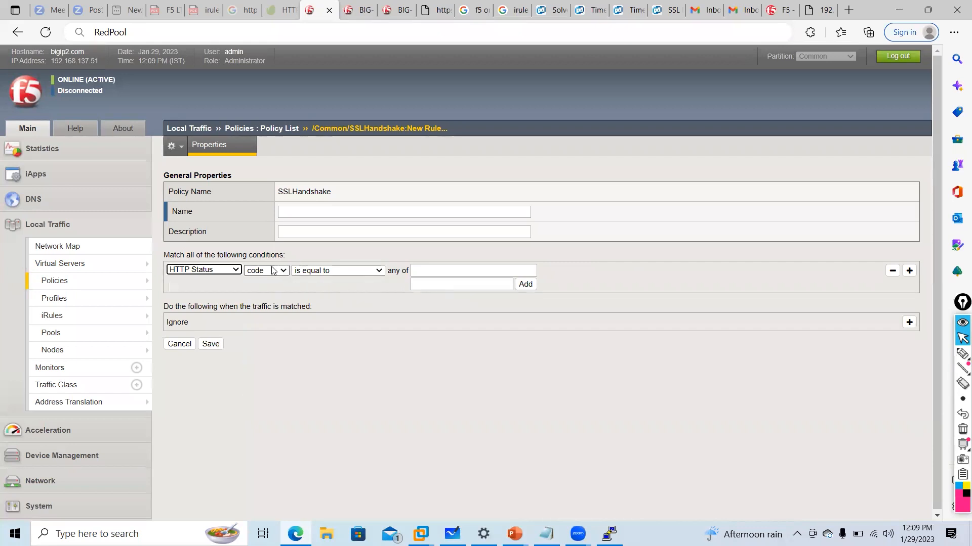
{"action": "left_click", "coordinate": [461, 284]}
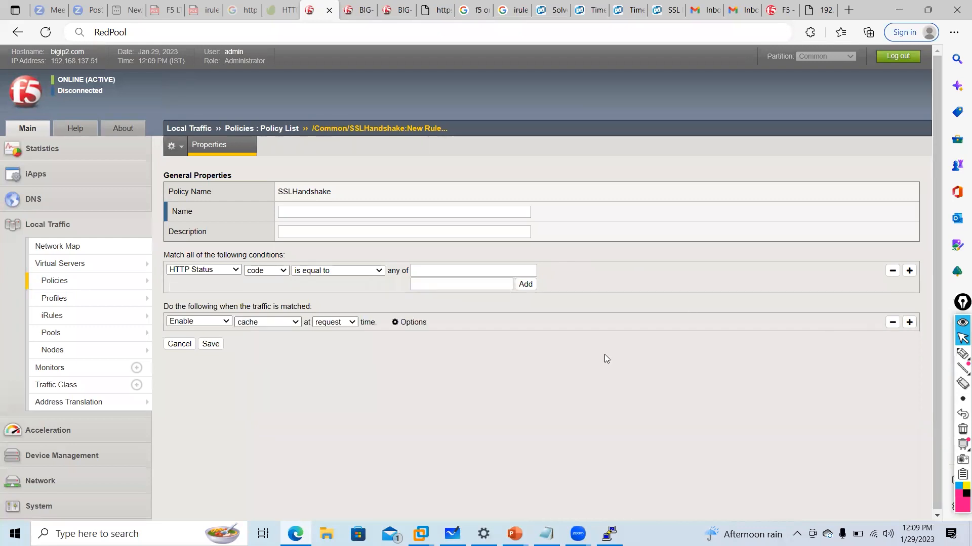
{"action": "left_click", "coordinate": [198, 322]}
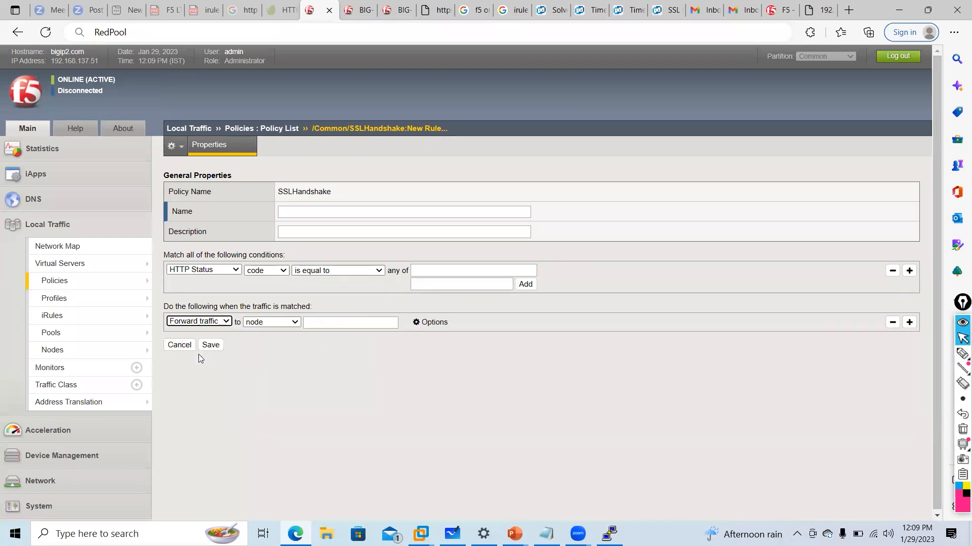